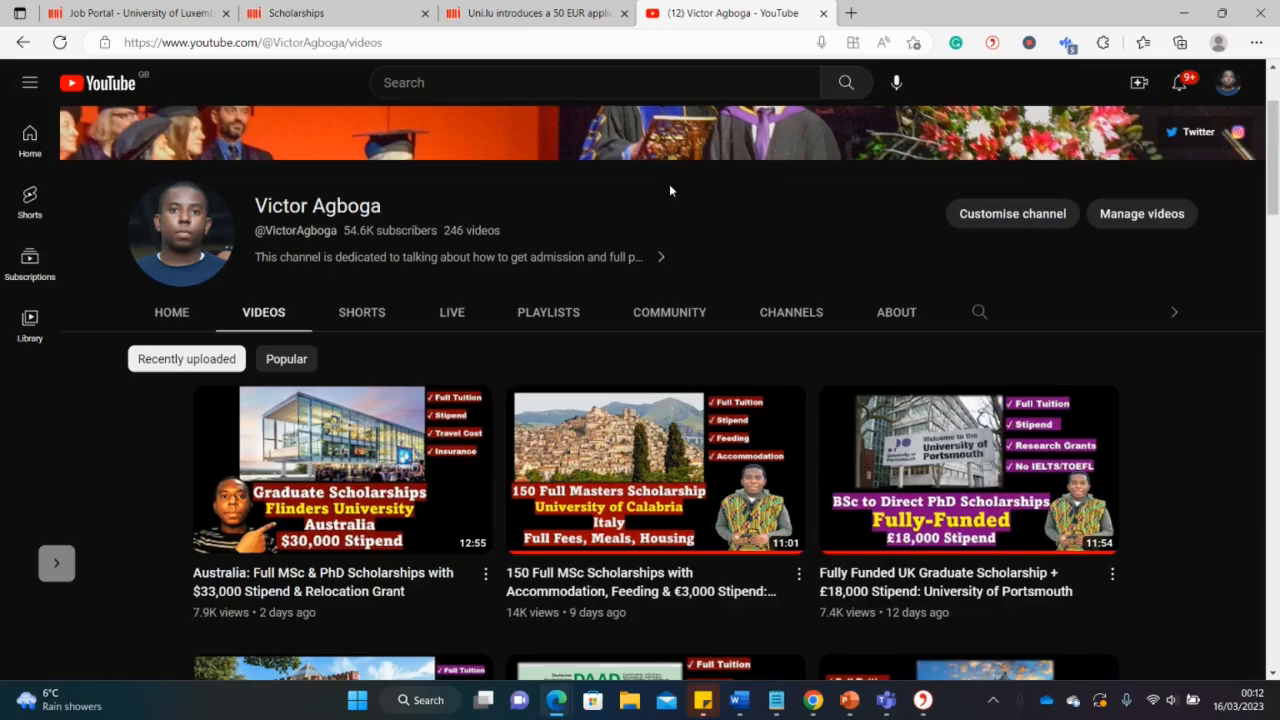
pyautogui.moveTo(560, 202)
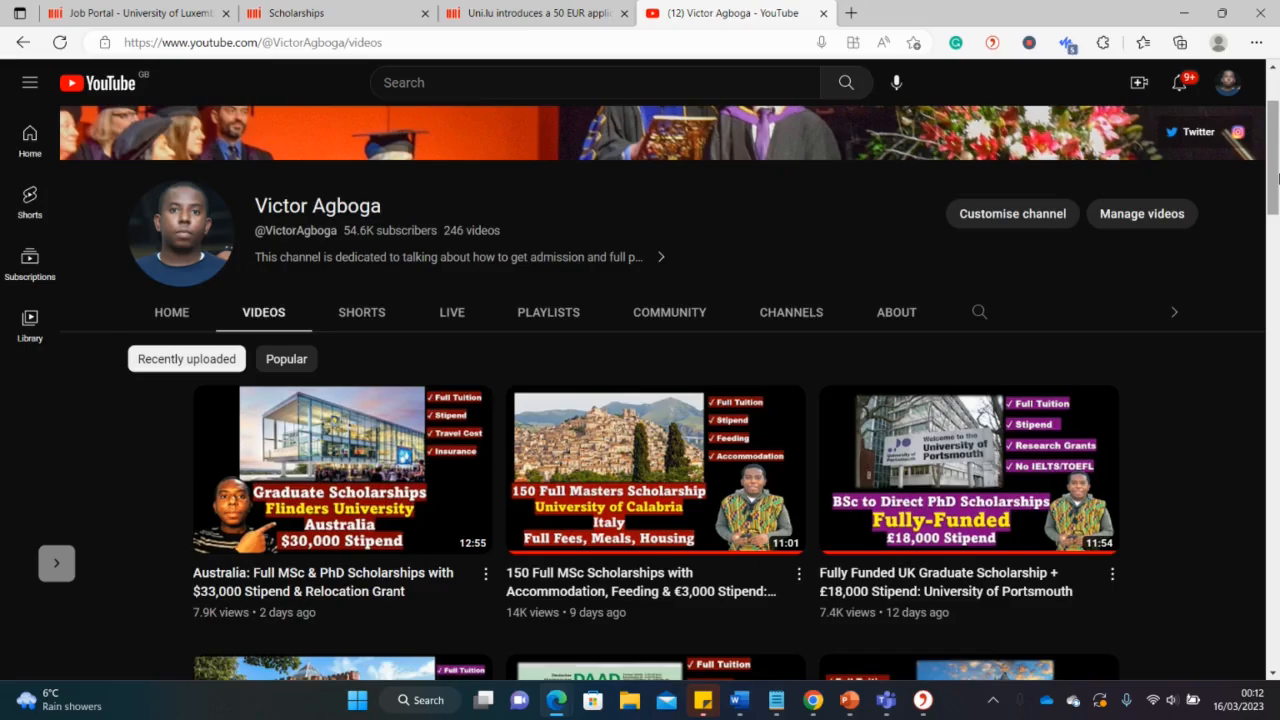
# Review the scholarship page's stipend, free accommodation and excluded tuition fee terms
pyautogui.scroll(-3)
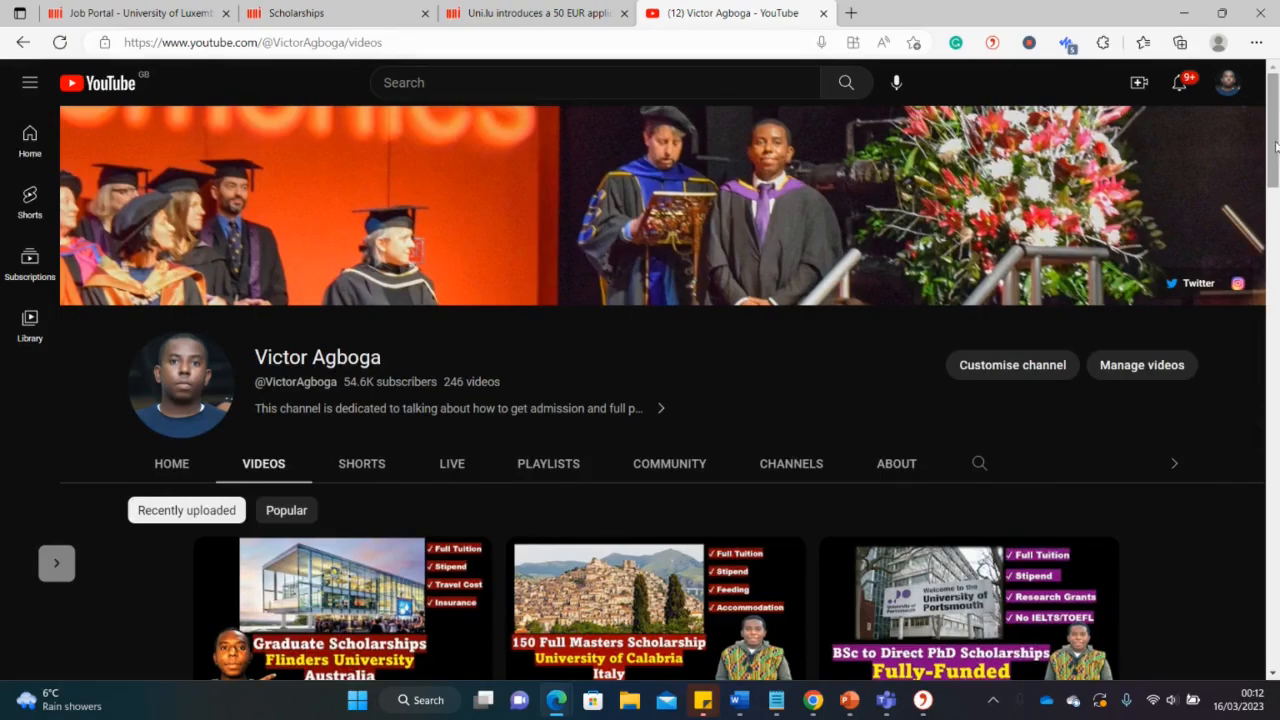
pyautogui.scroll(-3)
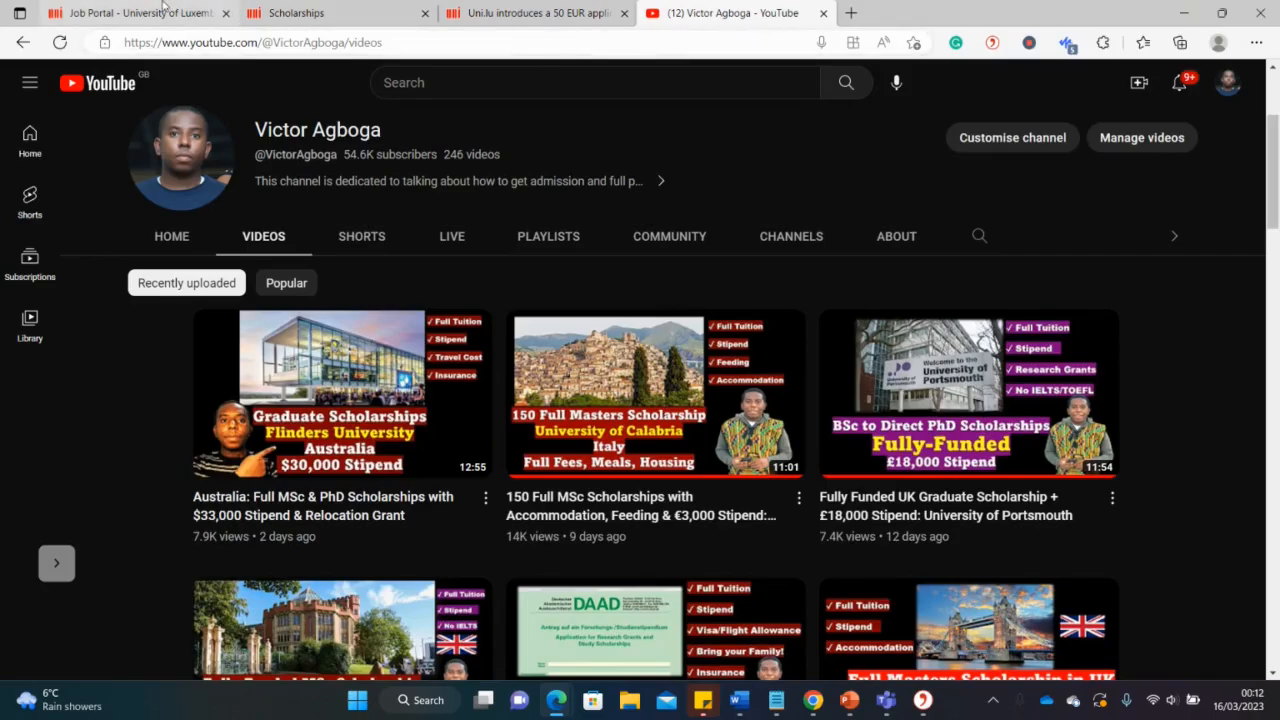
pyautogui.click(130, 13)
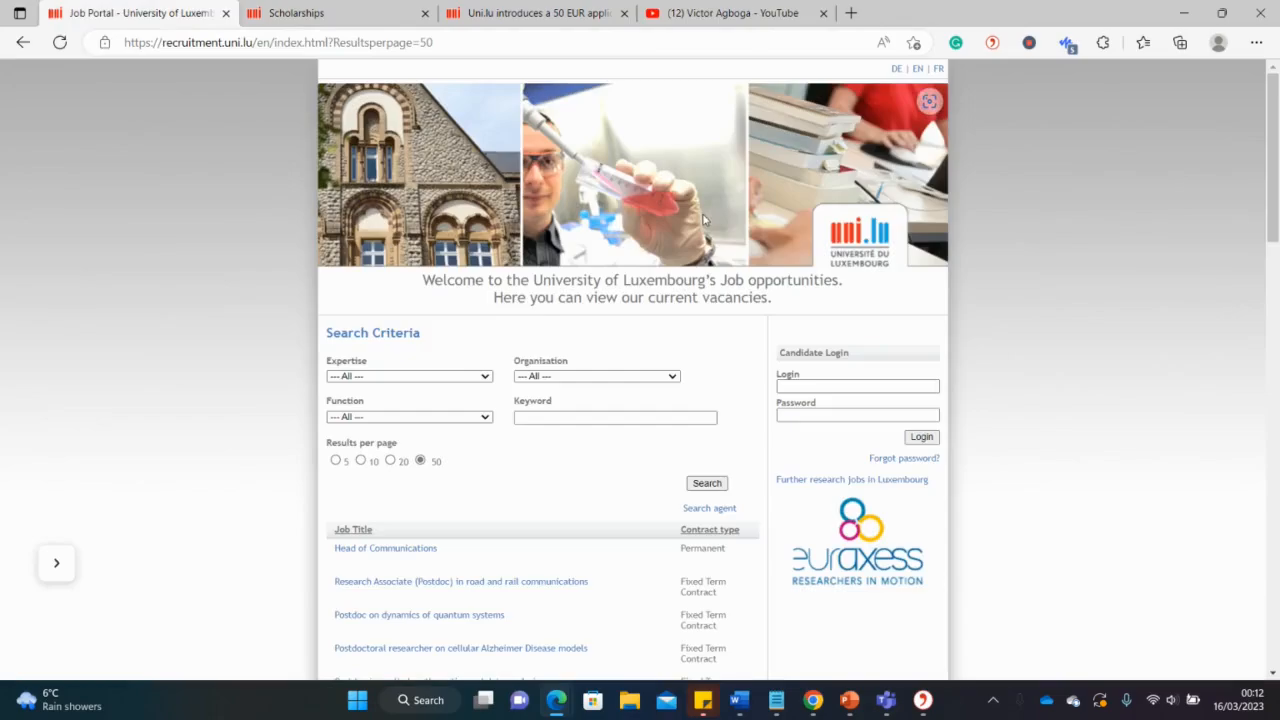
pyautogui.moveTo(503, 92)
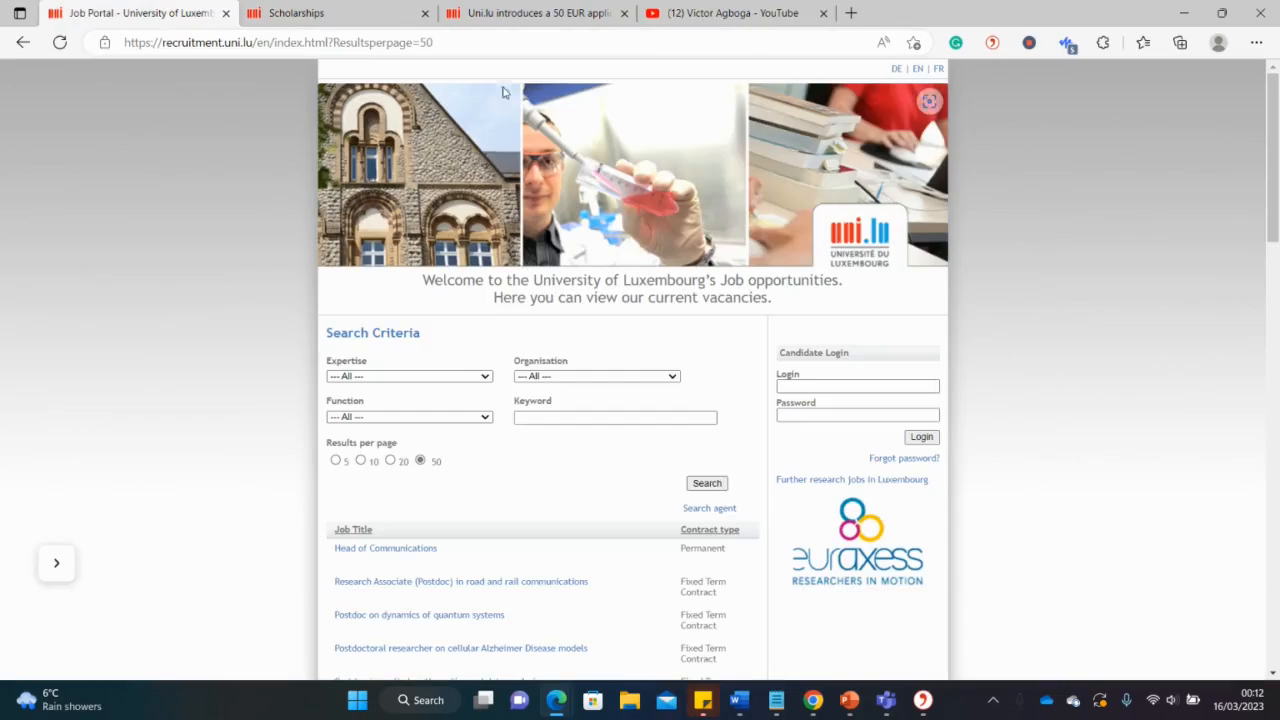
pyautogui.click(296, 13)
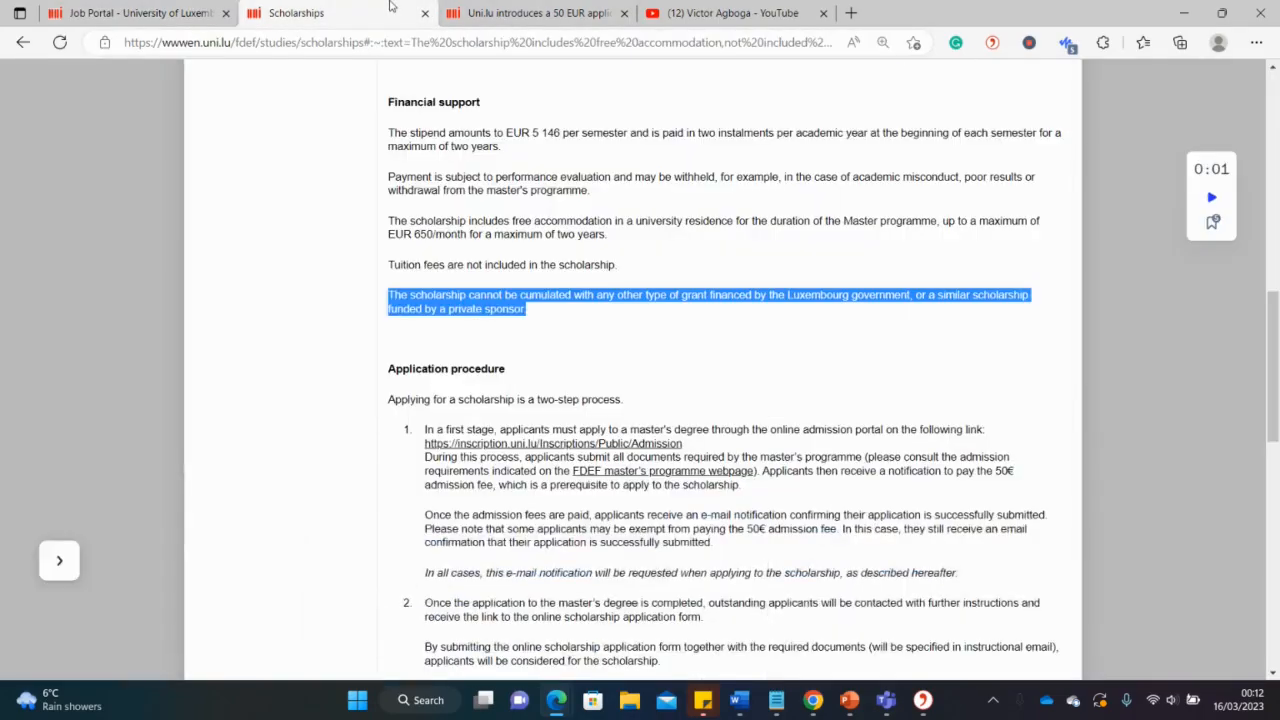
pyautogui.click(135, 13)
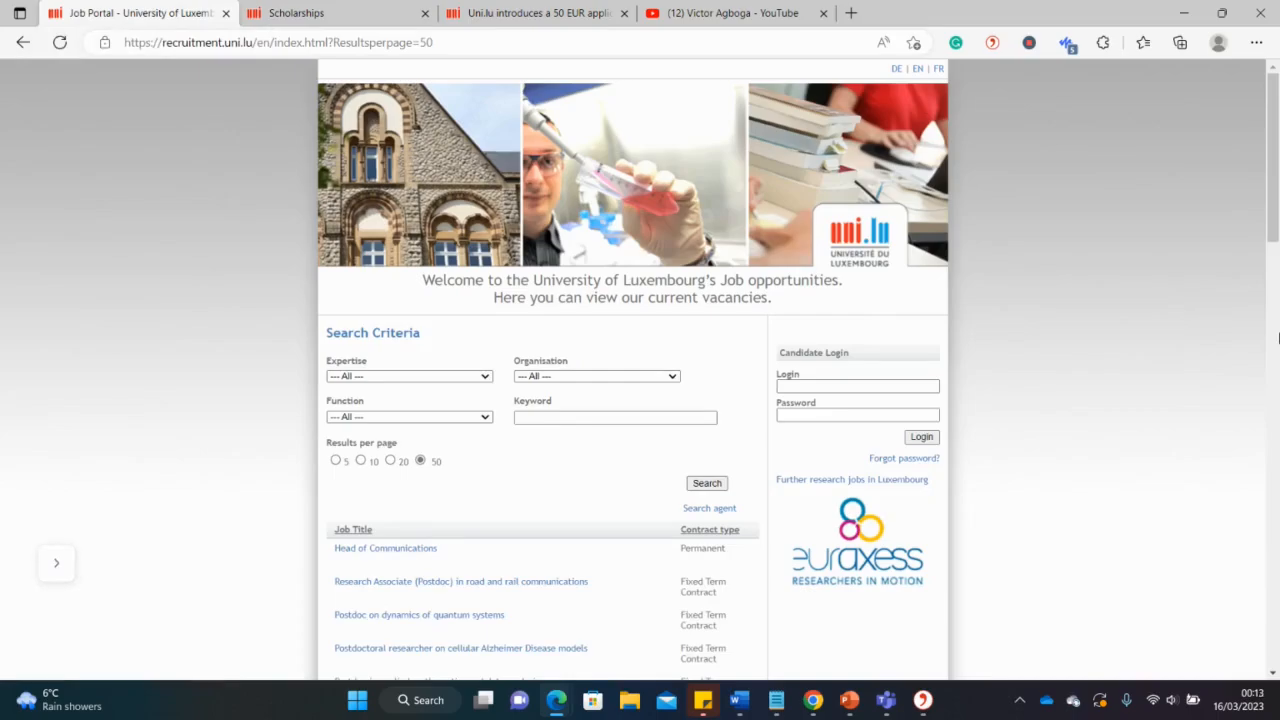
pyautogui.moveTo(490, 467)
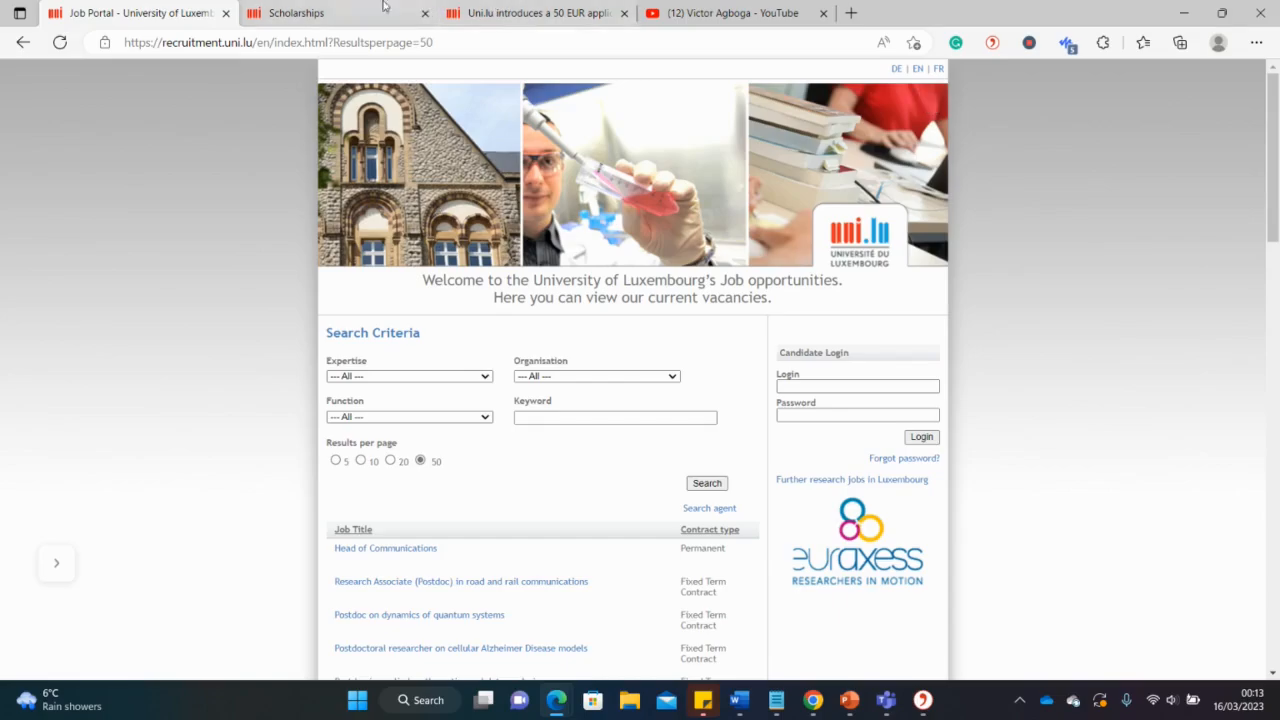
pyautogui.click(296, 13)
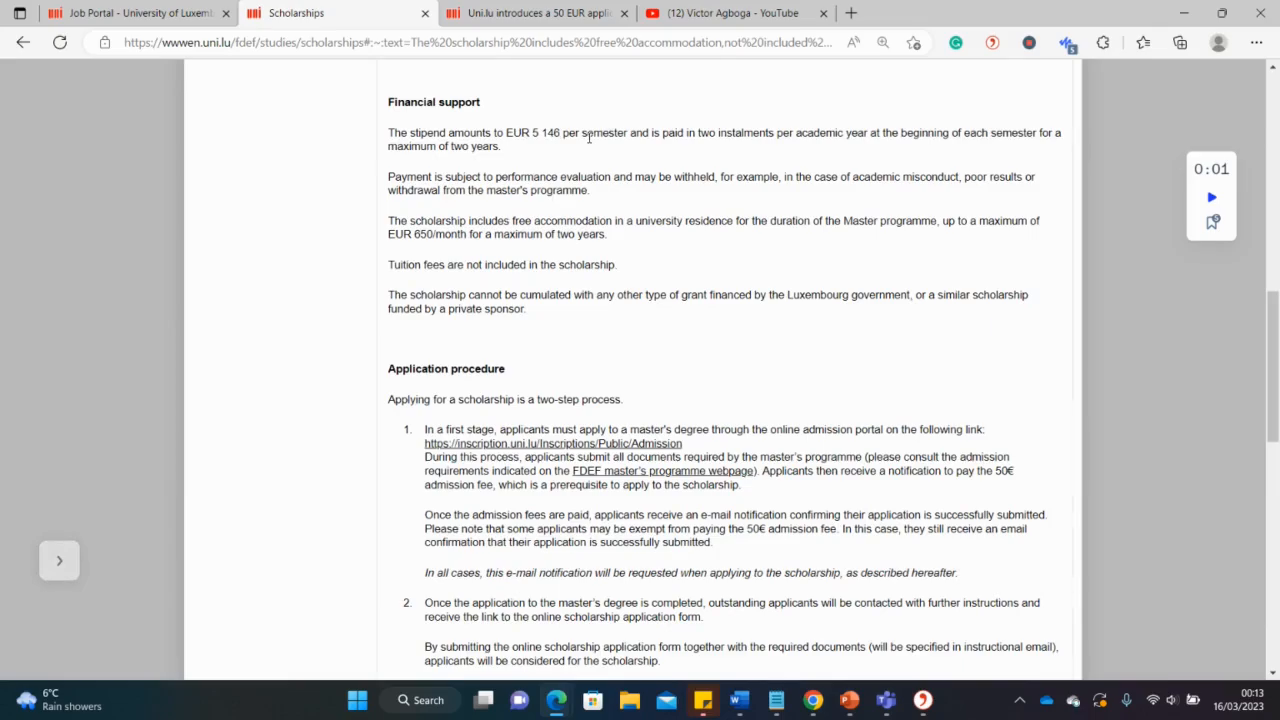
pyautogui.moveTo(584, 167)
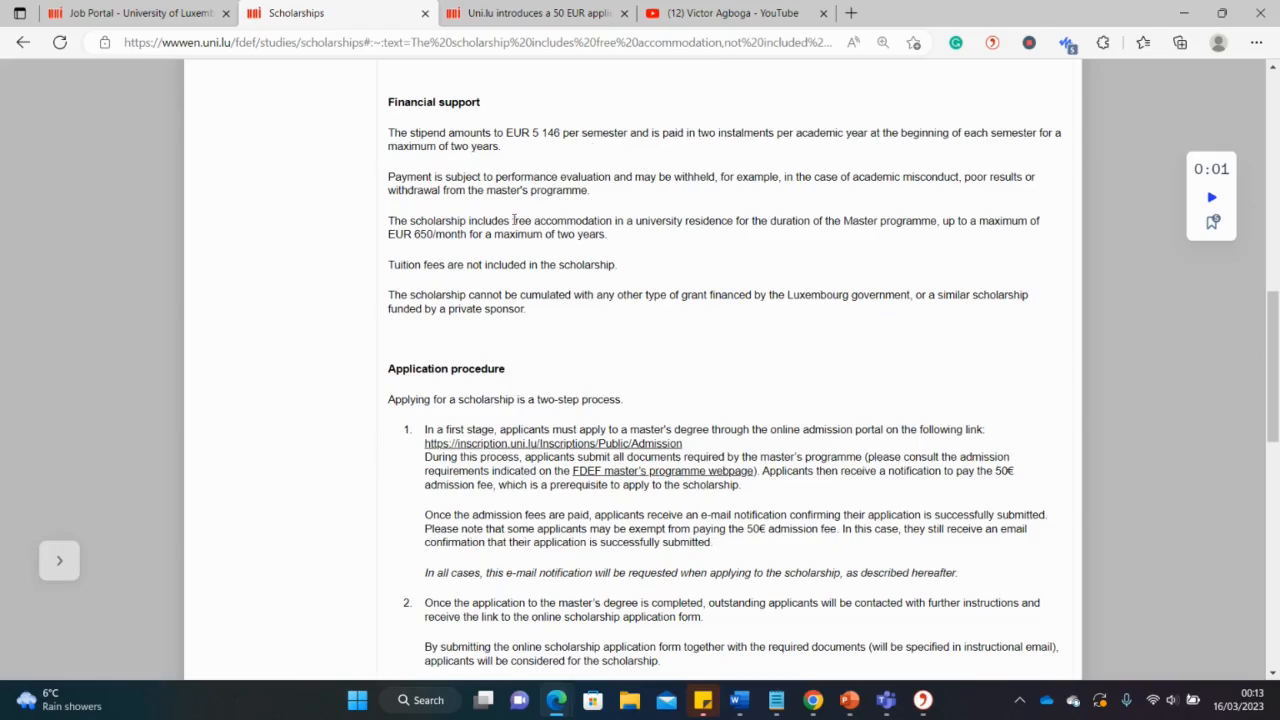
pyautogui.doubleClick(560, 221)
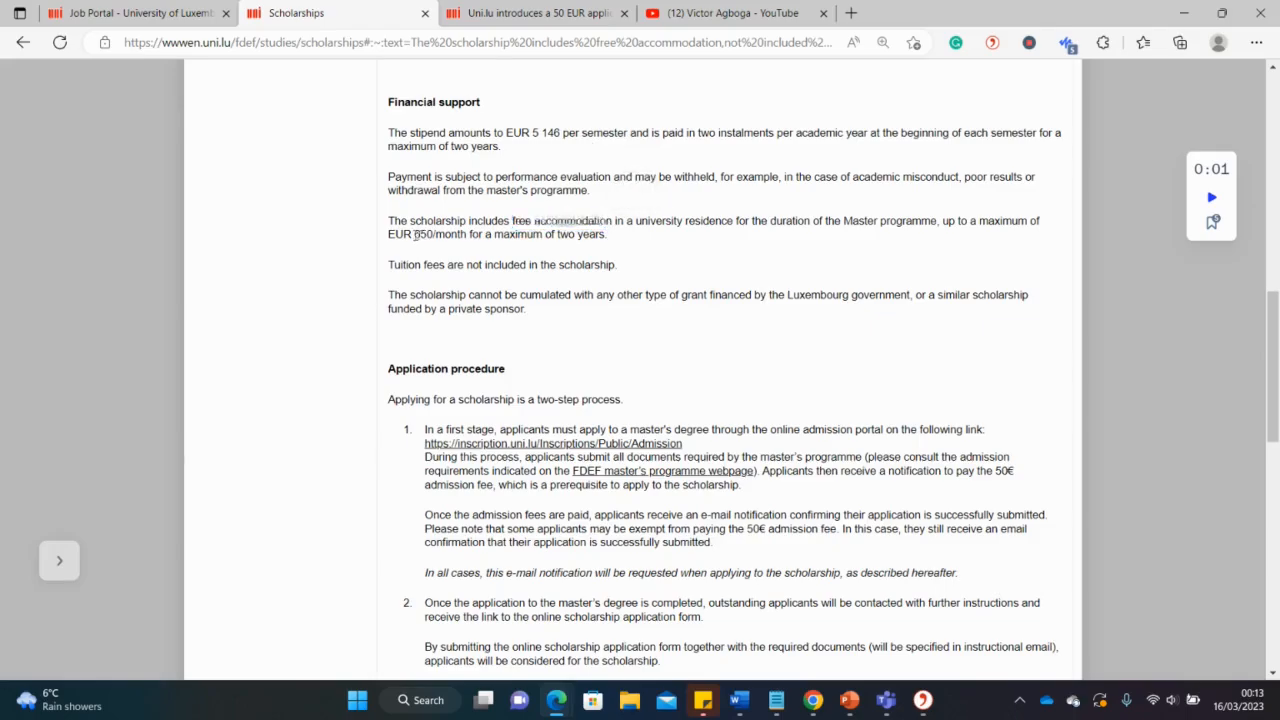
pyautogui.doubleClick(422, 234)
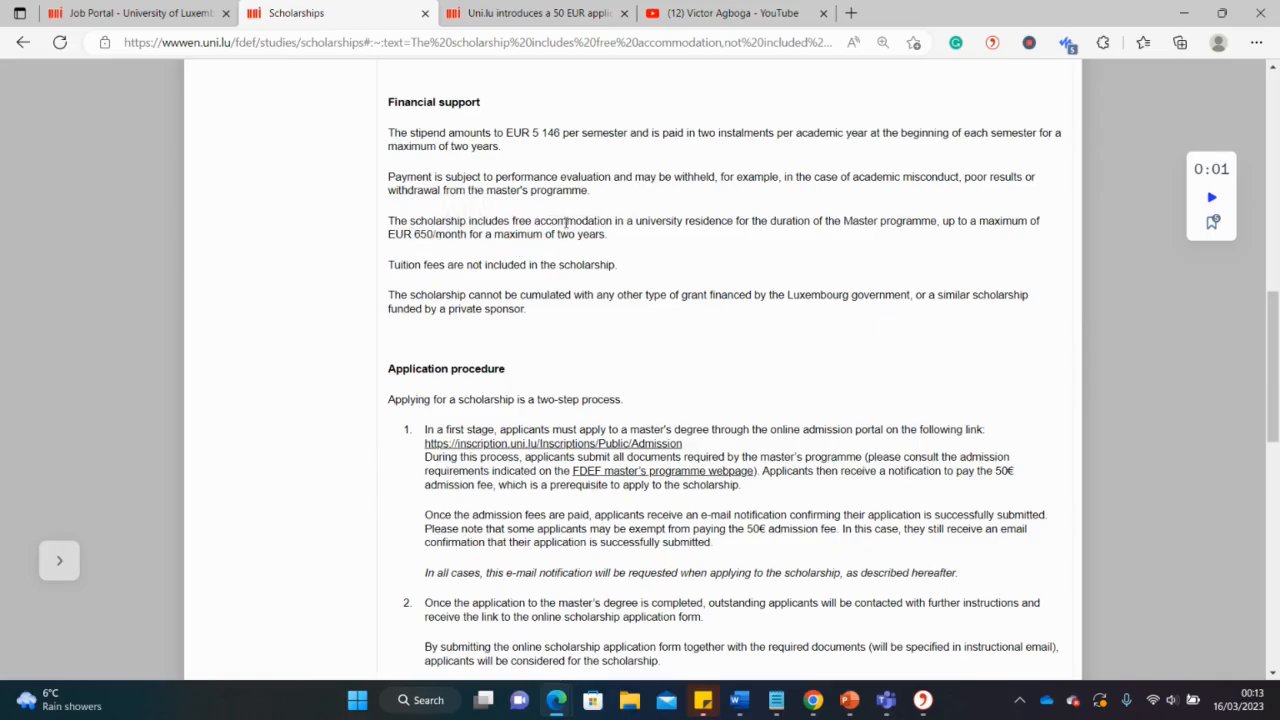
pyautogui.moveTo(537, 265)
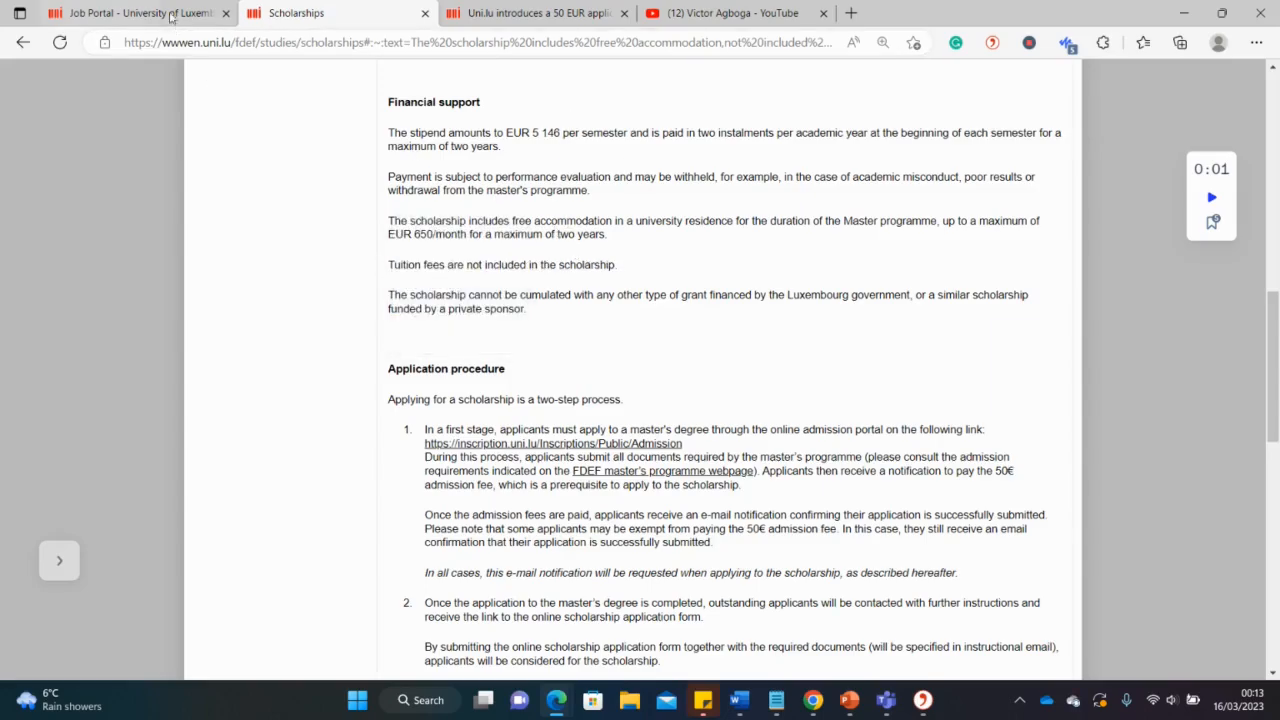
# Filter job portal vacancies by the PhD Candidates expertise and run the search
pyautogui.click(135, 13)
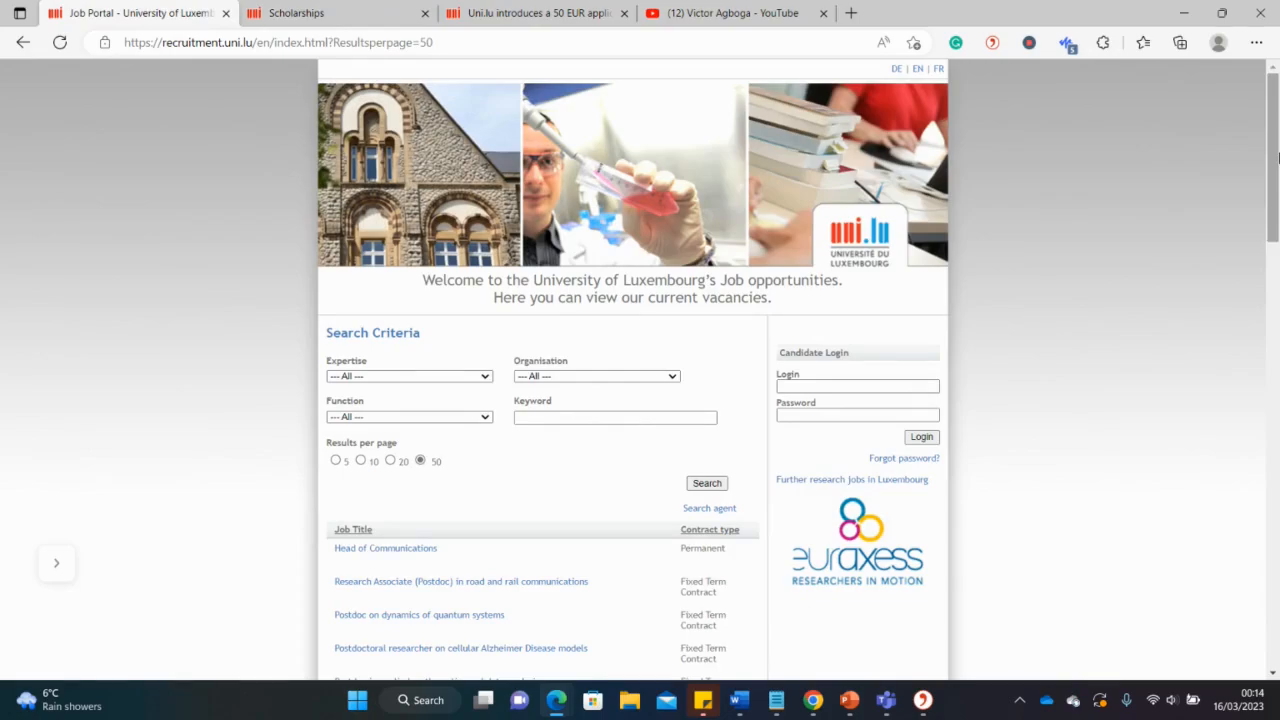
pyautogui.moveTo(493, 406)
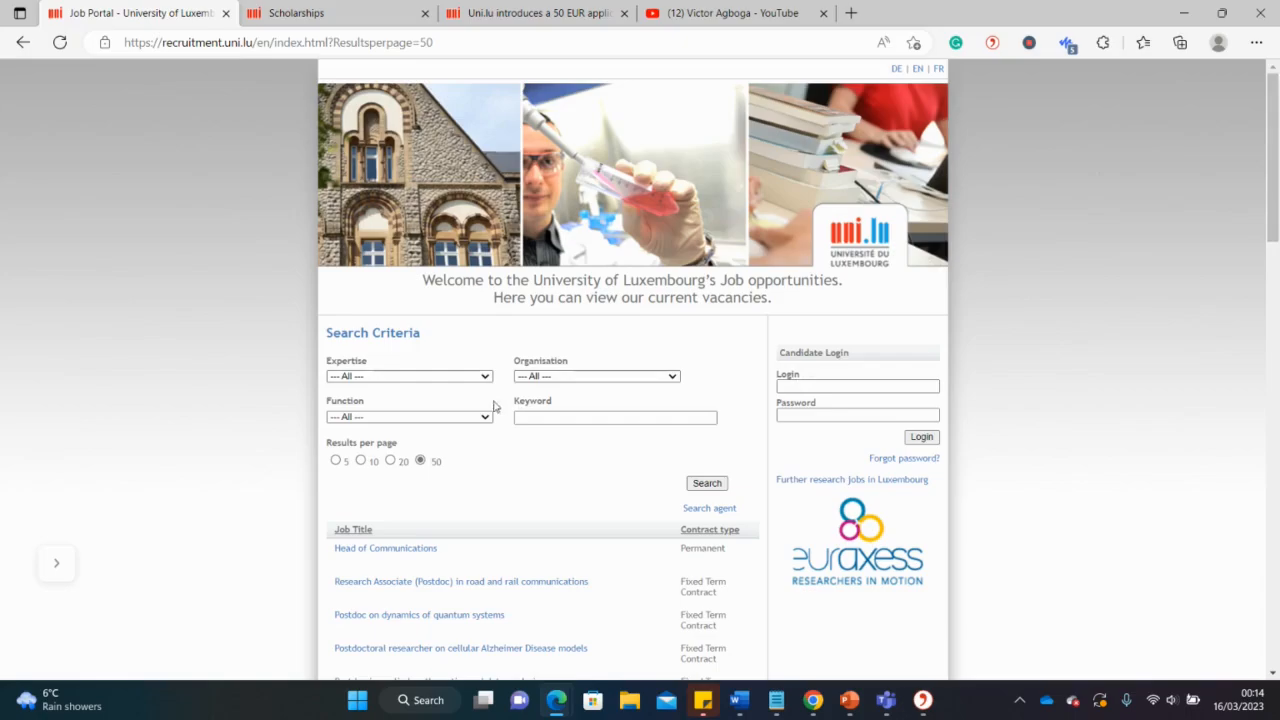
pyautogui.click(408, 376)
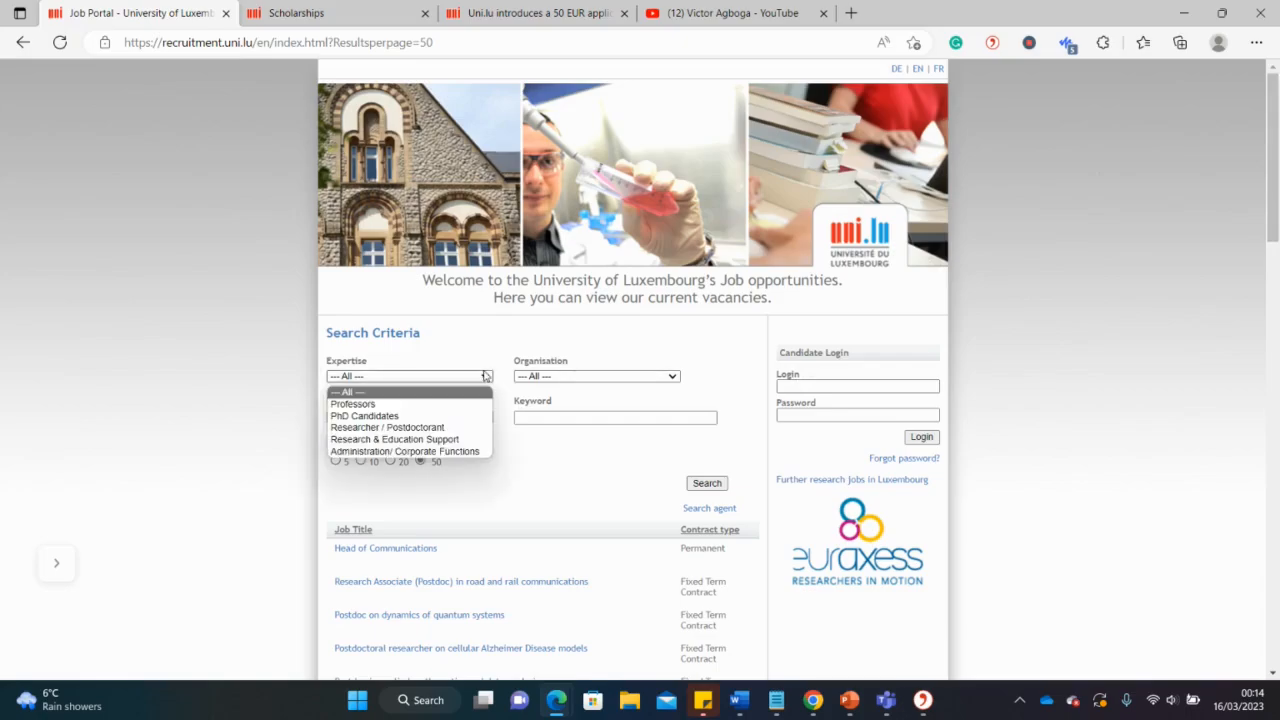
pyautogui.moveTo(363, 415)
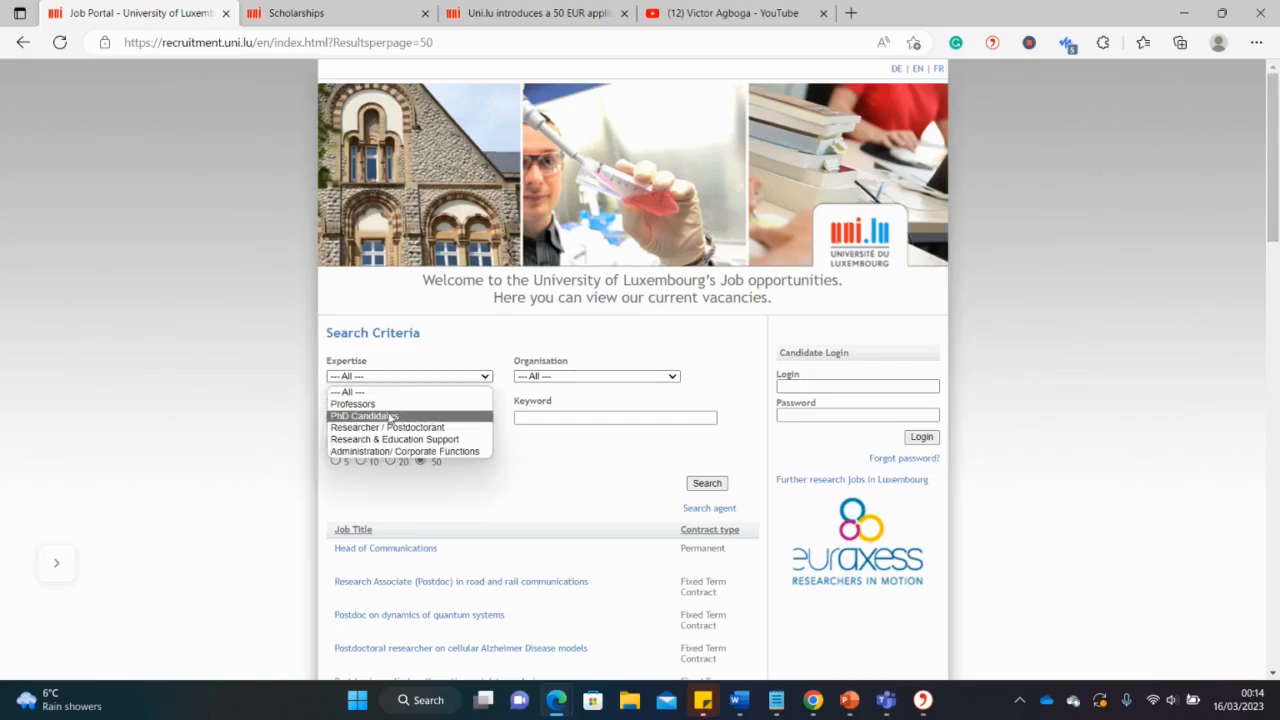
pyautogui.moveTo(387, 427)
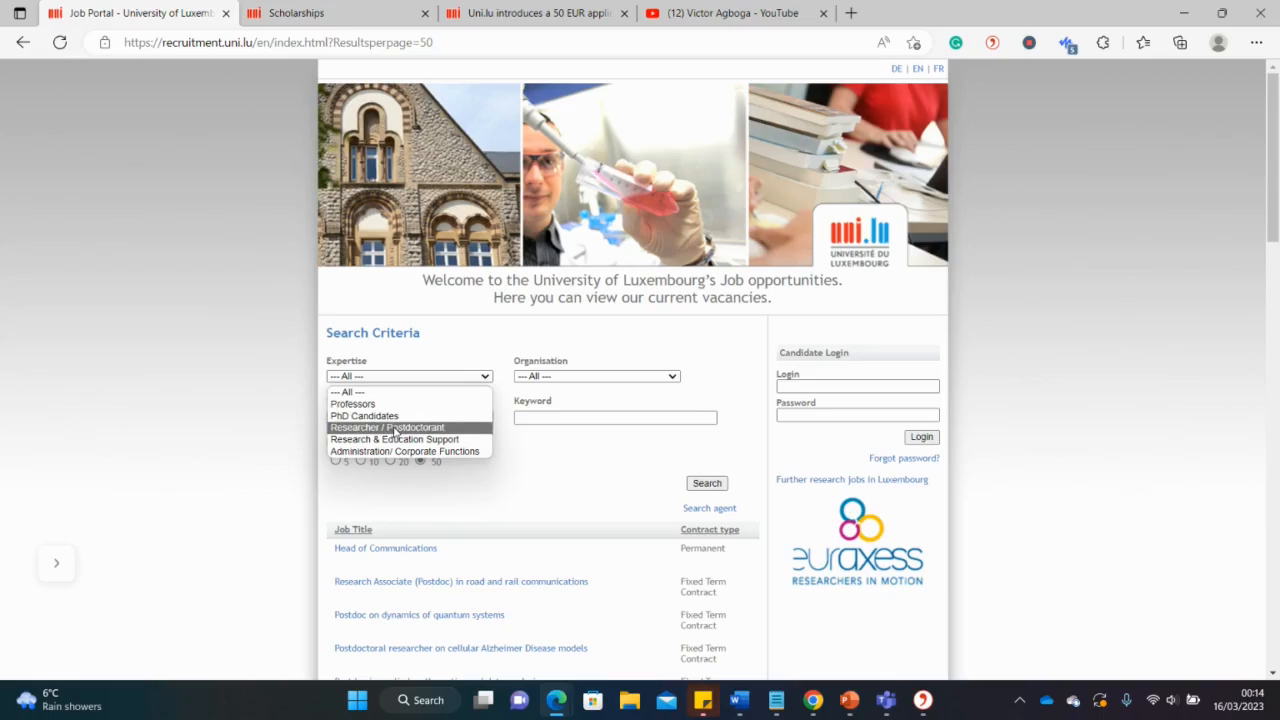
pyautogui.click(363, 415)
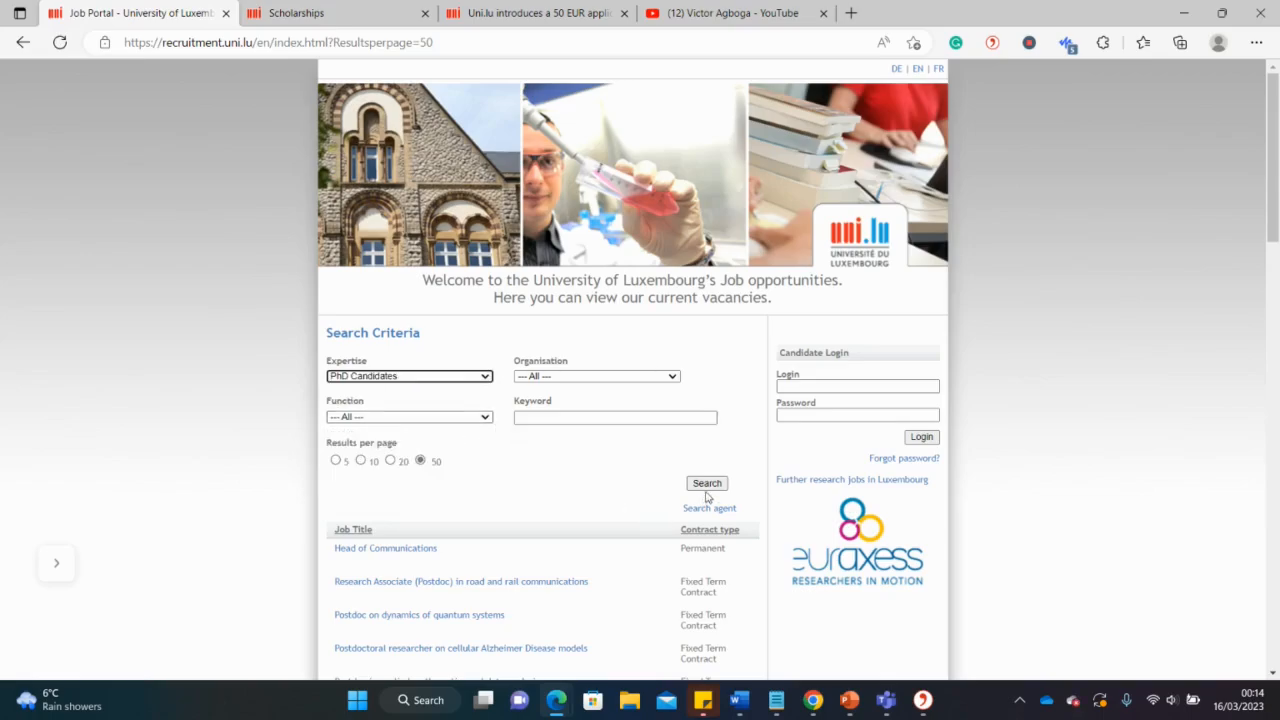
pyautogui.click(707, 483)
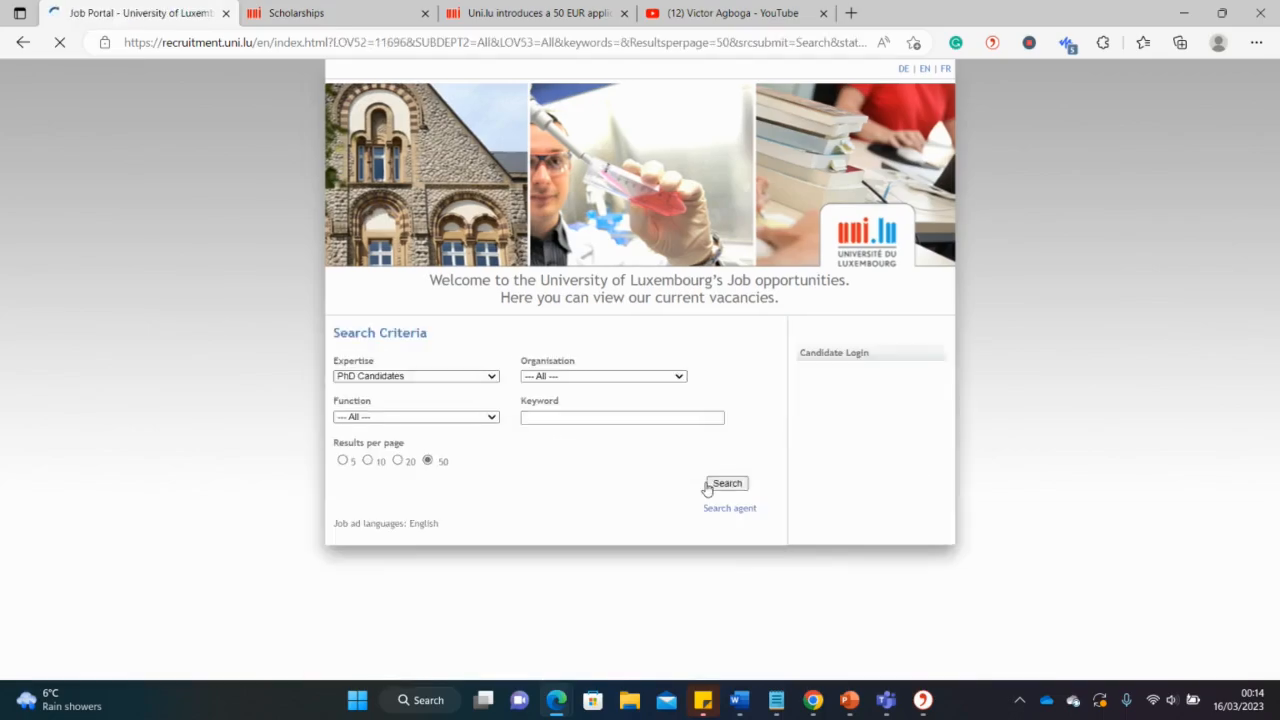
# Scroll through the returned PhD vacancies in sociology, nursing and finance, all fixed-term
pyautogui.click(727, 483)
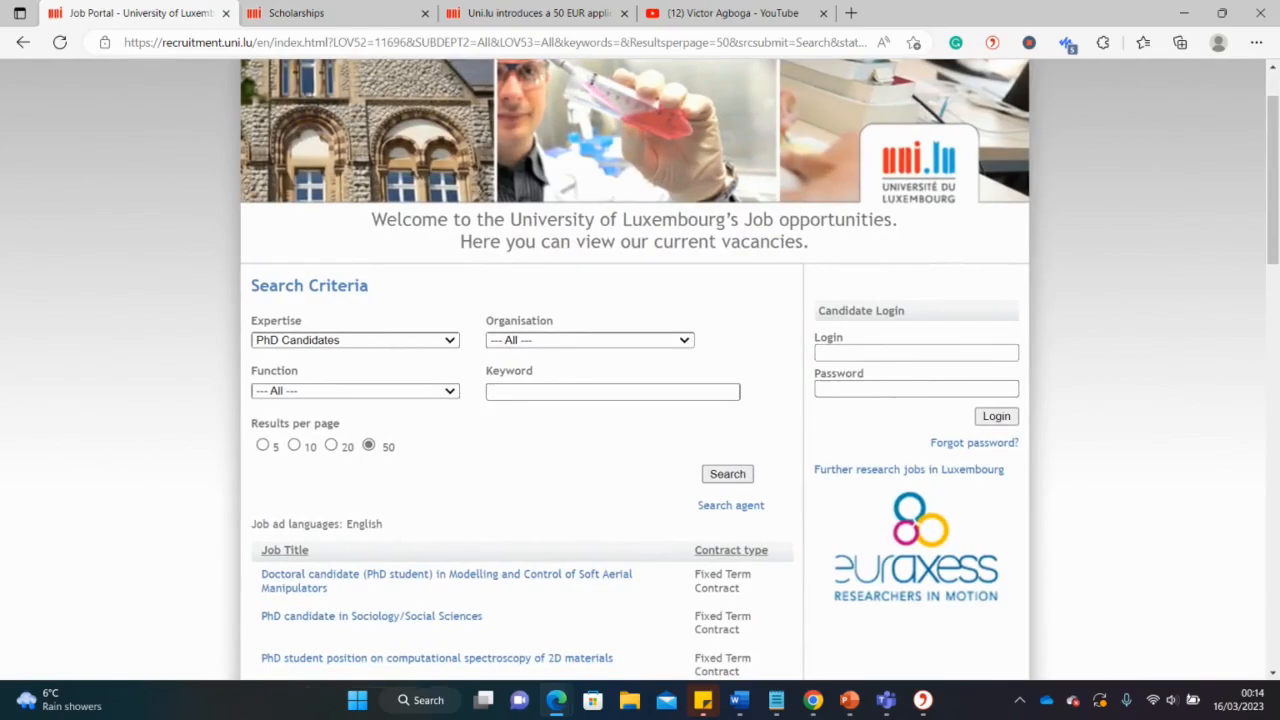
pyautogui.scroll(-3)
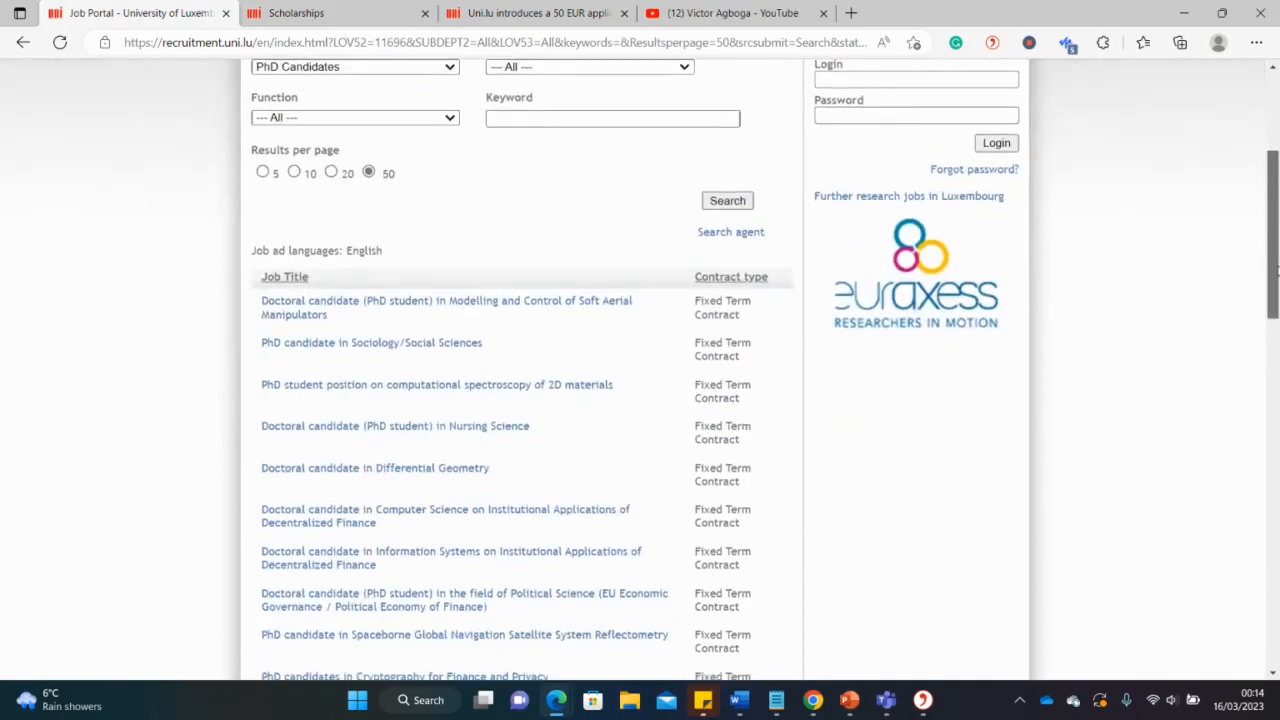
pyautogui.scroll(-3)
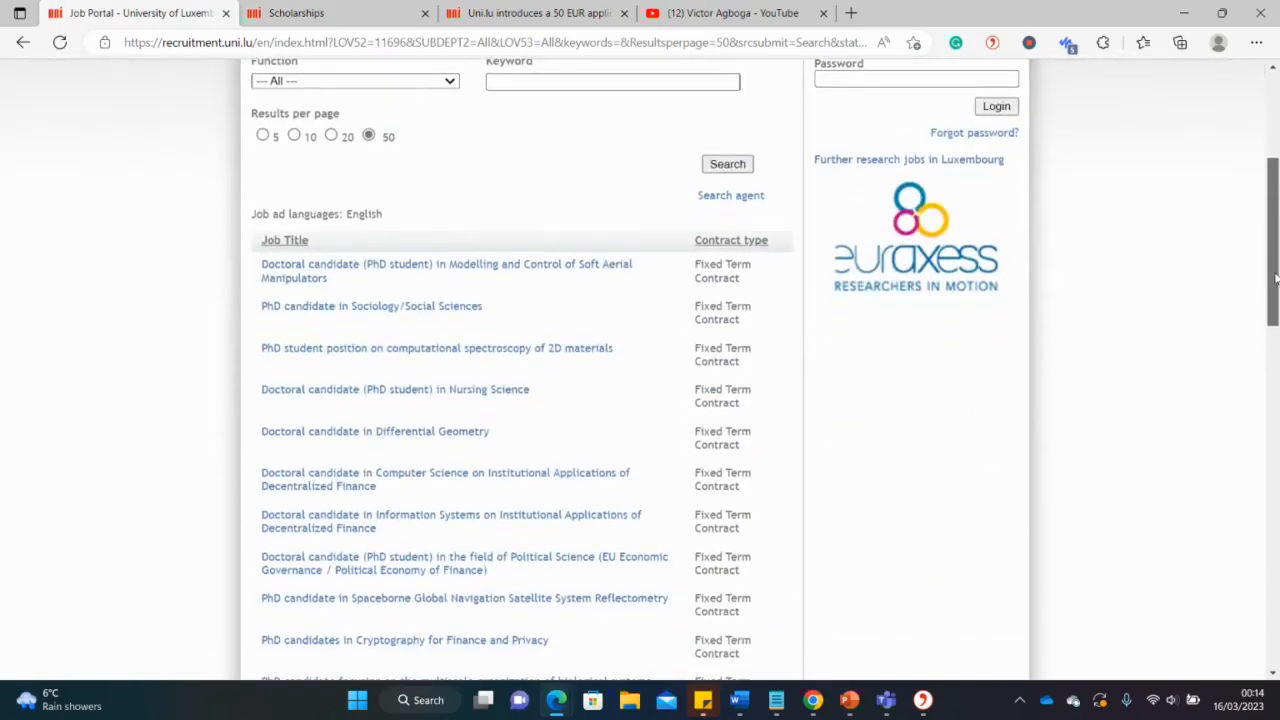
pyautogui.moveTo(371, 306)
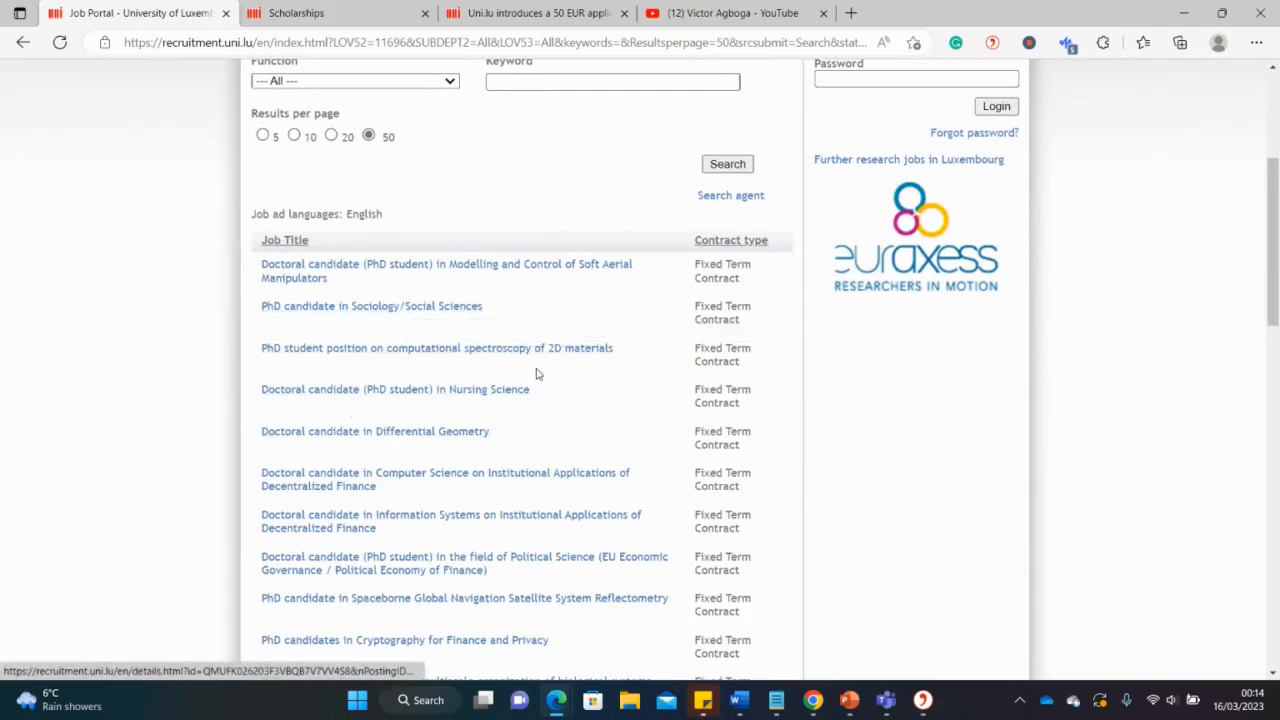
pyautogui.moveTo(550, 490)
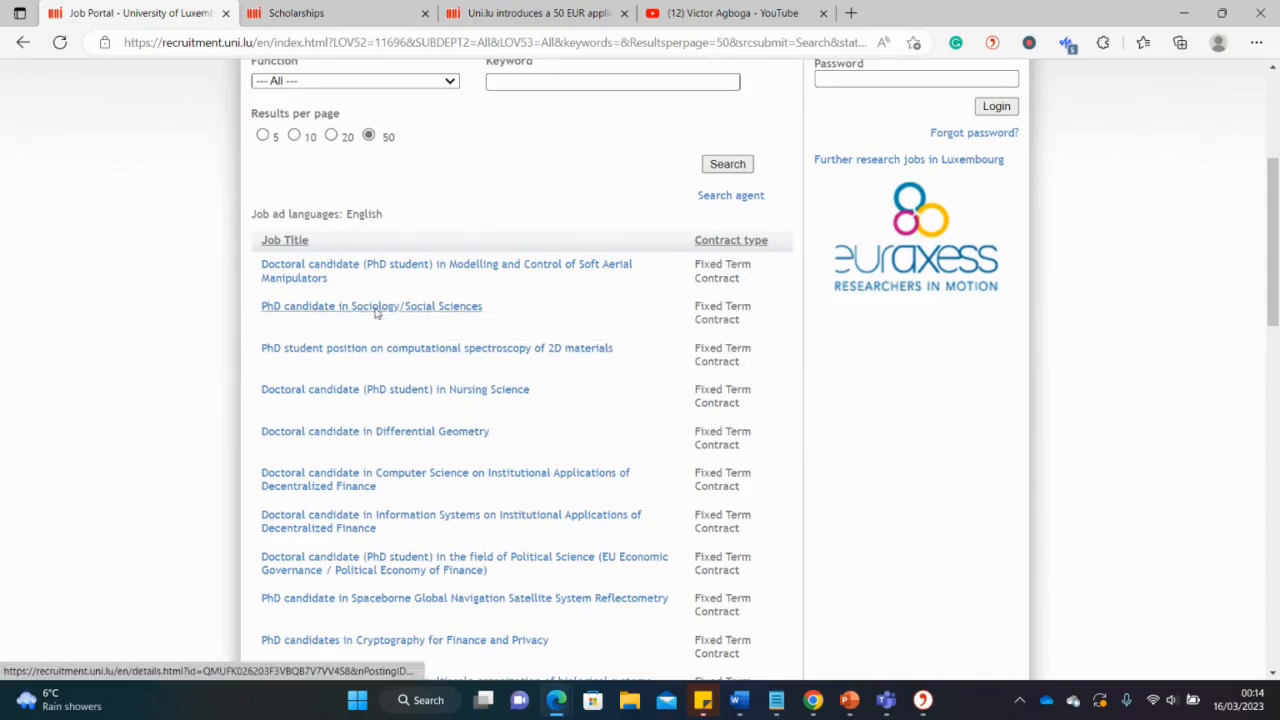
# Read the PhD Sociology/Social Sciences posting down to its EUR 38,979 yearly salary
pyautogui.click(371, 306)
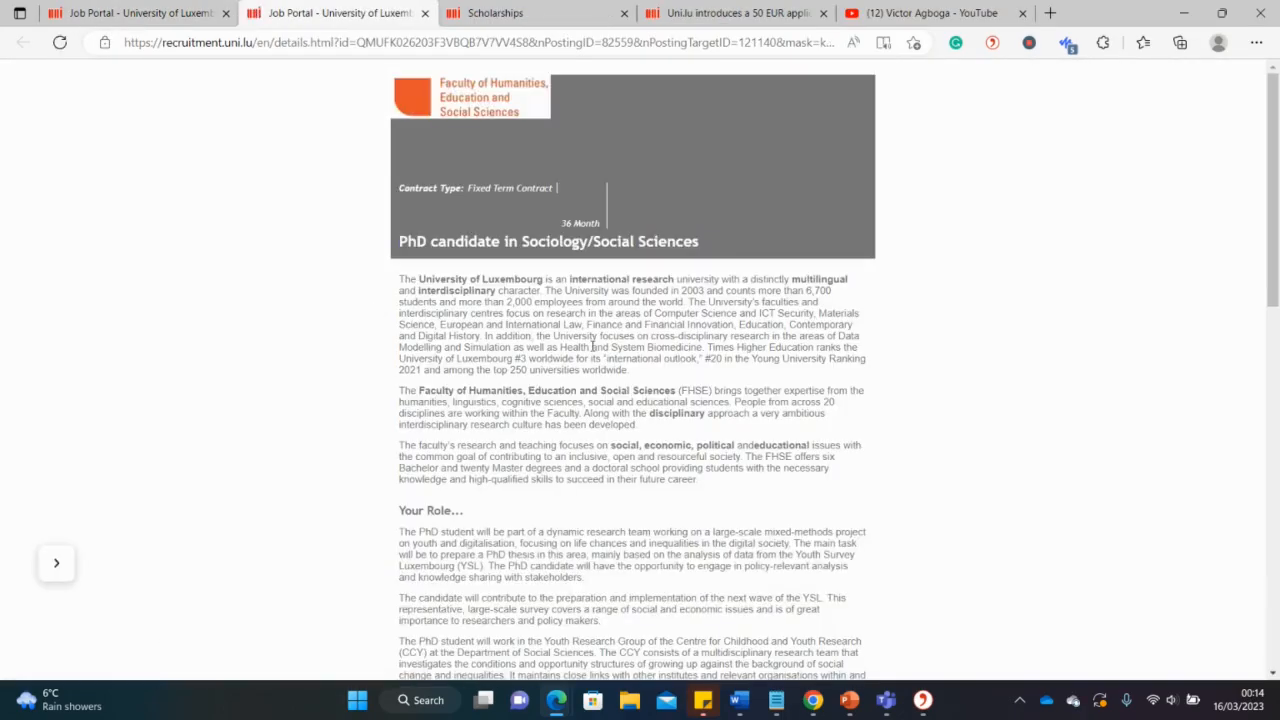
pyautogui.scroll(-3)
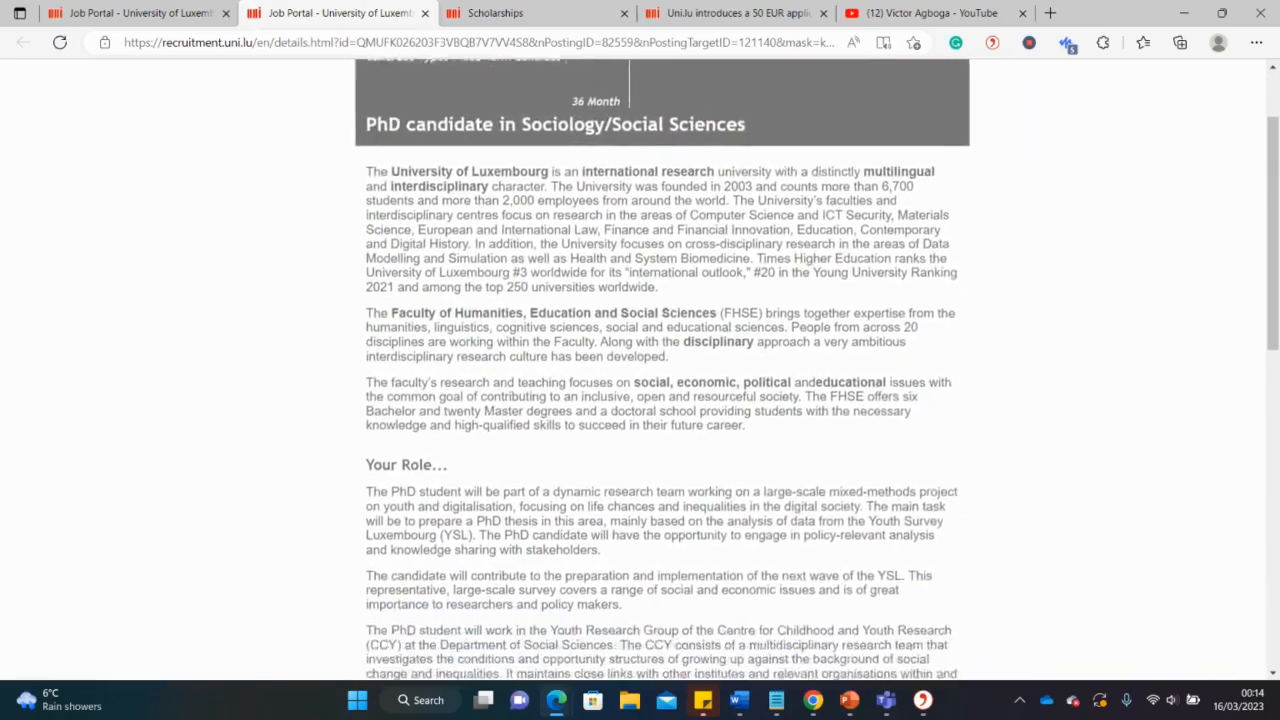
pyautogui.scroll(-3)
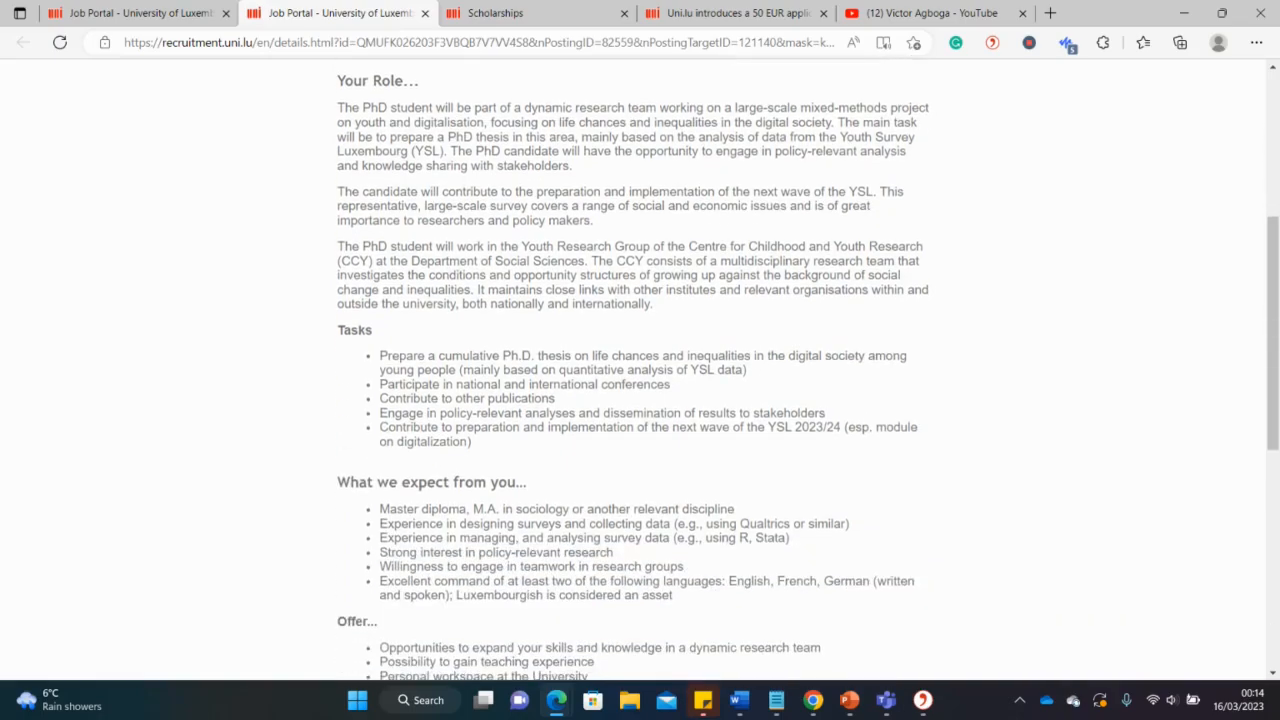
pyautogui.scroll(-3)
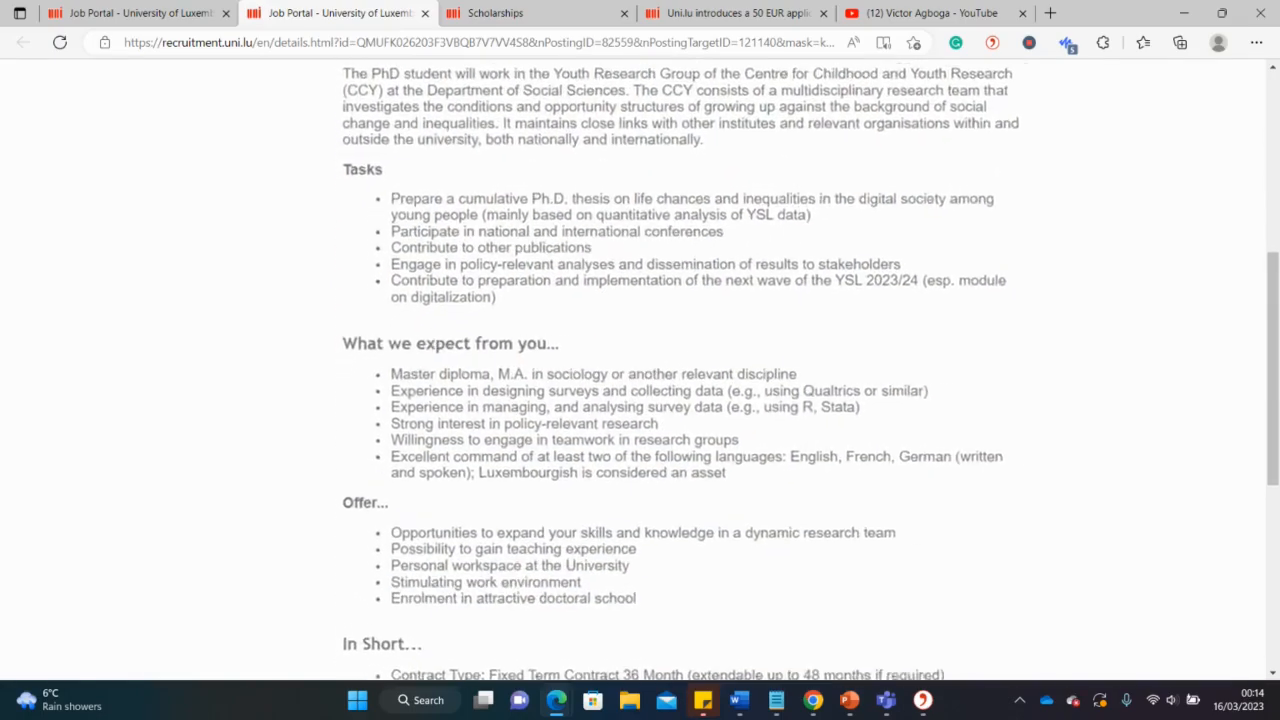
pyautogui.scroll(-3)
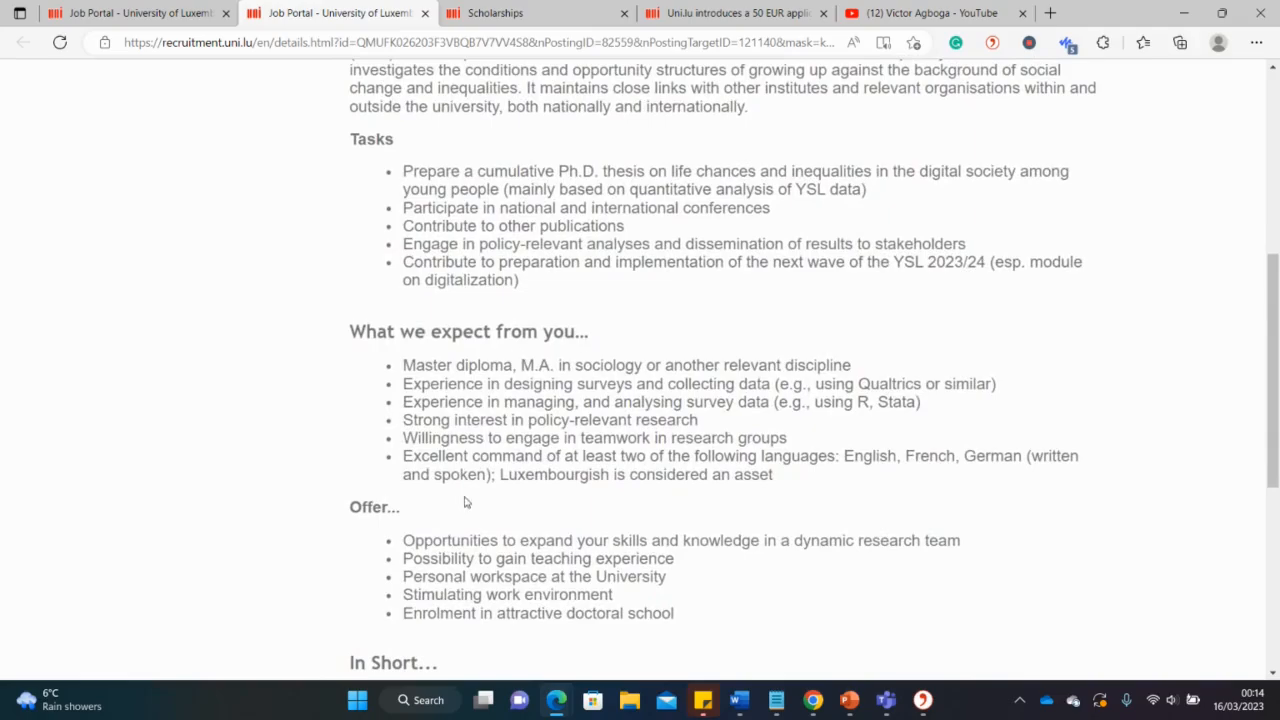
pyautogui.scroll(-3)
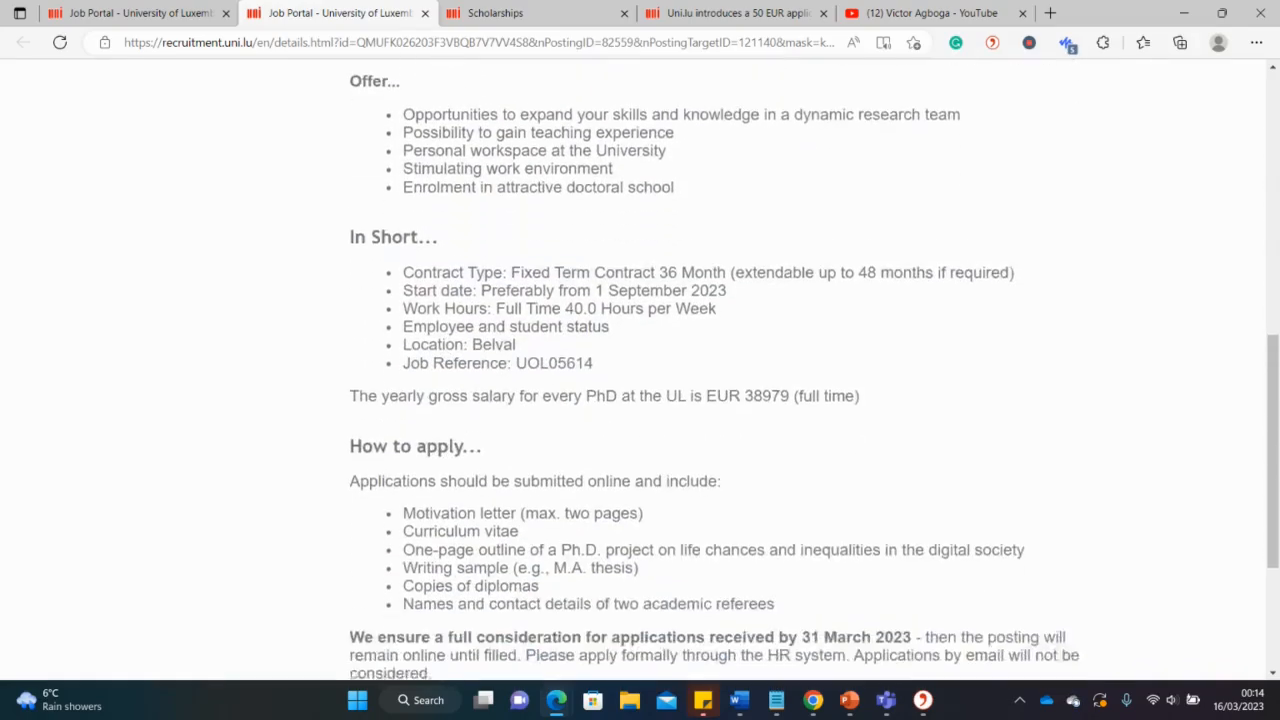
pyautogui.scroll(-3)
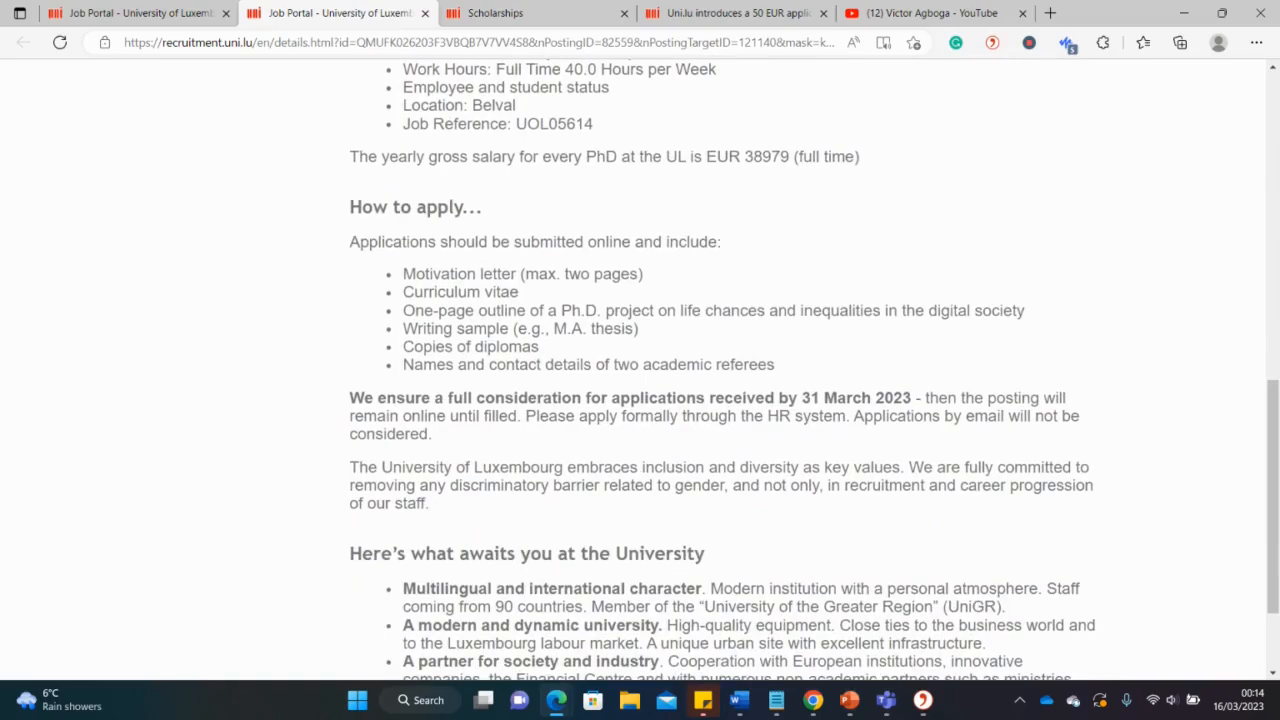
pyautogui.scroll(-3)
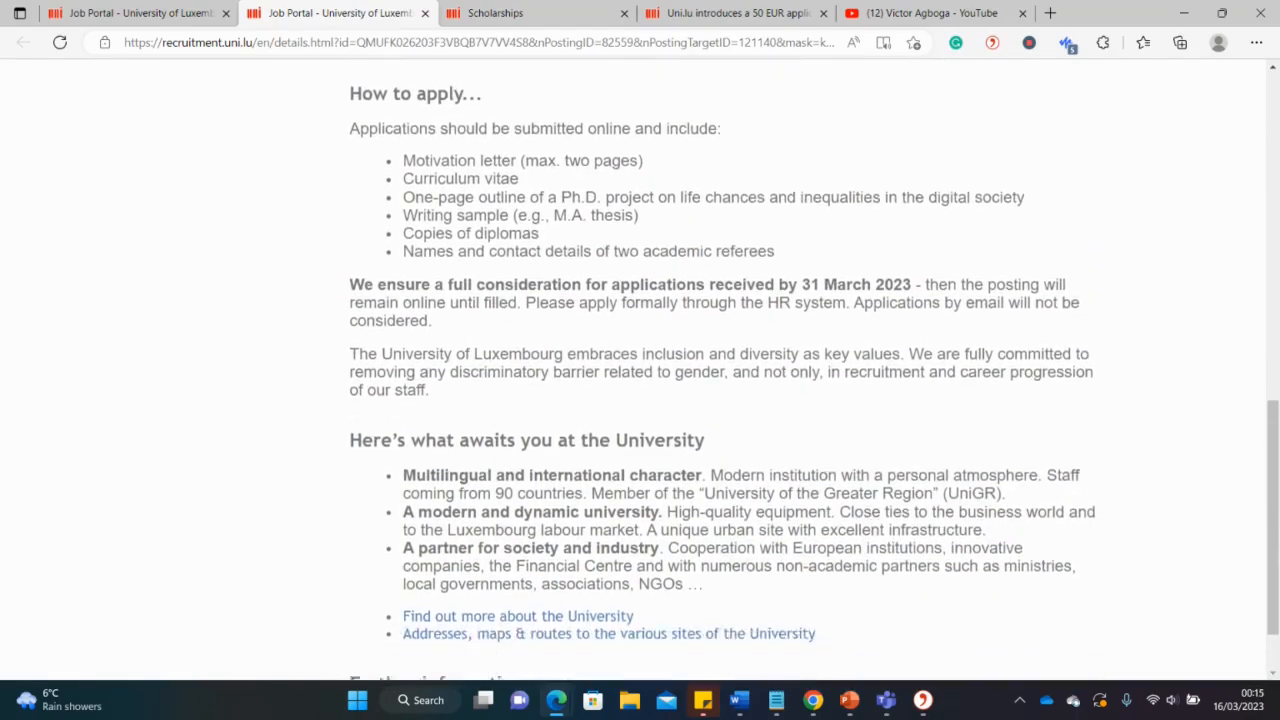
pyautogui.scroll(-3)
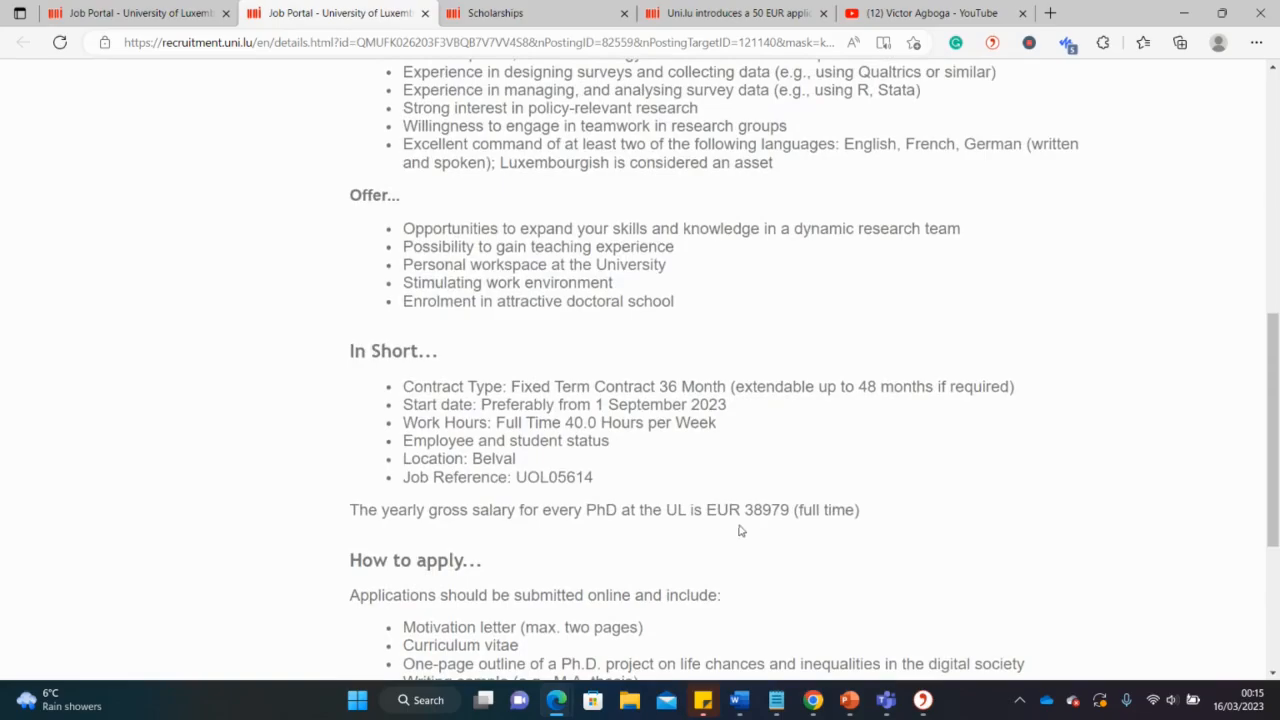
pyautogui.doubleClick(752, 510)
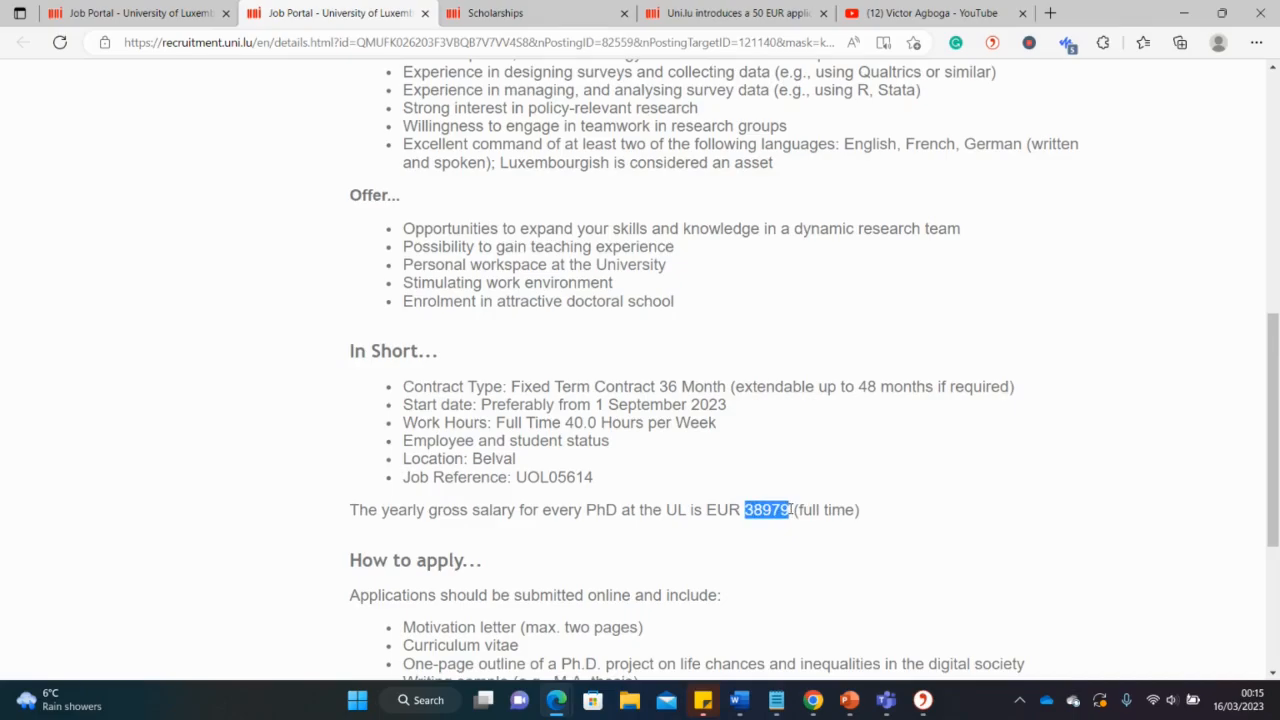
pyautogui.scroll(-3)
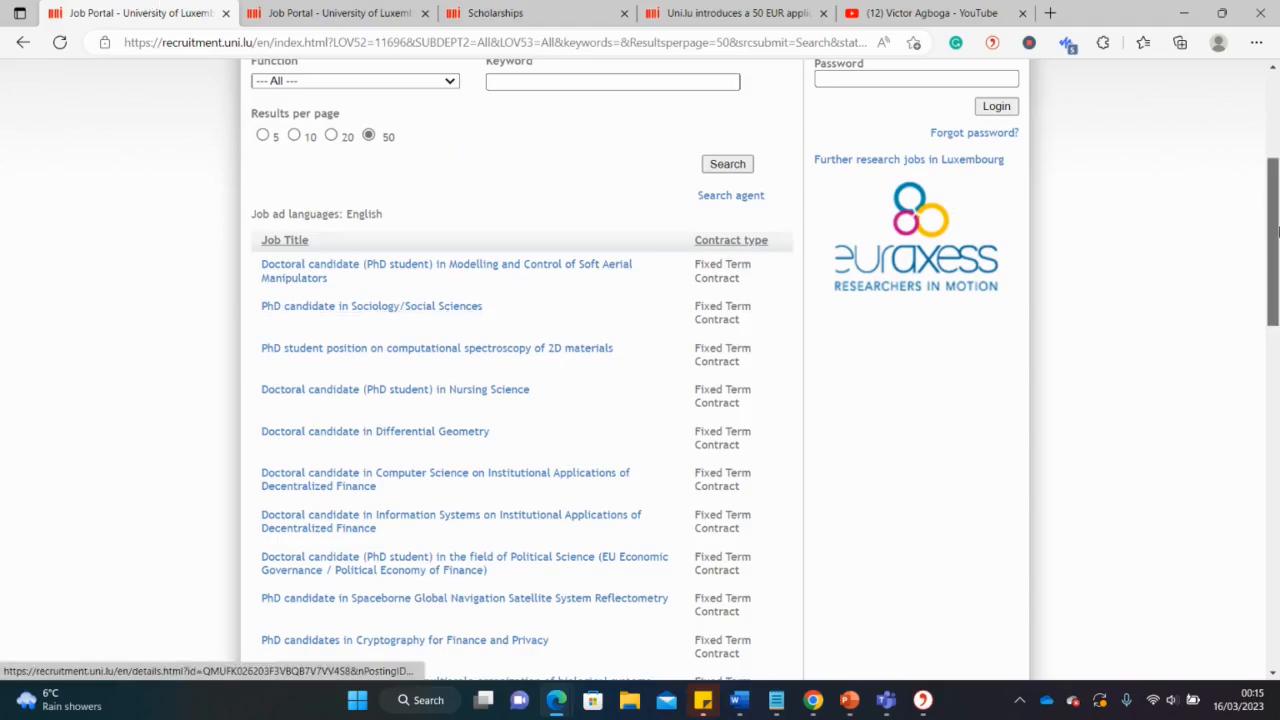
# Scroll through the remaining PhD job titles in the results list
pyautogui.scroll(-3)
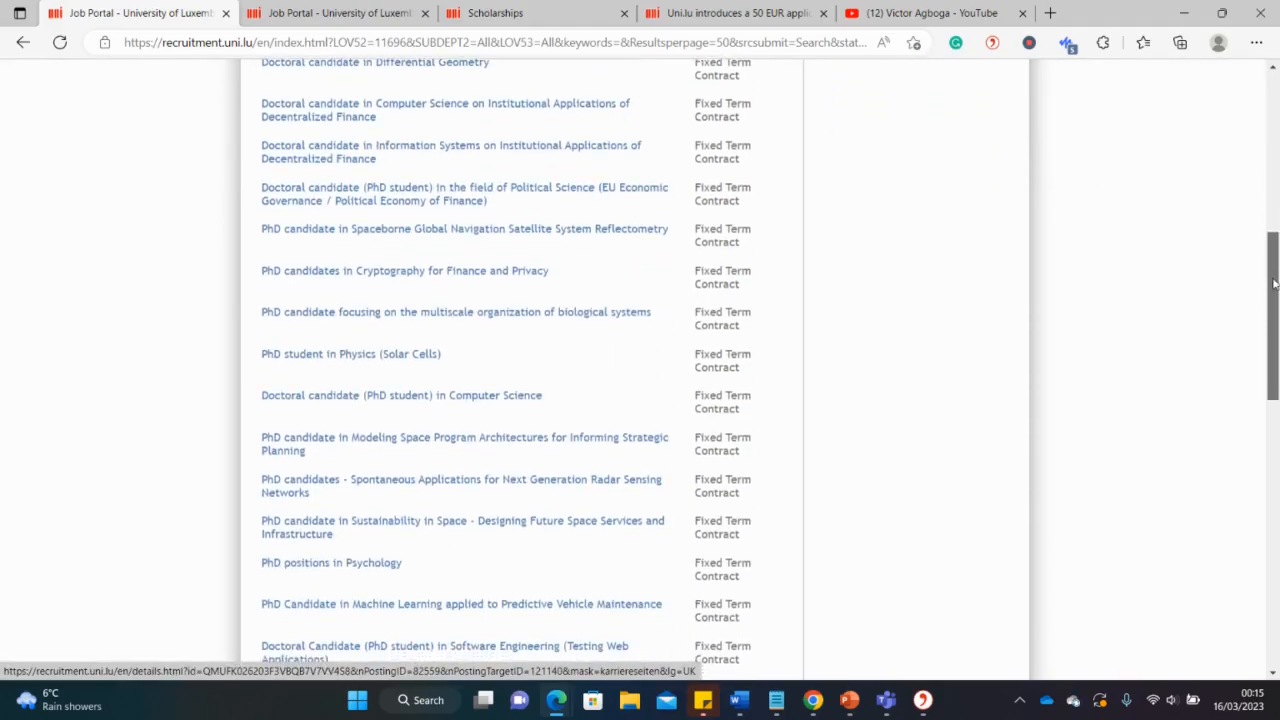
pyautogui.scroll(-3)
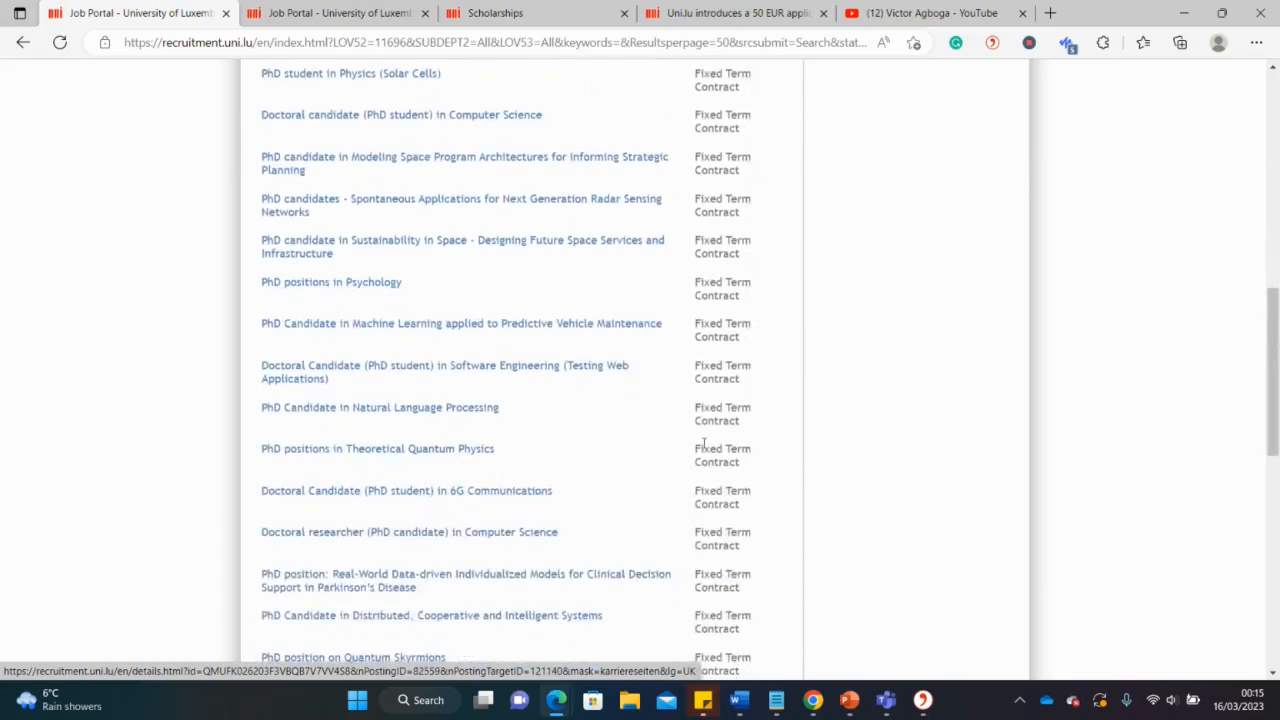
pyautogui.scroll(-3)
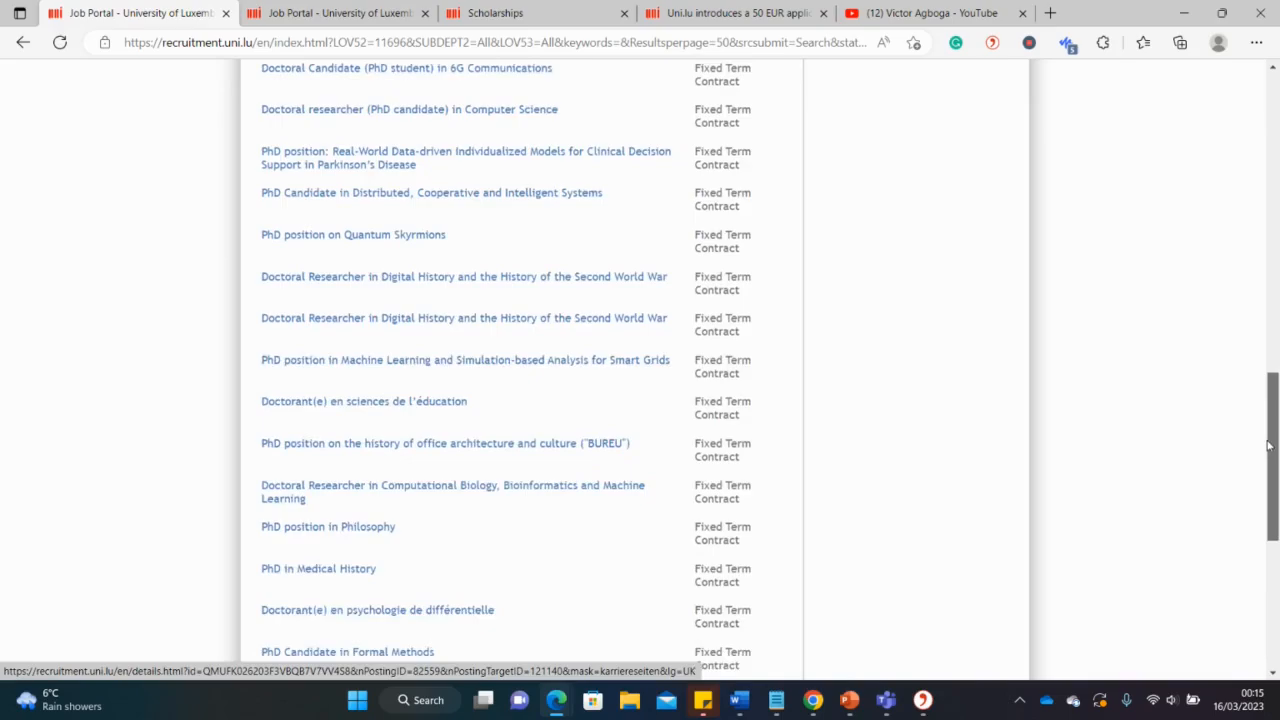
pyautogui.scroll(-3)
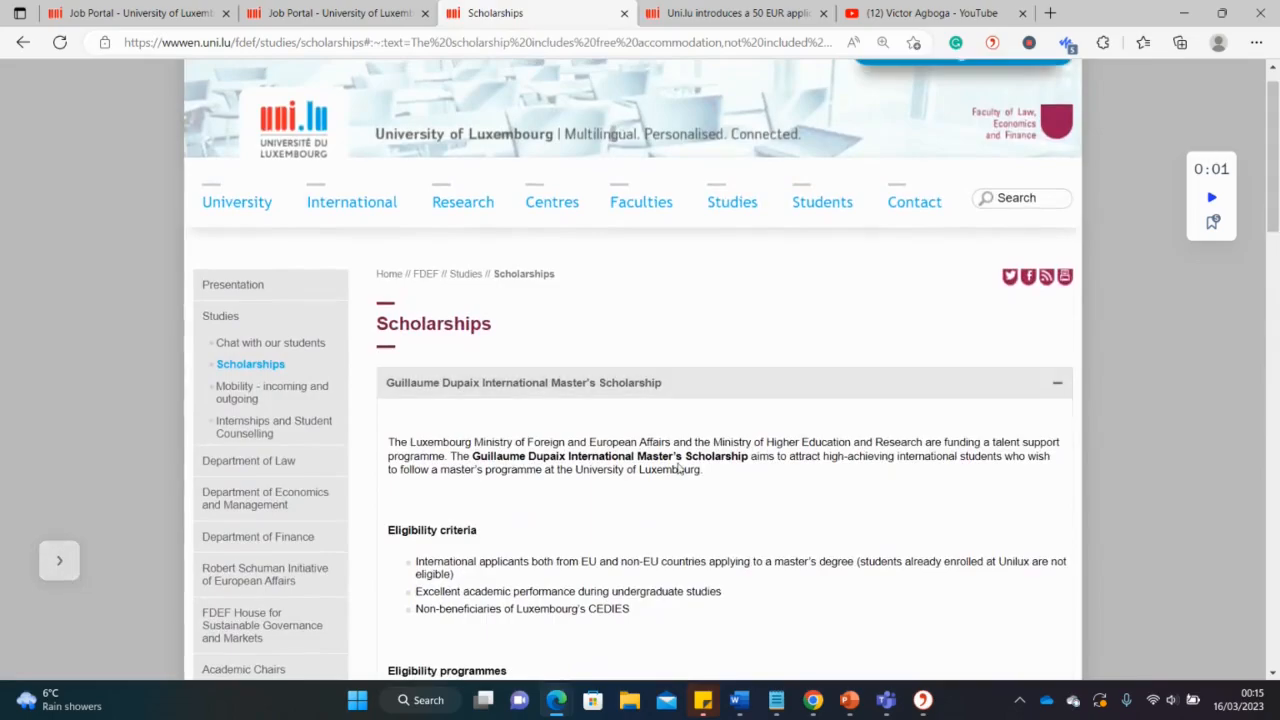
pyautogui.moveTo(535, 462)
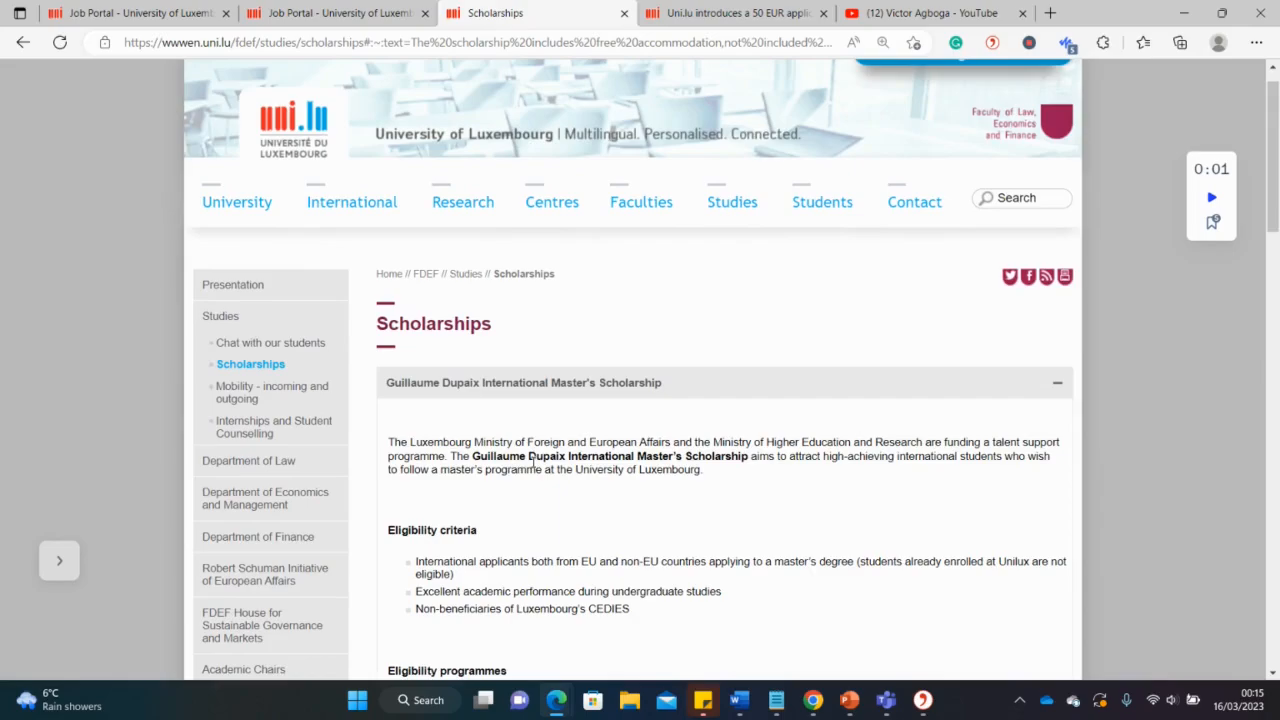
pyautogui.moveTo(903, 469)
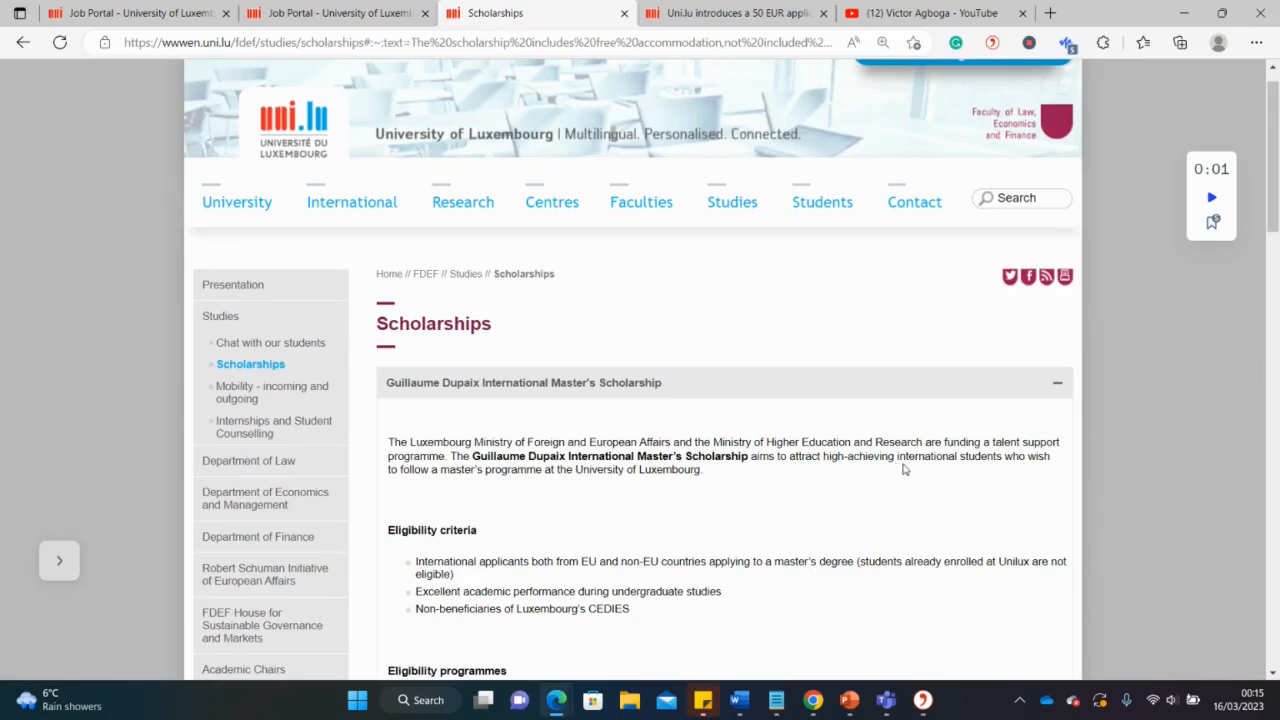
# Read the Guillaume Dupaix eligibility criteria, highlighting the word CEDIES
pyautogui.scroll(-3)
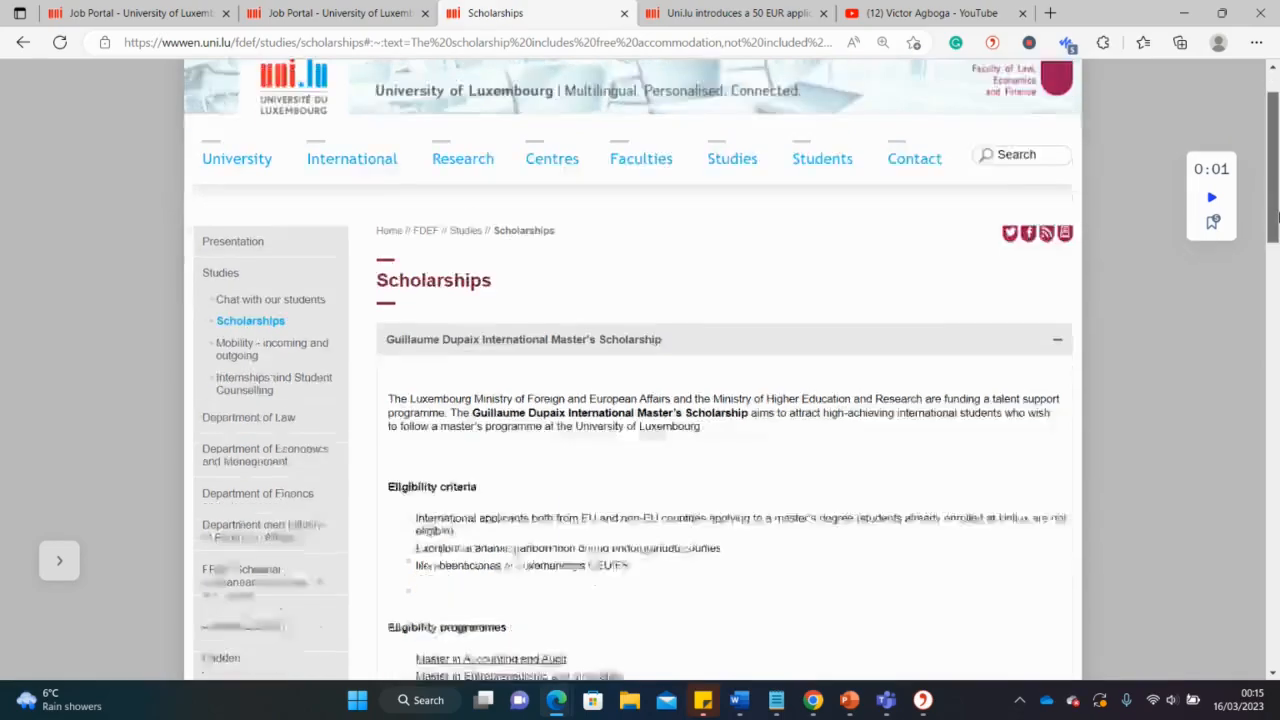
pyautogui.scroll(-3)
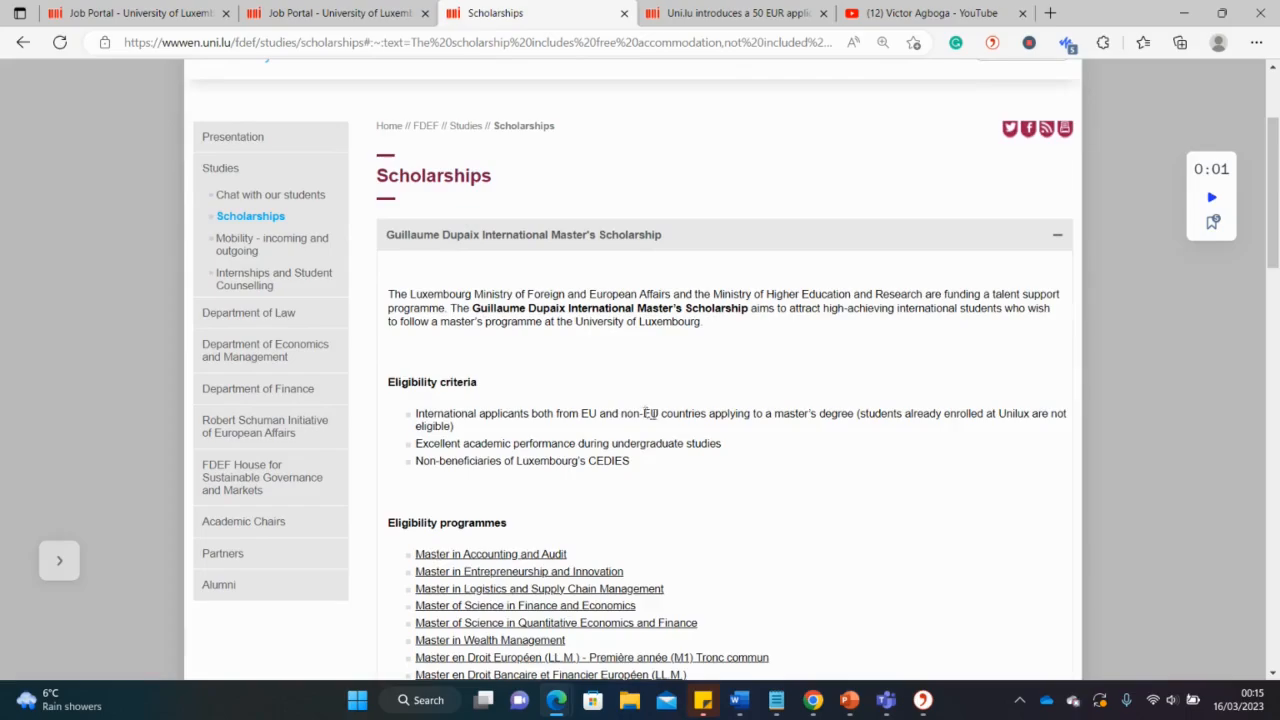
pyautogui.moveTo(462, 458)
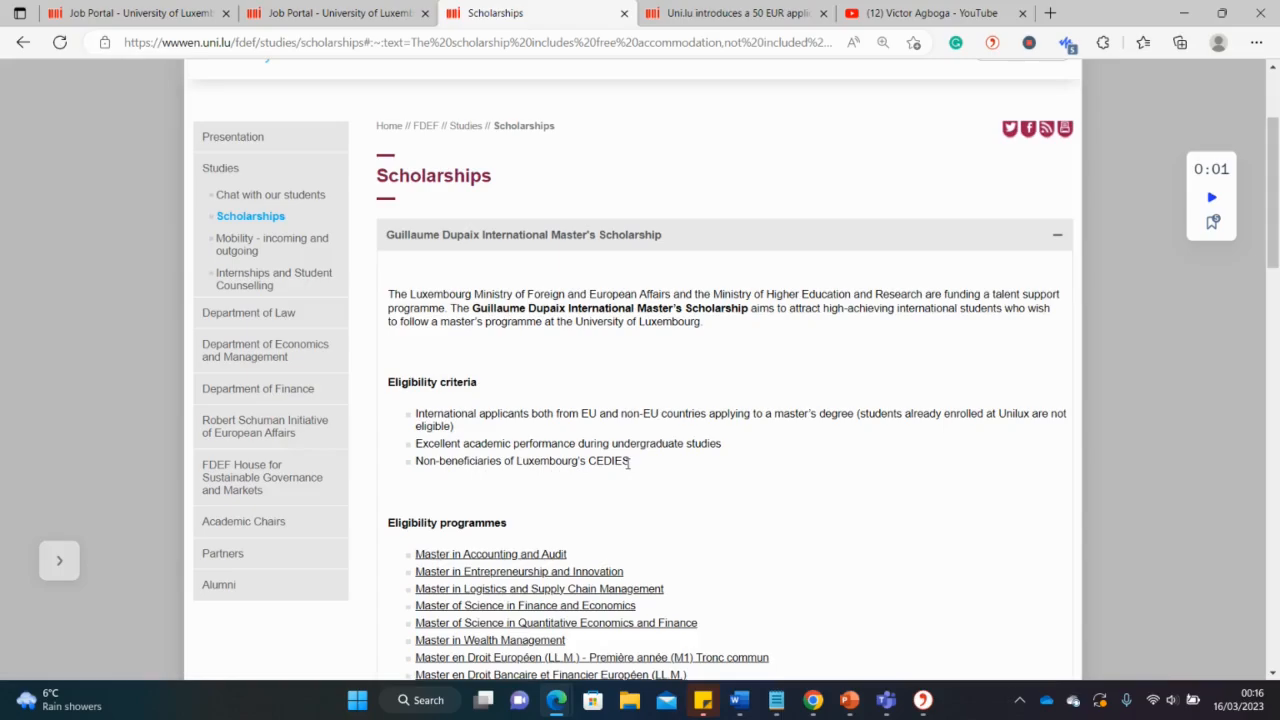
pyautogui.doubleClick(609, 461)
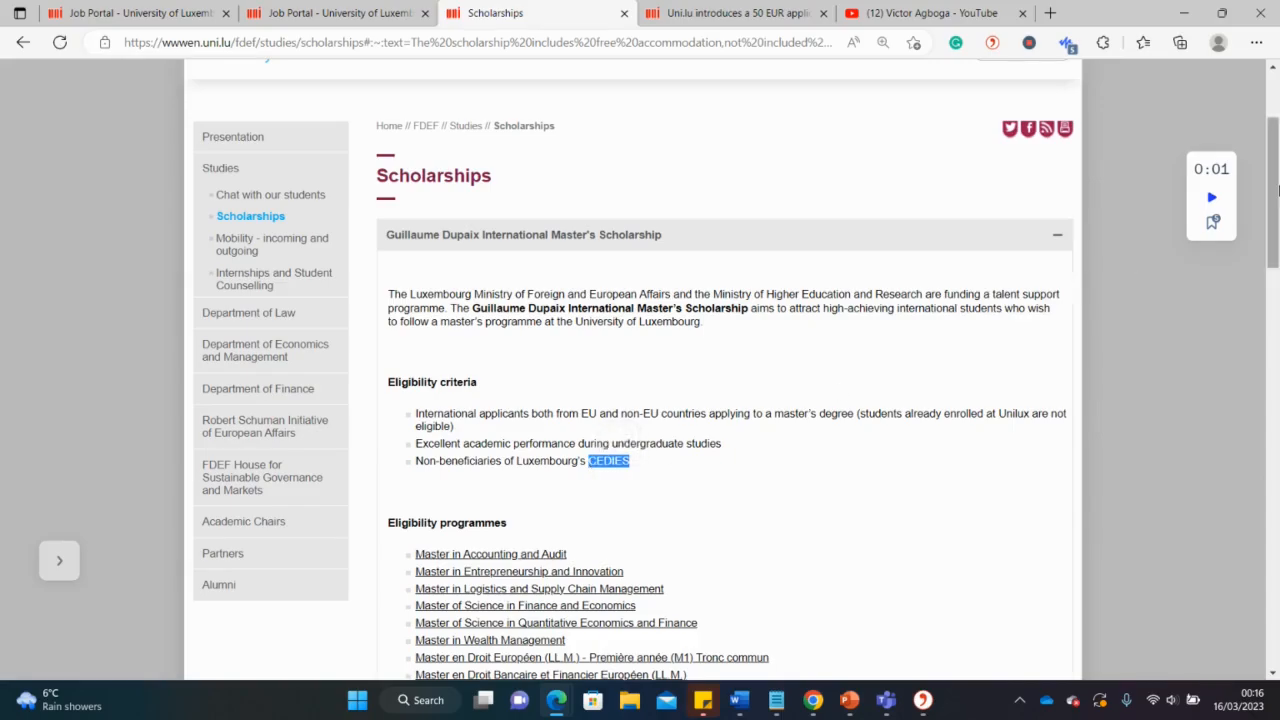
# Scroll through eligible Master's programmes, application steps and the April 24, 2023 deadline
pyautogui.scroll(-3)
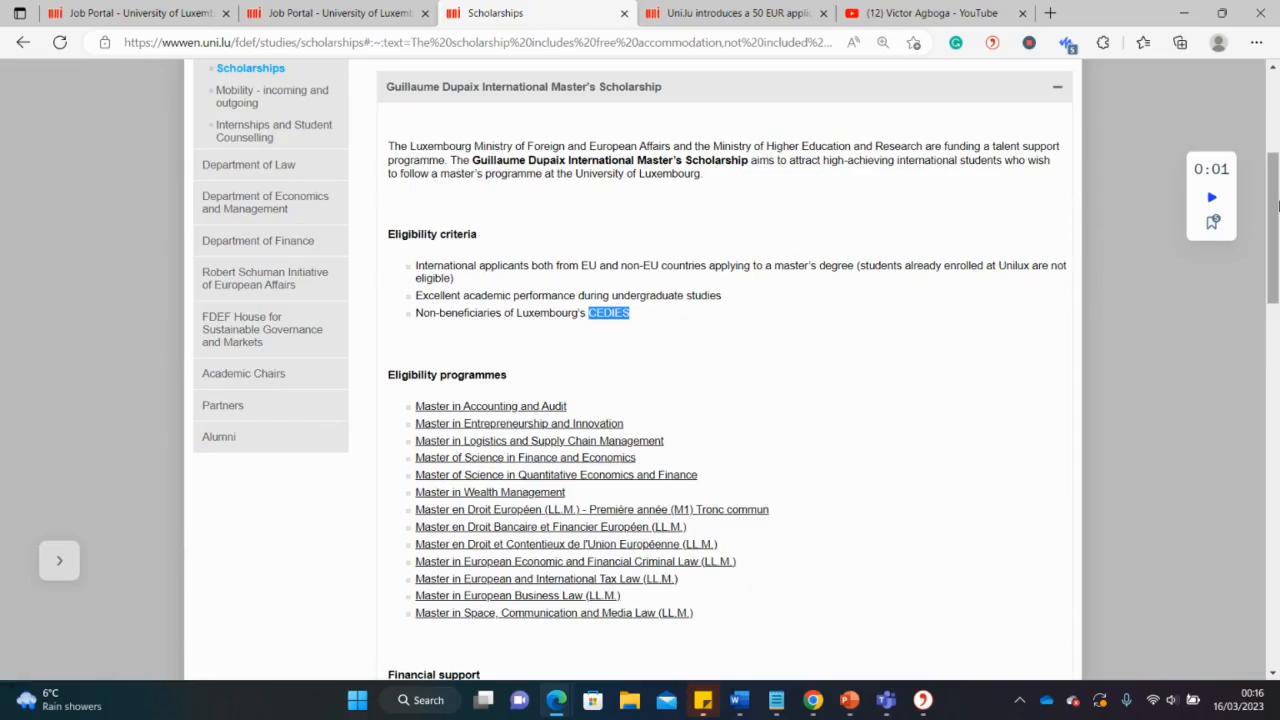
pyautogui.scroll(-3)
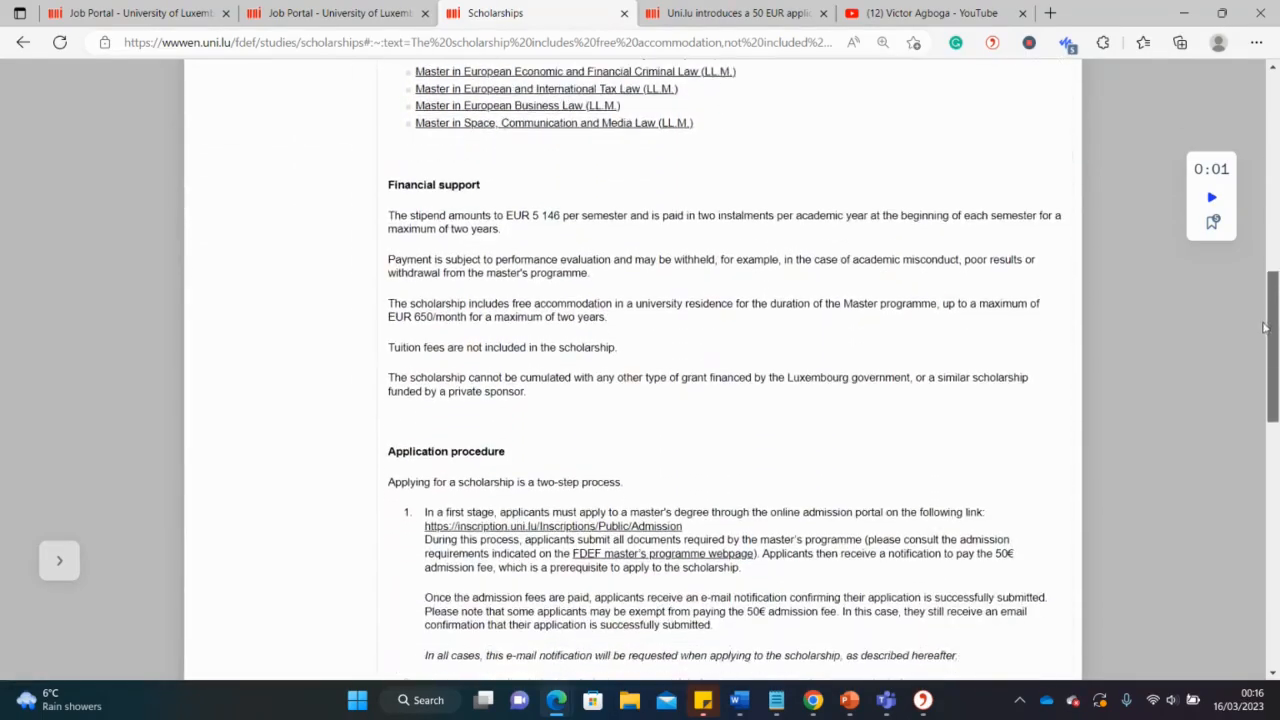
pyautogui.scroll(-3)
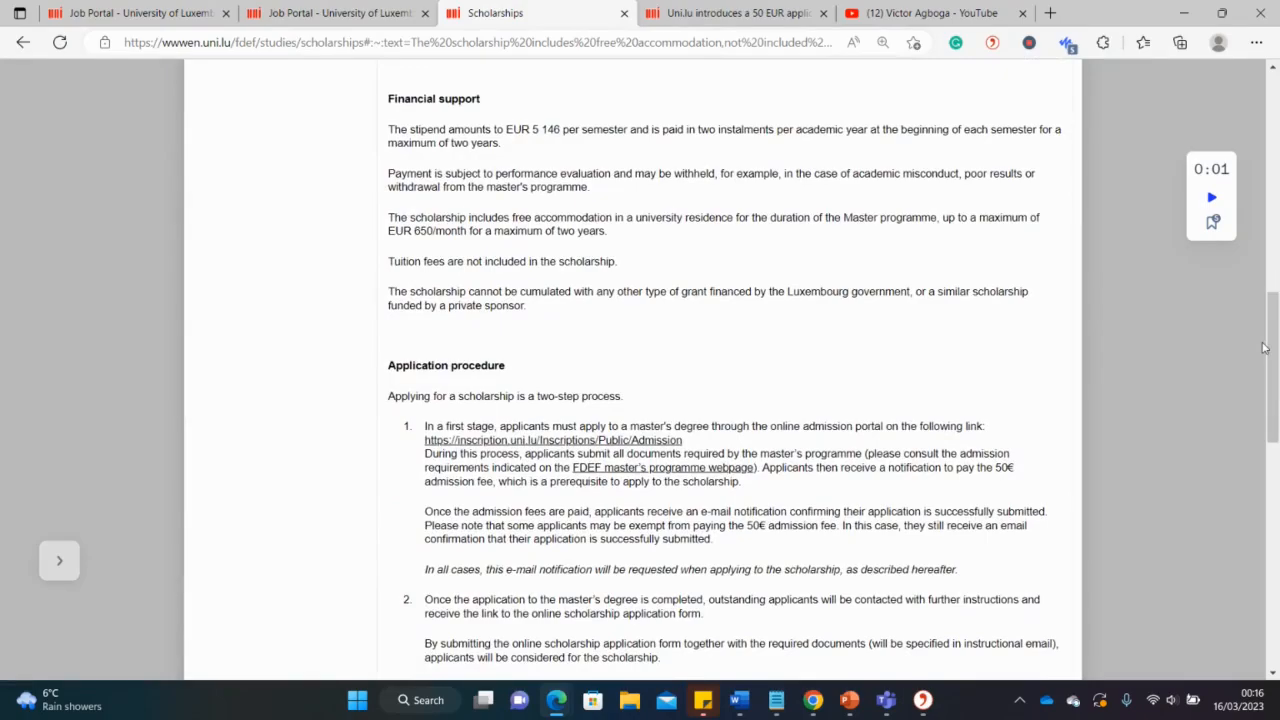
pyautogui.moveTo(530, 135)
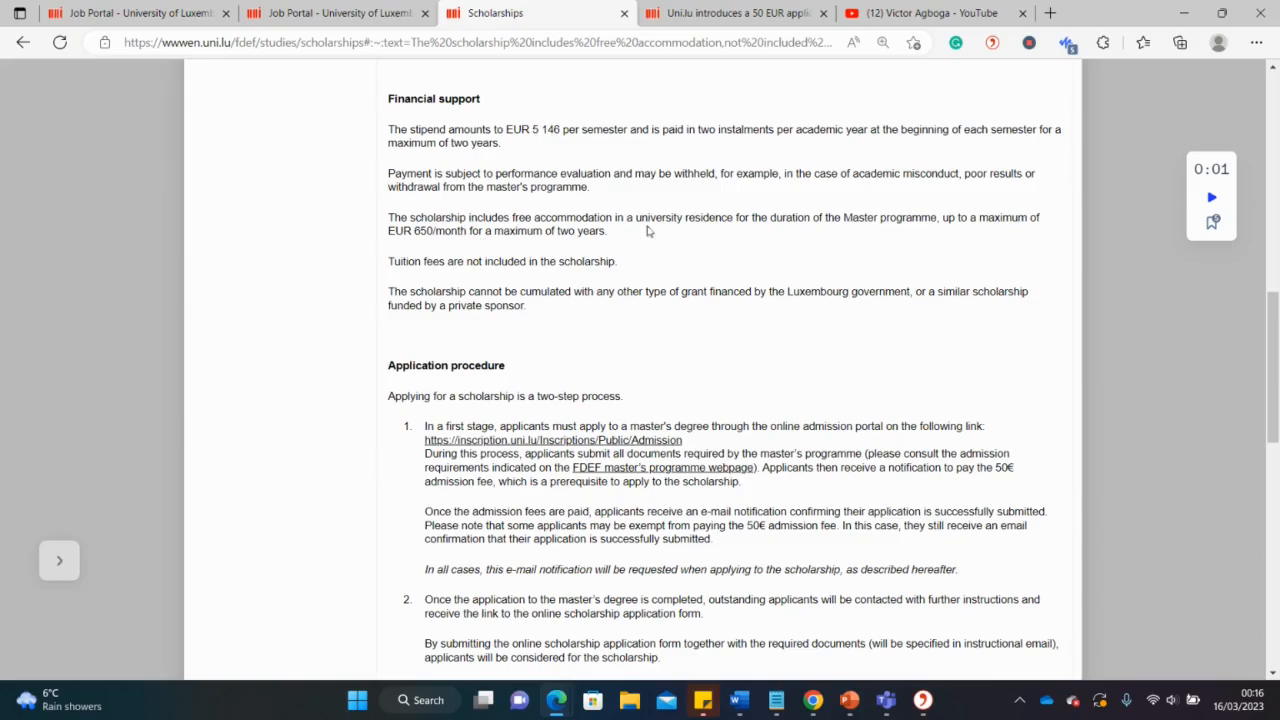
pyautogui.moveTo(684, 240)
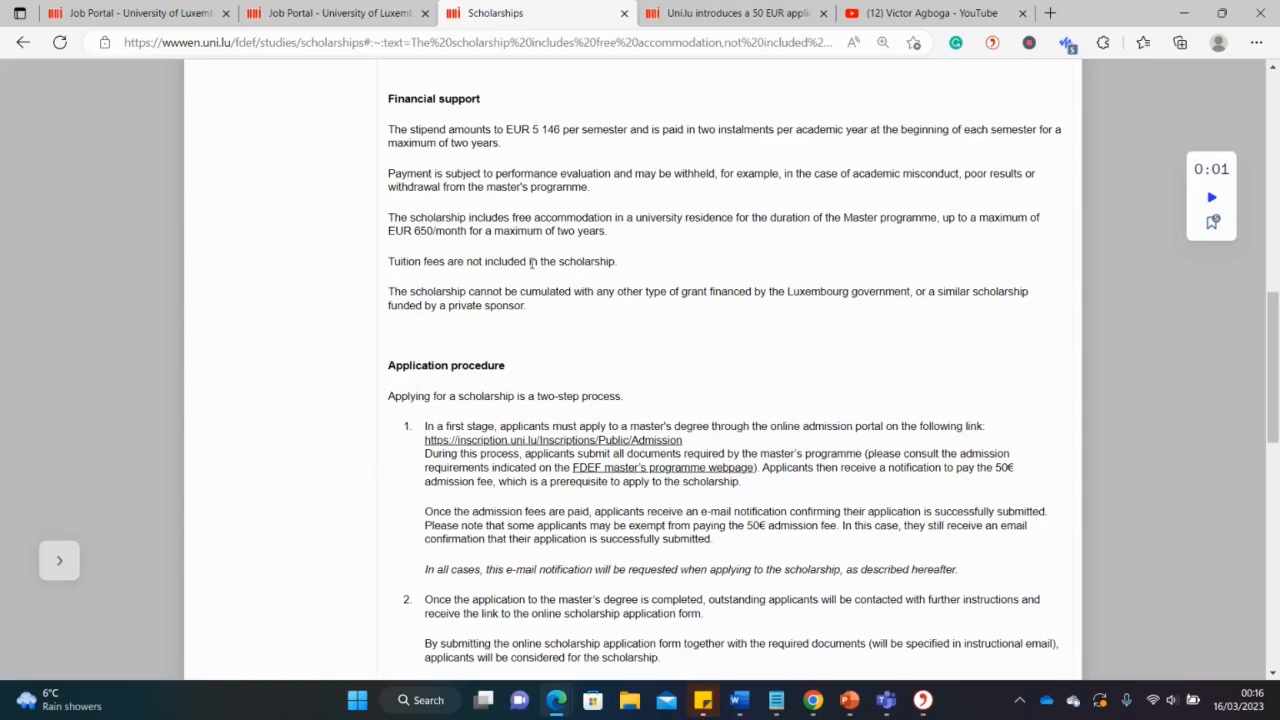
pyautogui.scroll(-3)
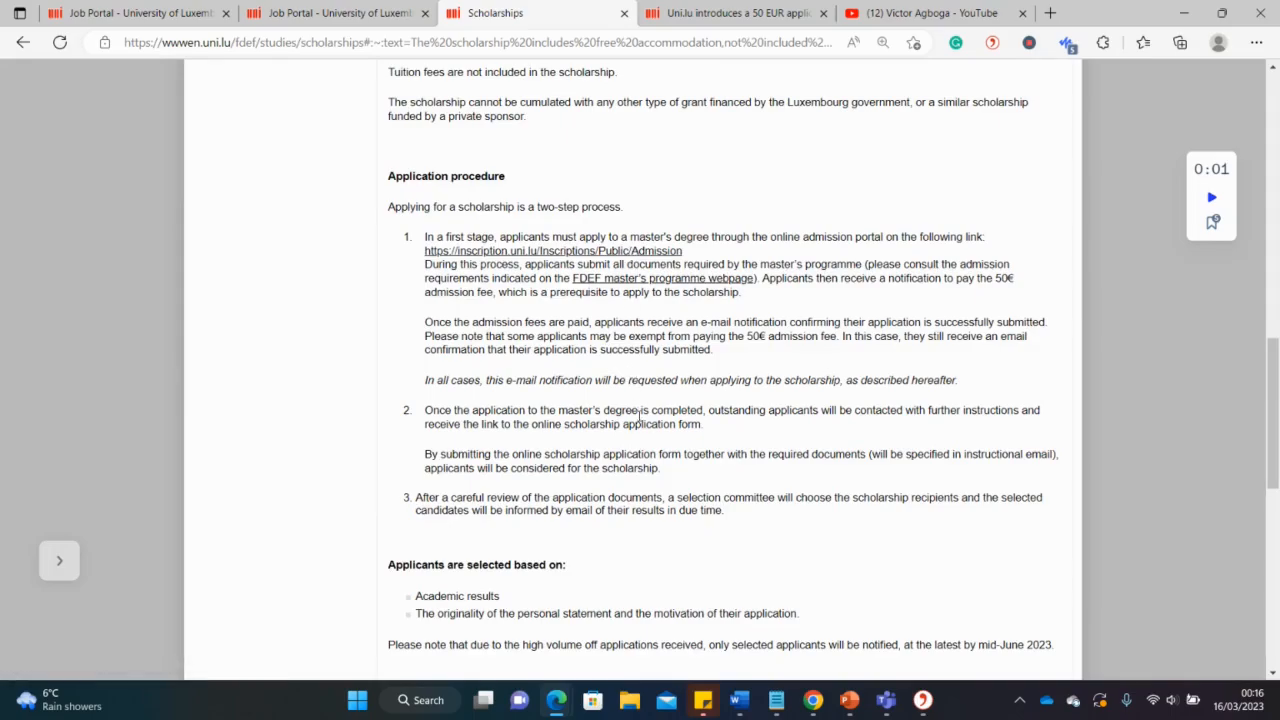
pyautogui.moveTo(645, 420)
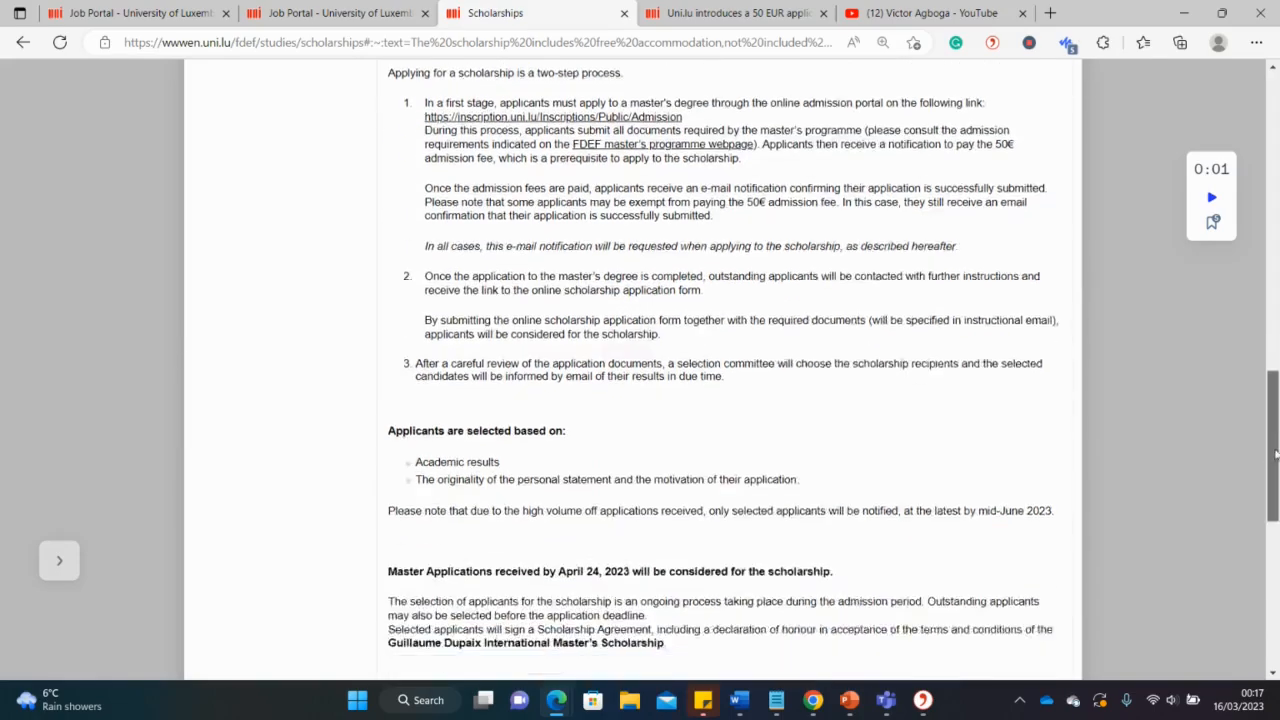
pyautogui.scroll(-3)
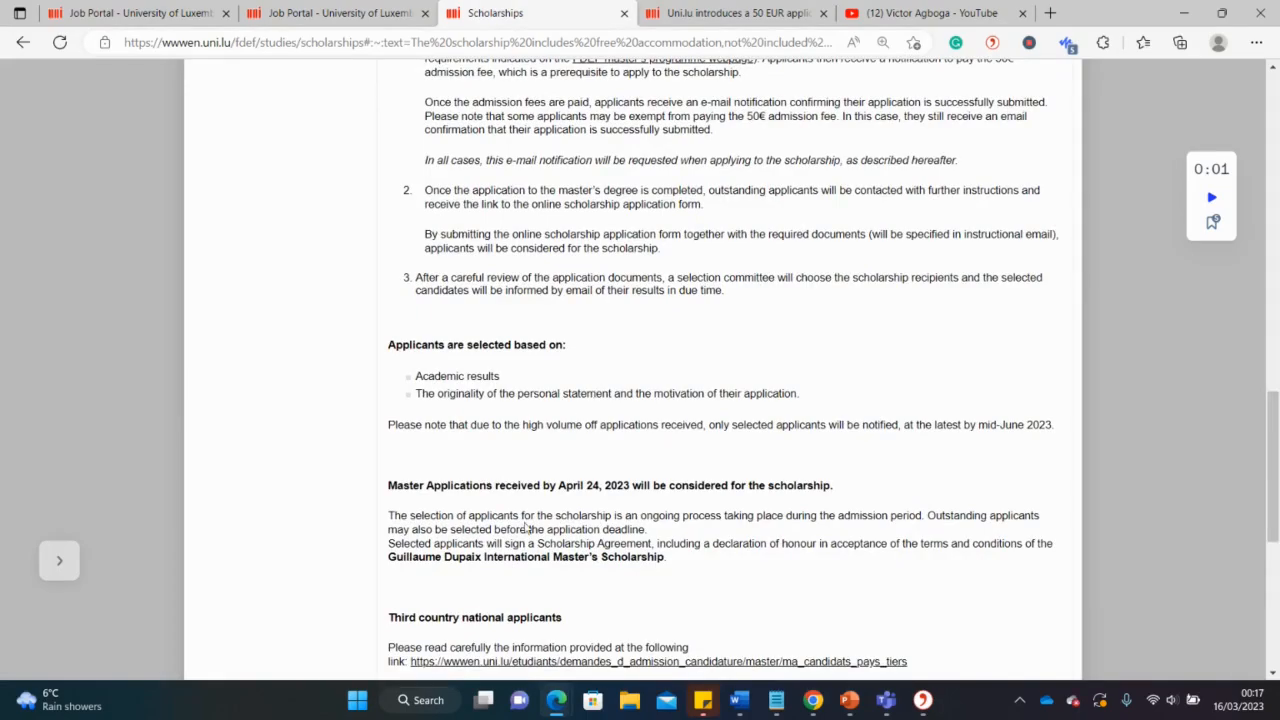
pyautogui.moveTo(1147, 600)
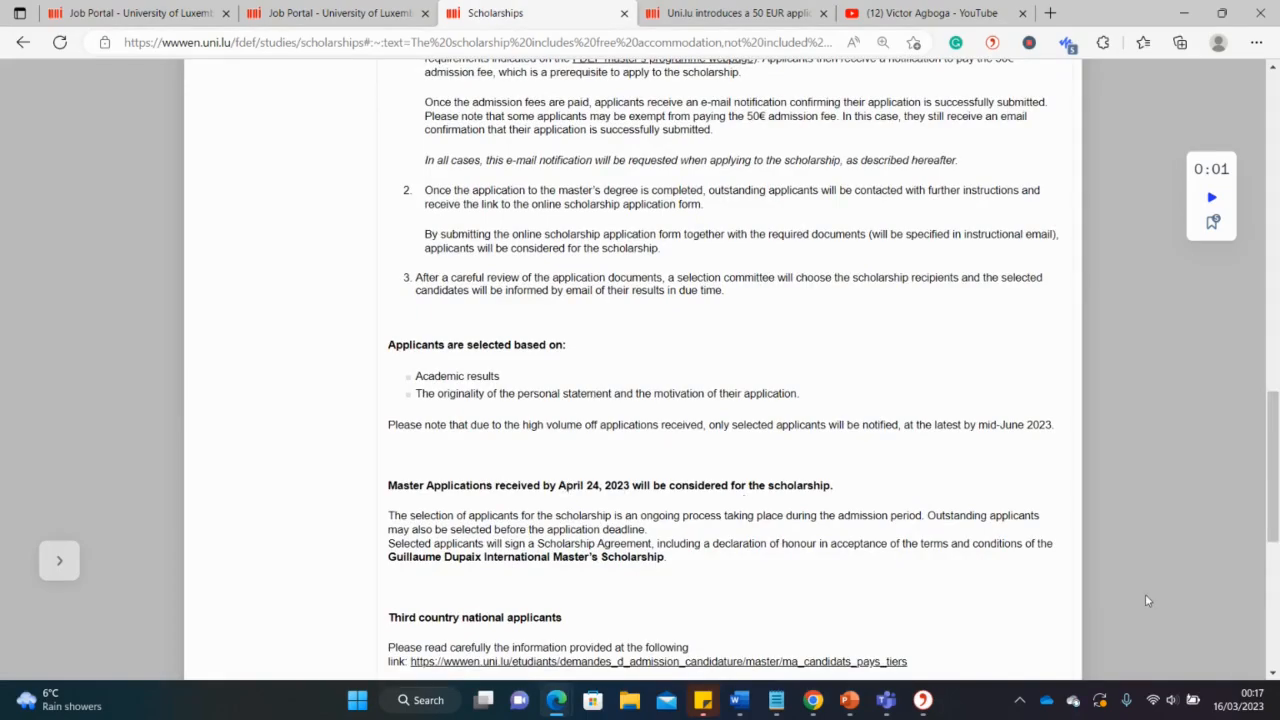
pyautogui.scroll(3)
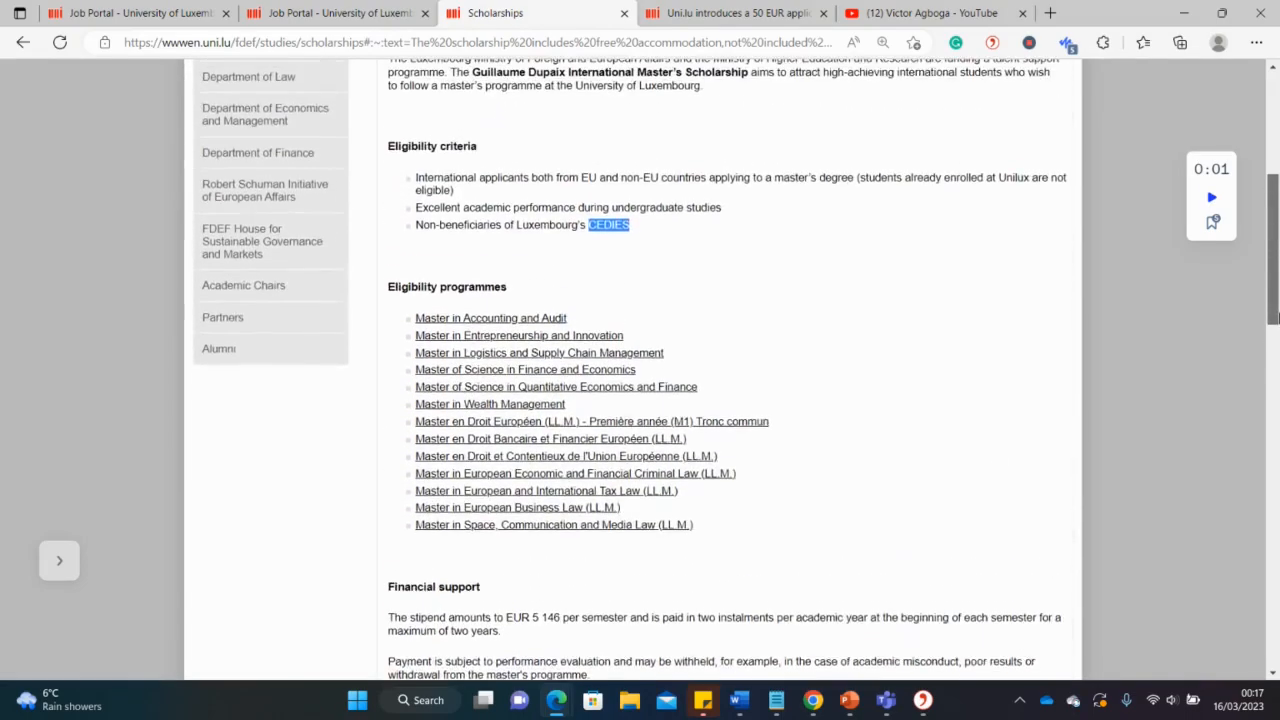
# Open MSc in Finance and Economics in a new tab, noting its €200-per-semester fee
pyautogui.scroll(-3)
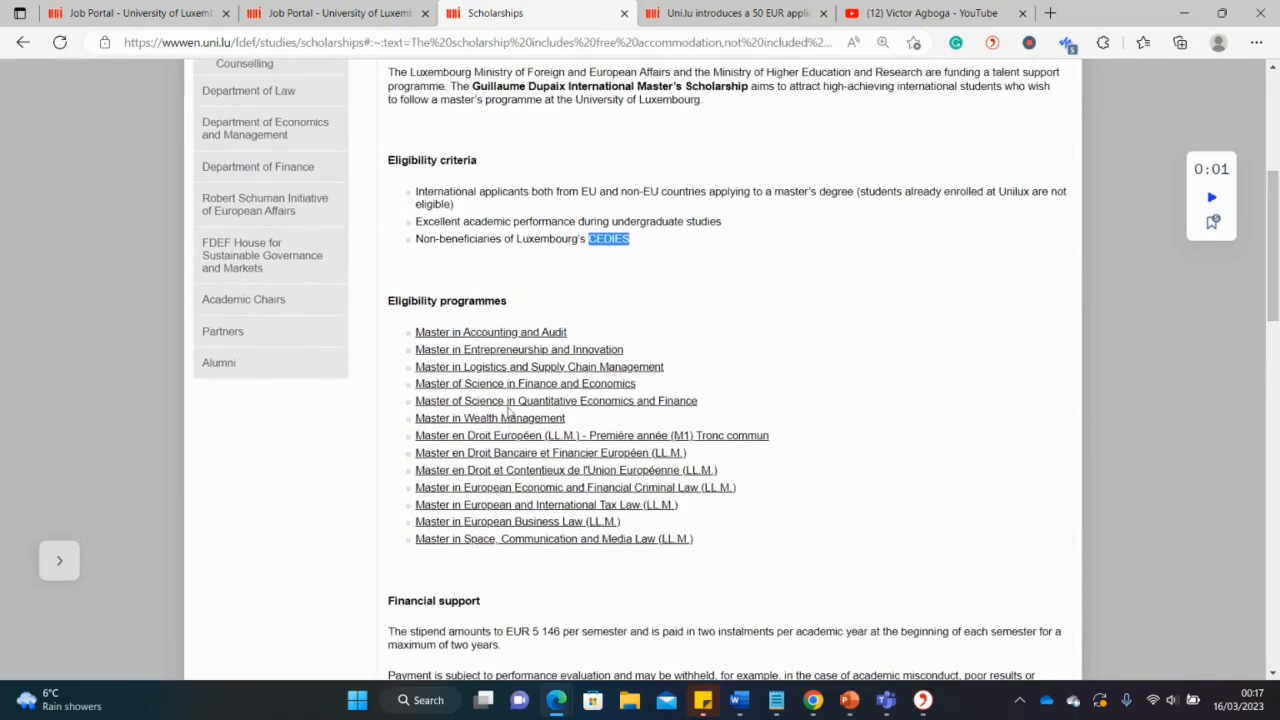
pyautogui.moveTo(490, 390)
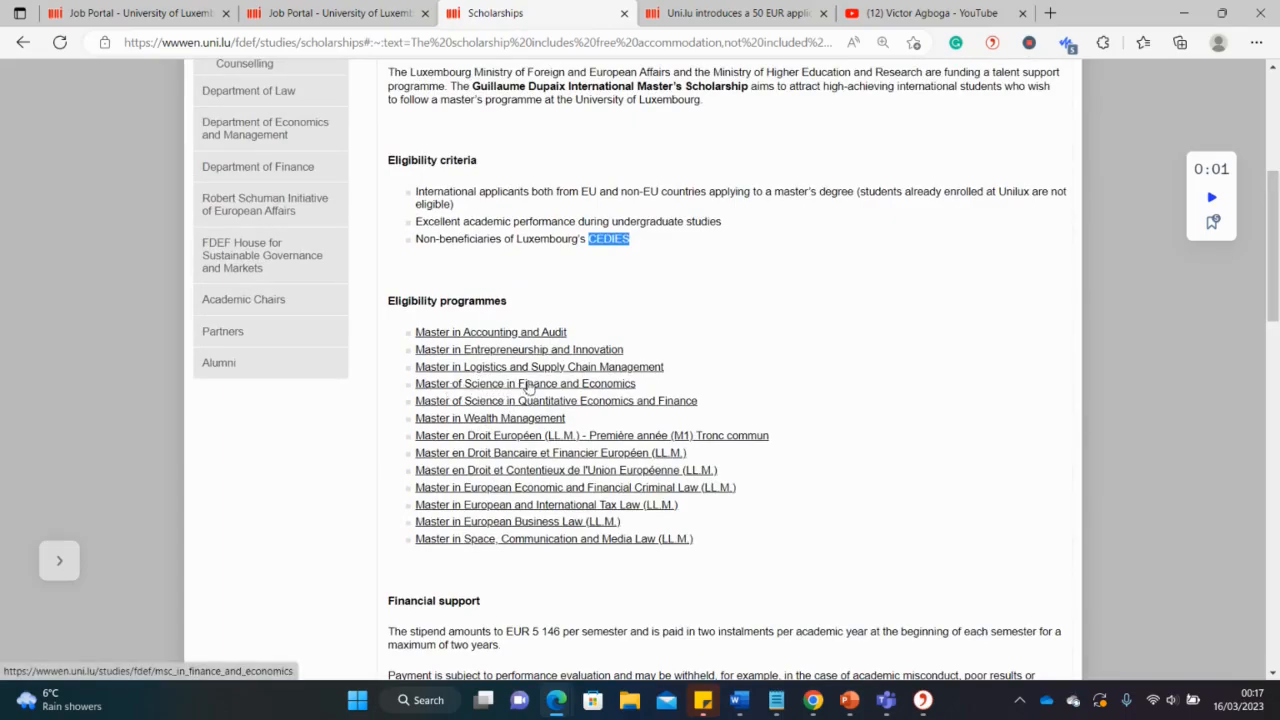
pyautogui.rightClick(525, 383)
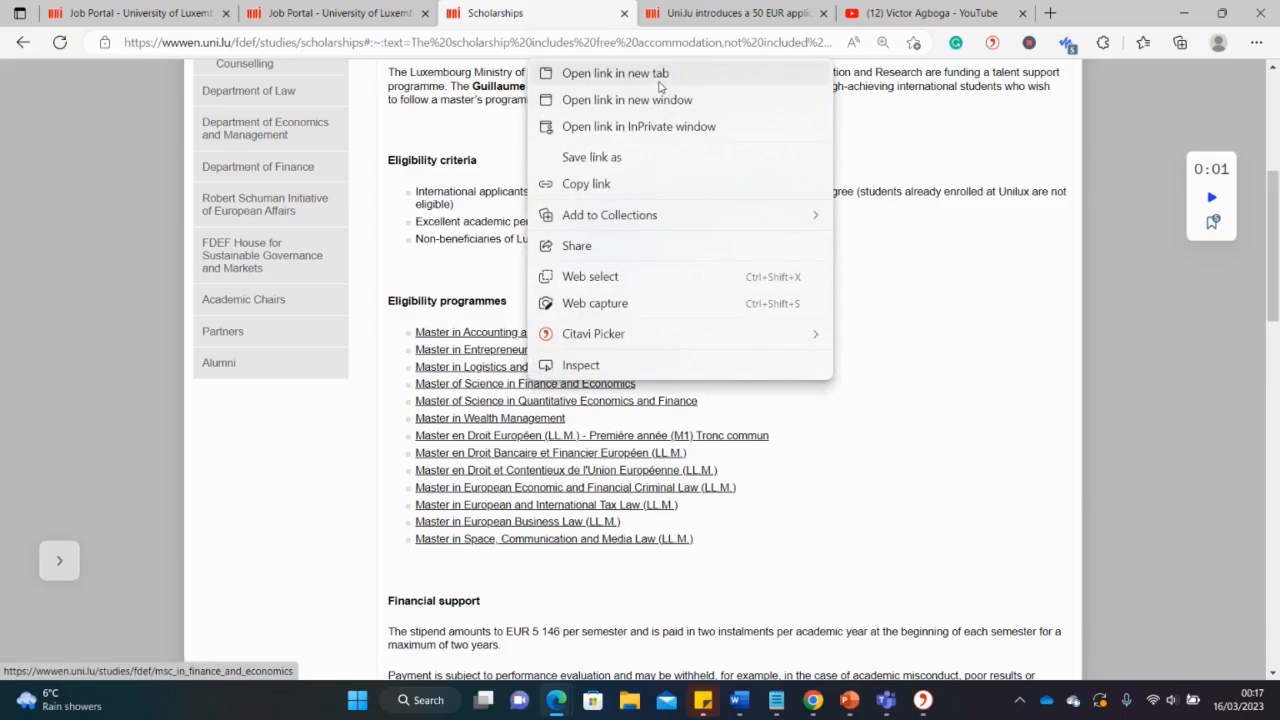
pyautogui.click(615, 72)
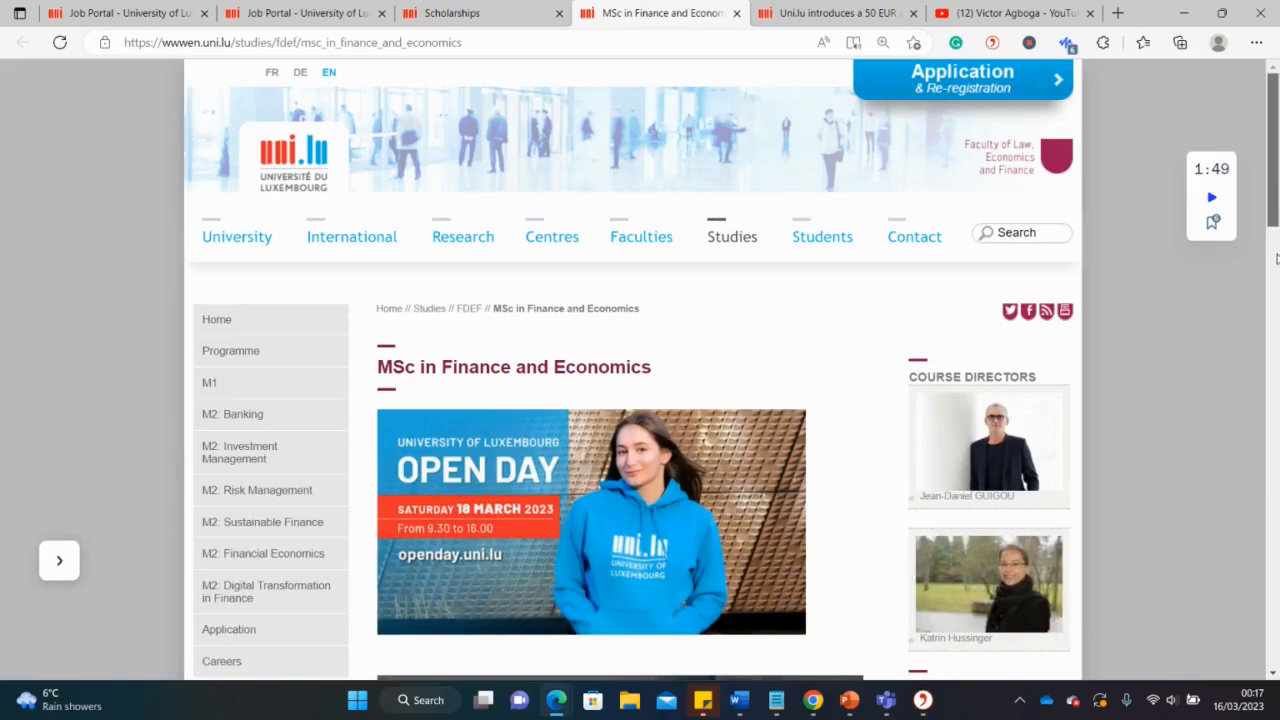
pyautogui.scroll(-3)
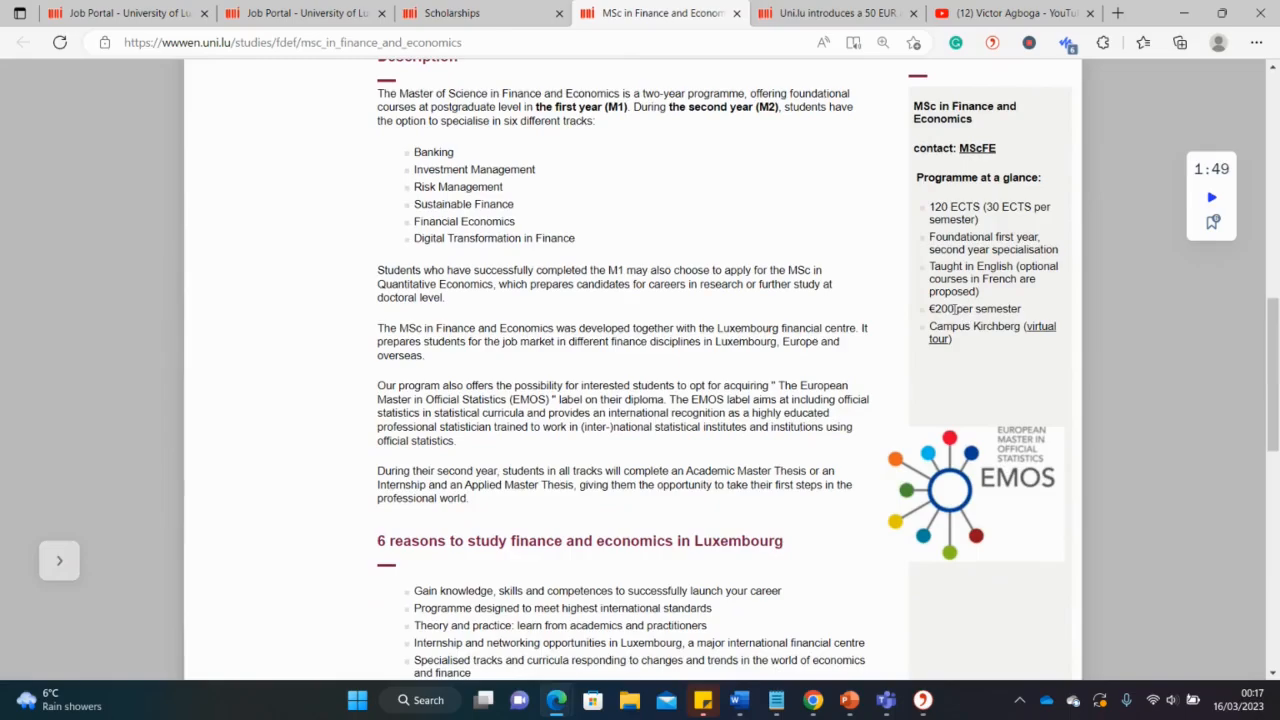
pyautogui.doubleClick(940, 308)
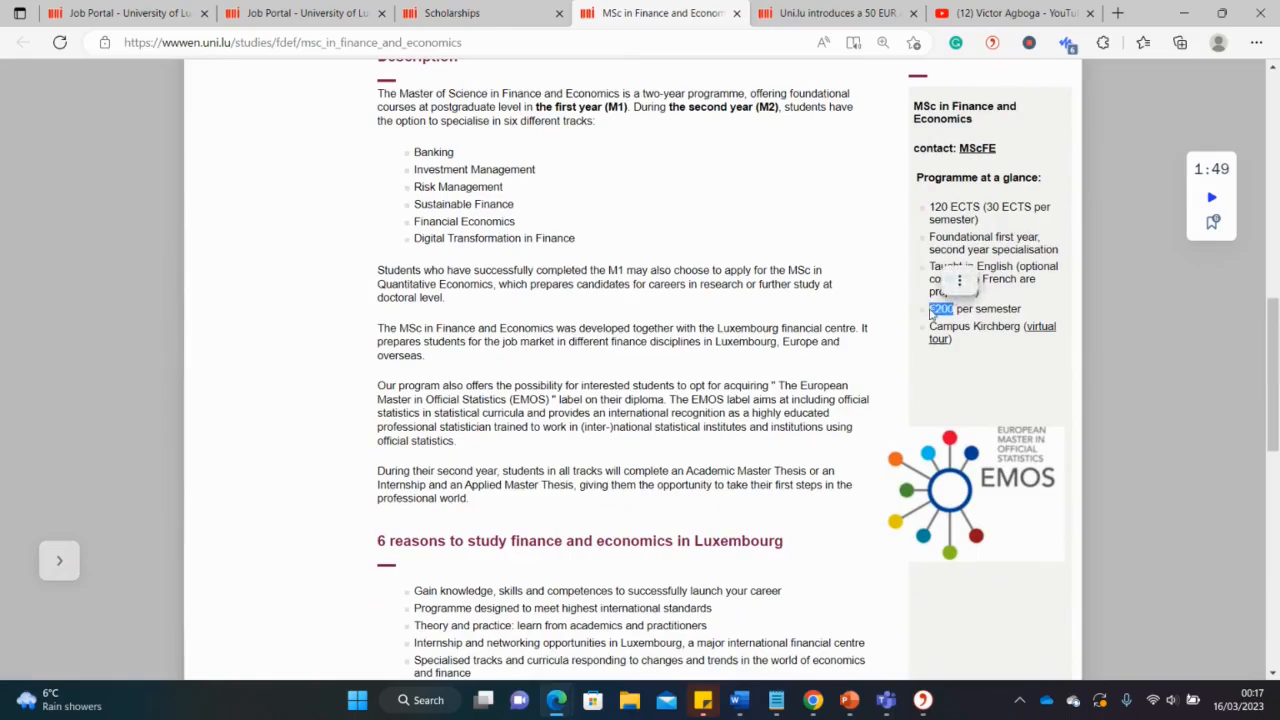
pyautogui.click(481, 13)
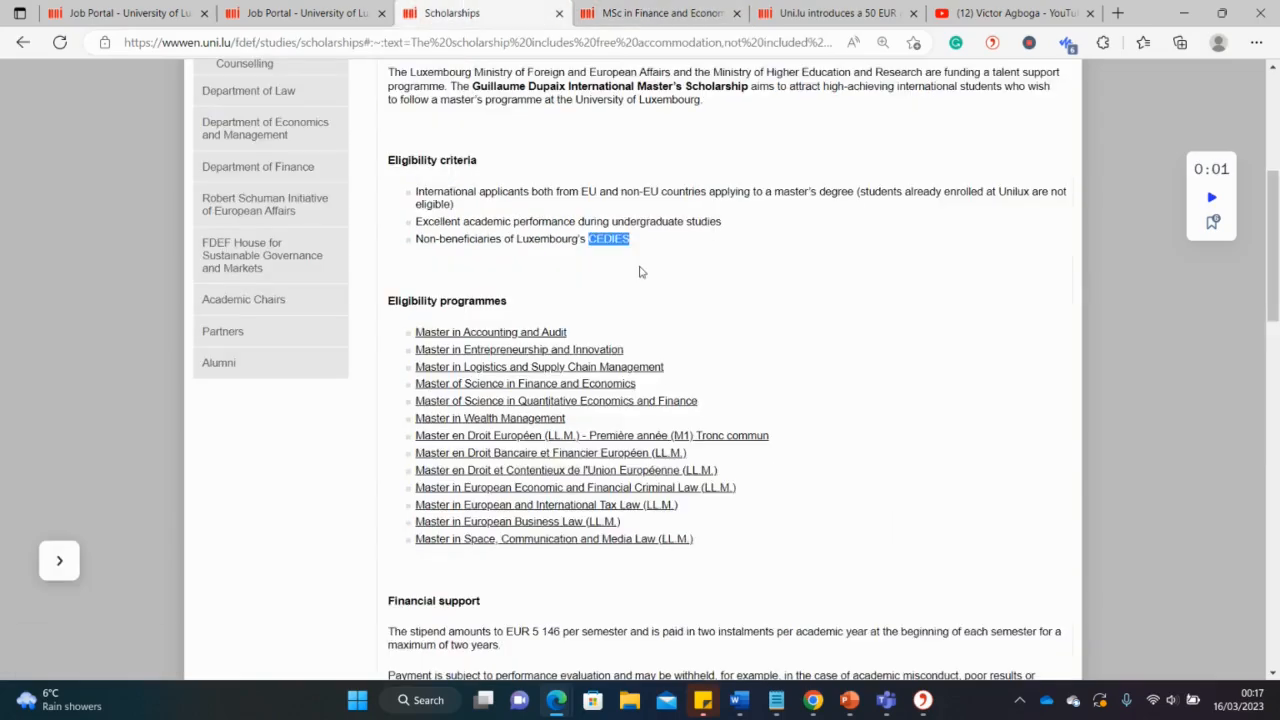
pyautogui.scroll(-3)
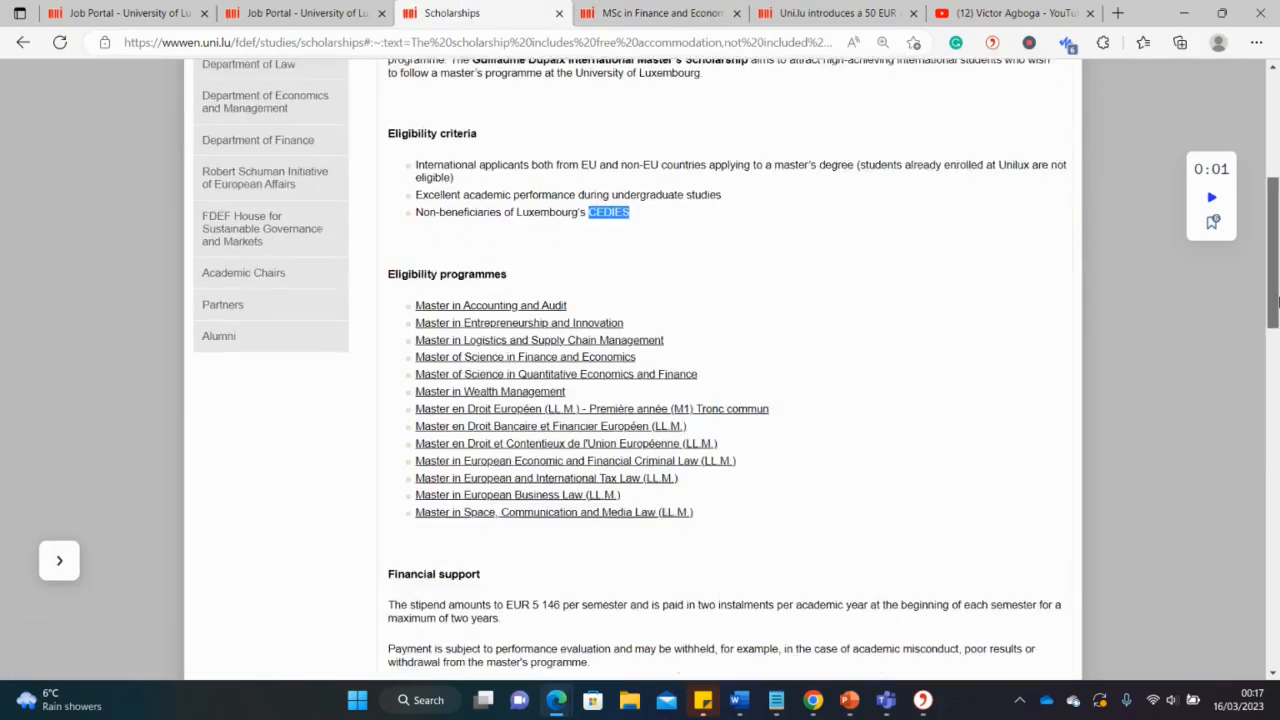
pyautogui.scroll(-3)
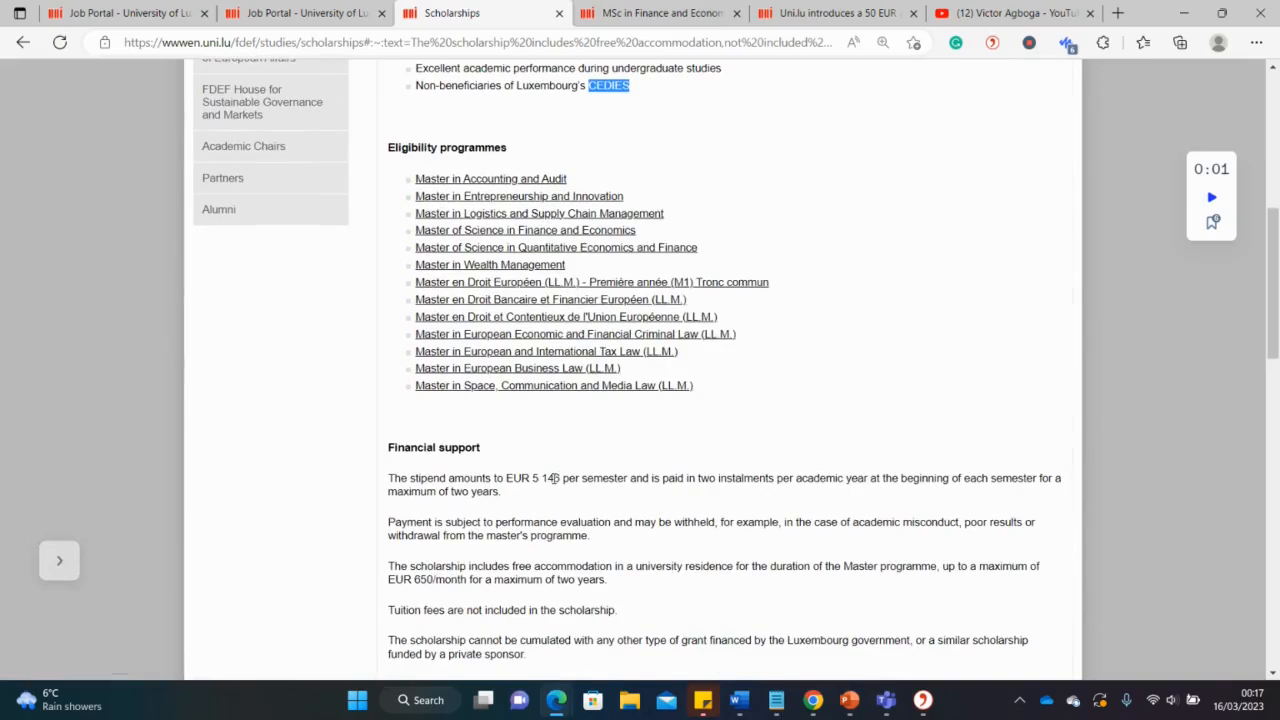
pyautogui.doubleClick(543, 478)
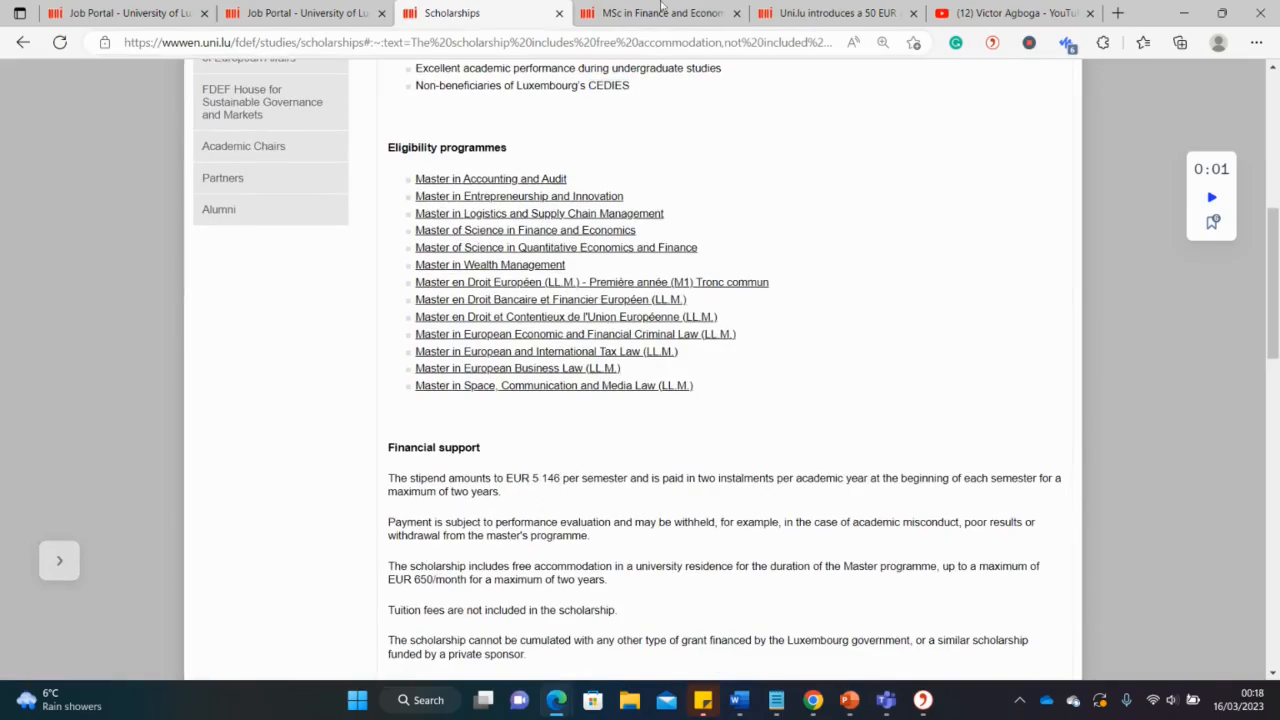
pyautogui.click(660, 13)
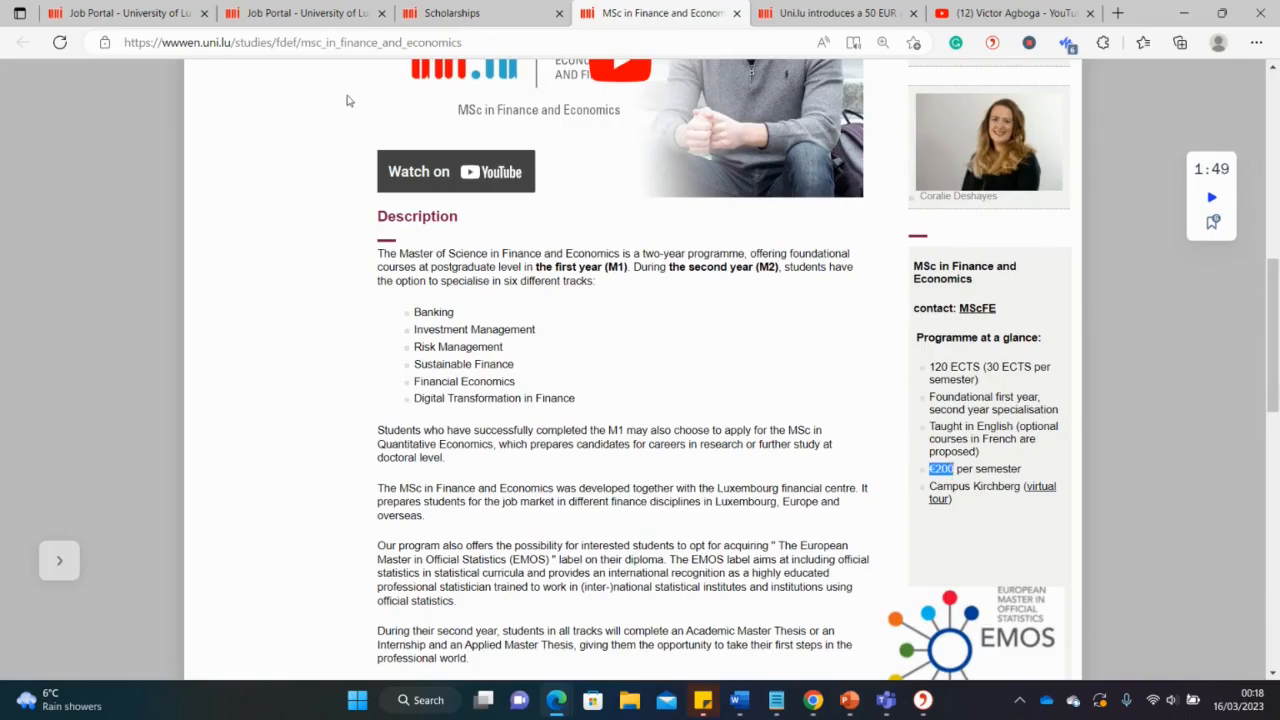
pyautogui.moveTo(305, 13)
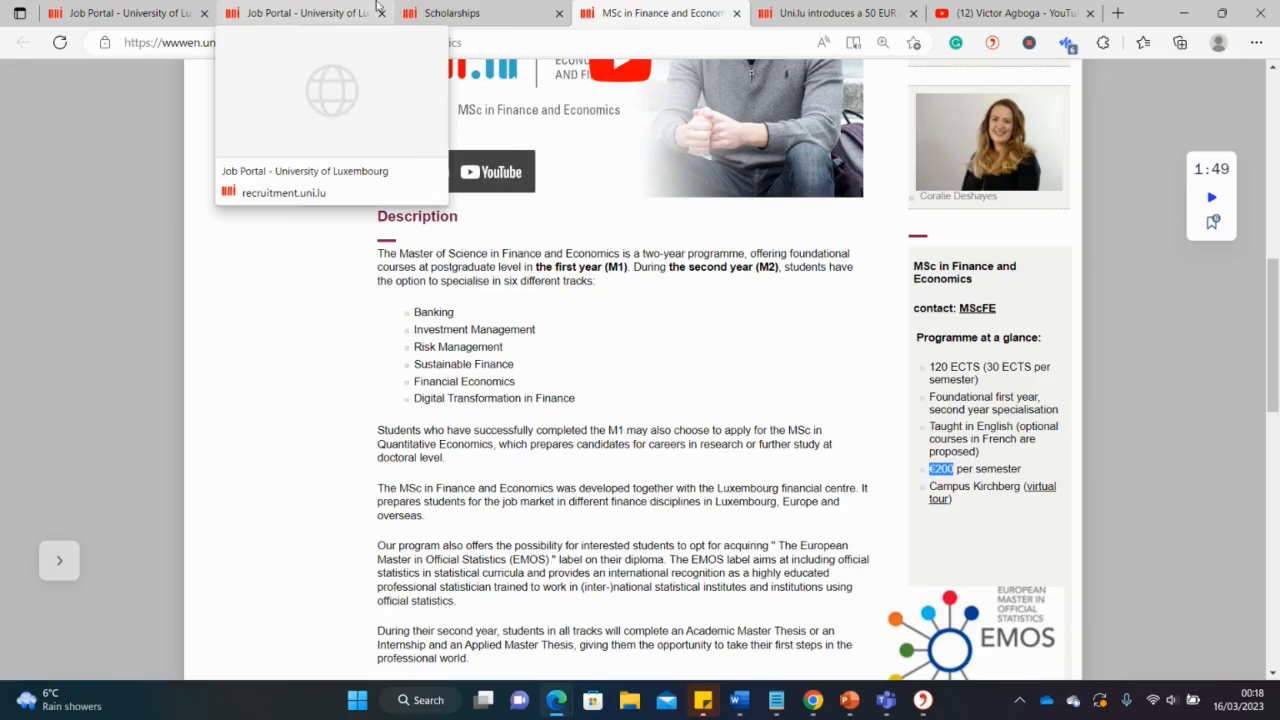
pyautogui.click(452, 13)
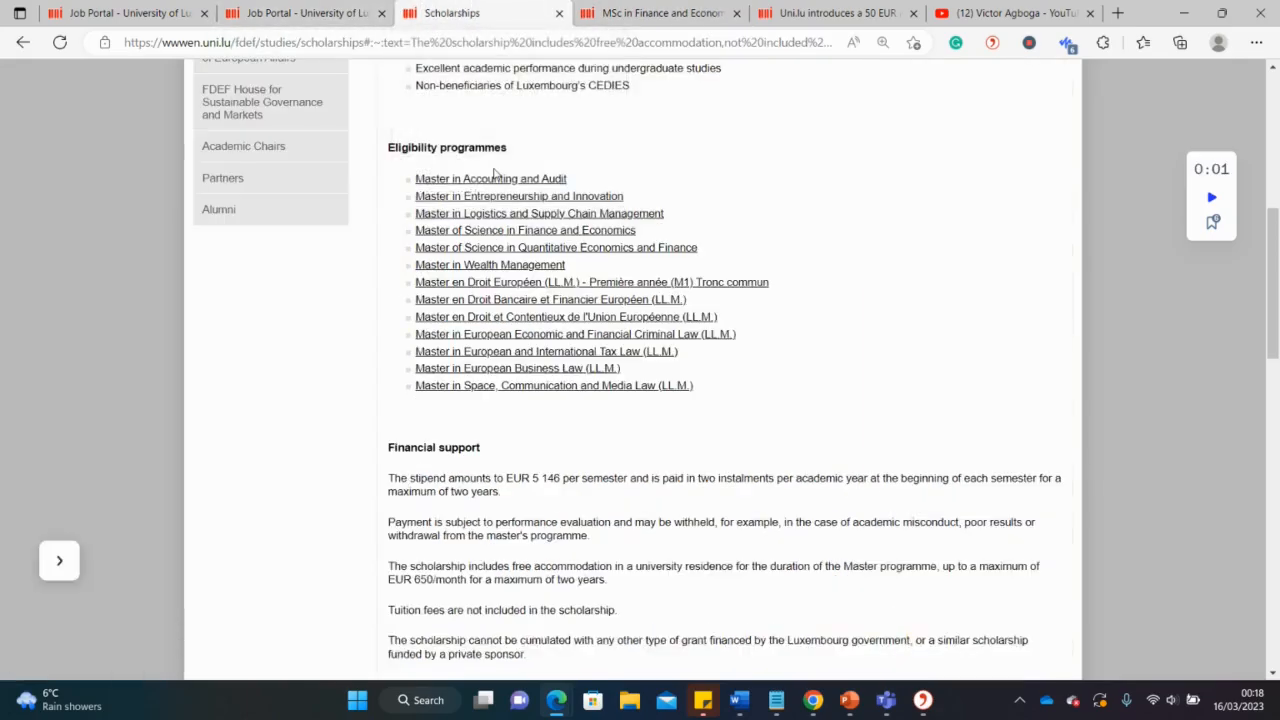
pyautogui.moveTo(525, 230)
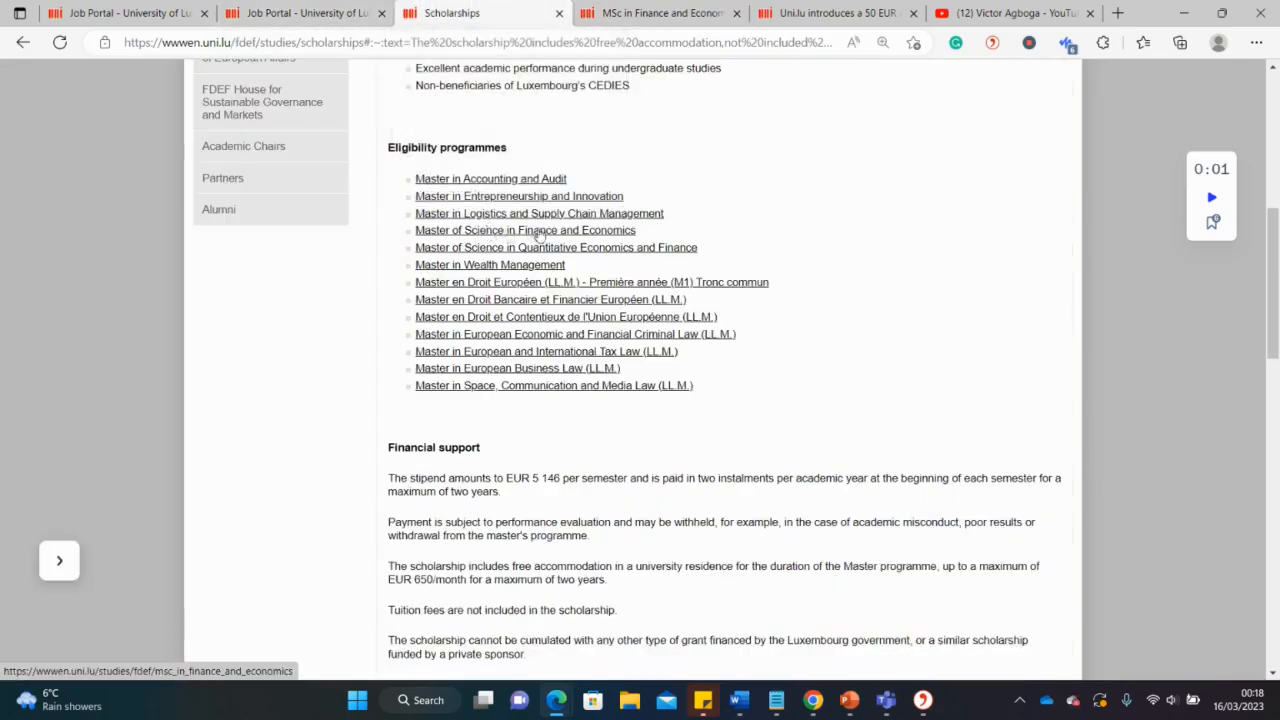
pyautogui.moveTo(535, 232)
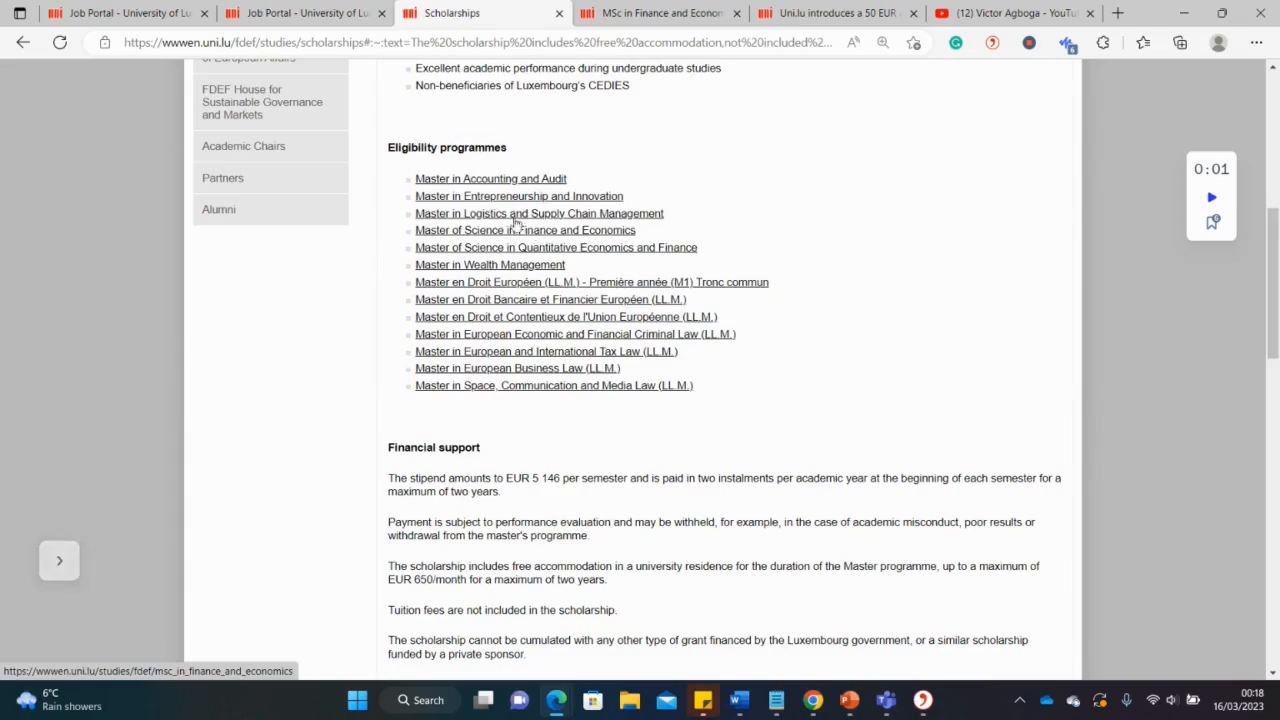
pyautogui.rightClick(538, 213)
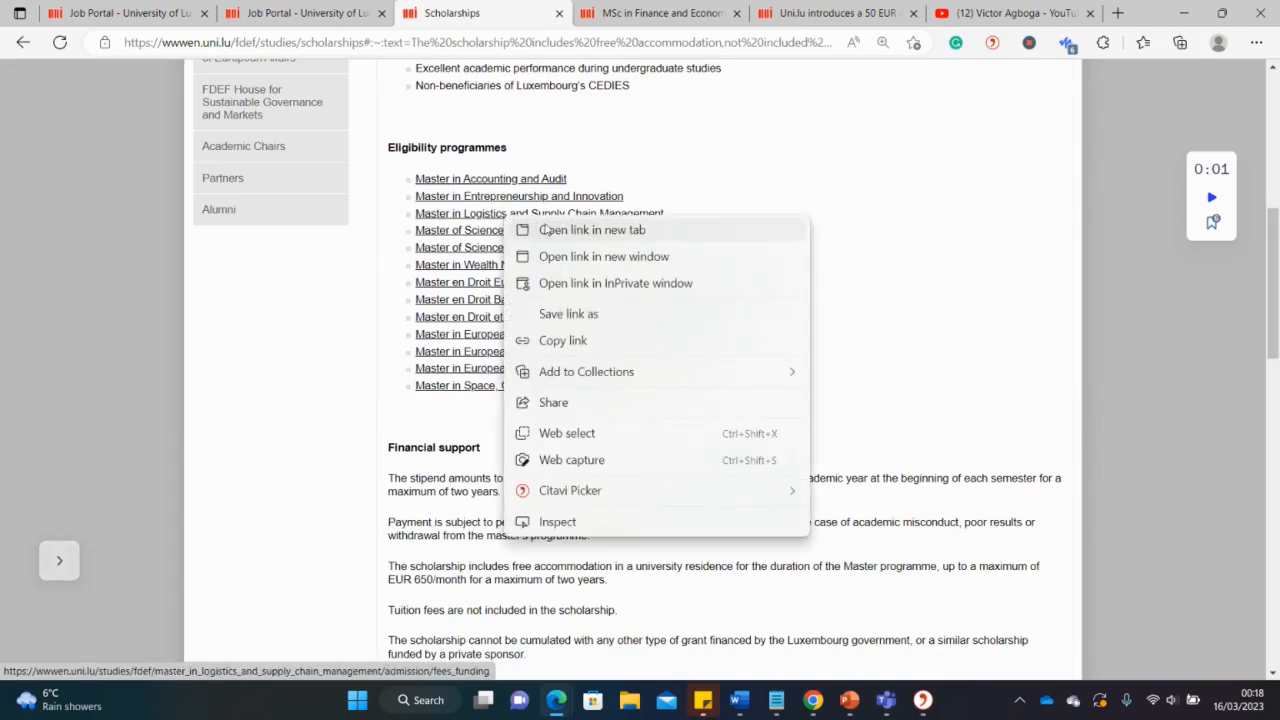
# Open the Logistics and Supply Chain Management fees page in a new tab, showing €24,000 tuition and LCL scholarships
pyautogui.click(591, 229)
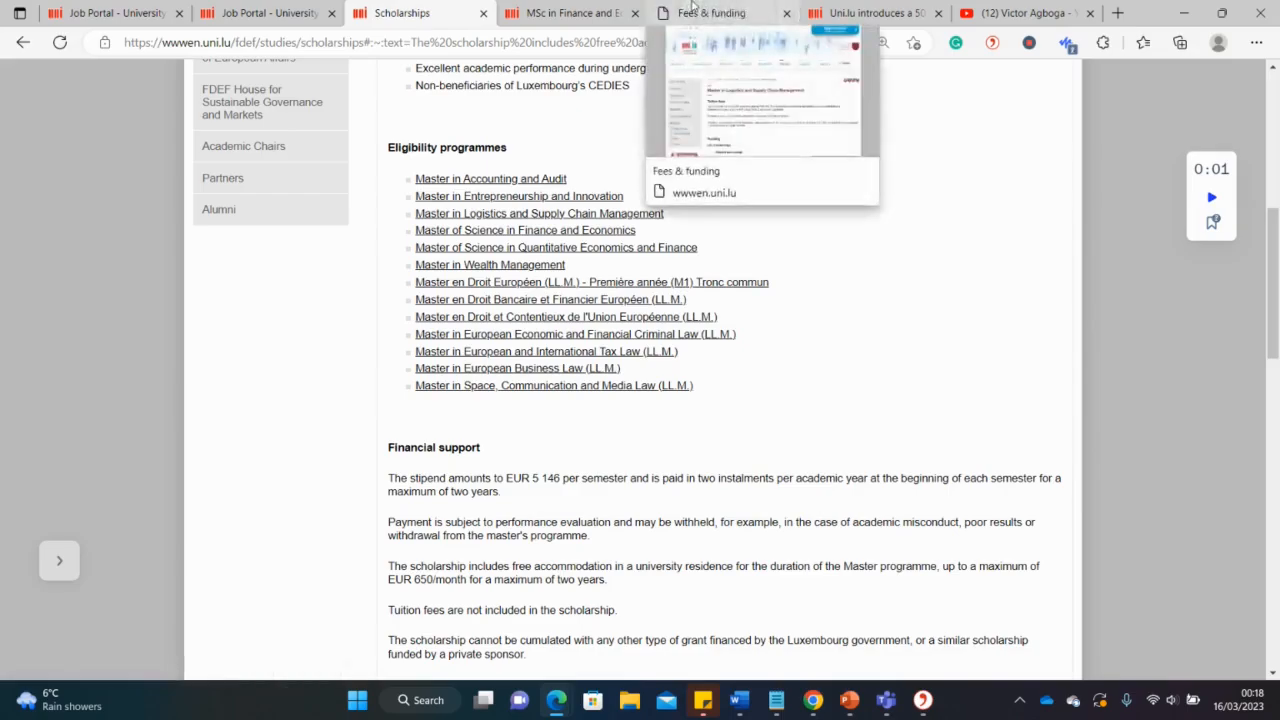
pyautogui.click(710, 13)
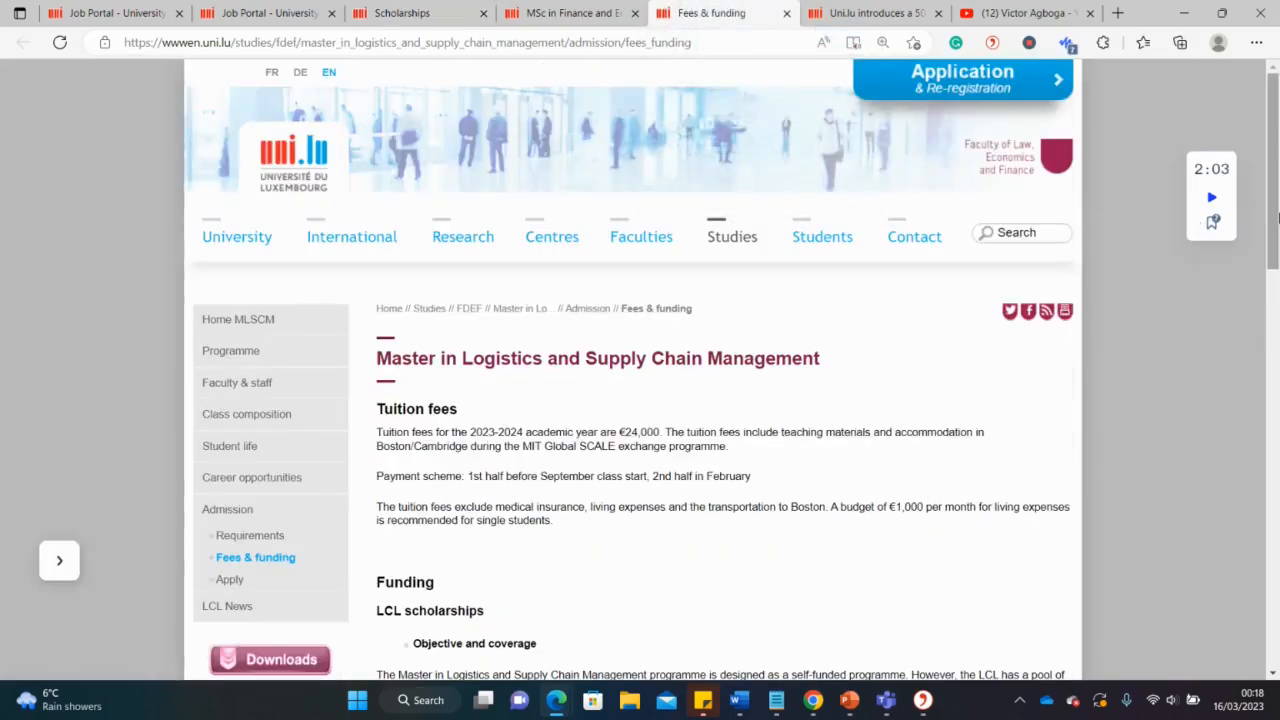
pyautogui.scroll(-3)
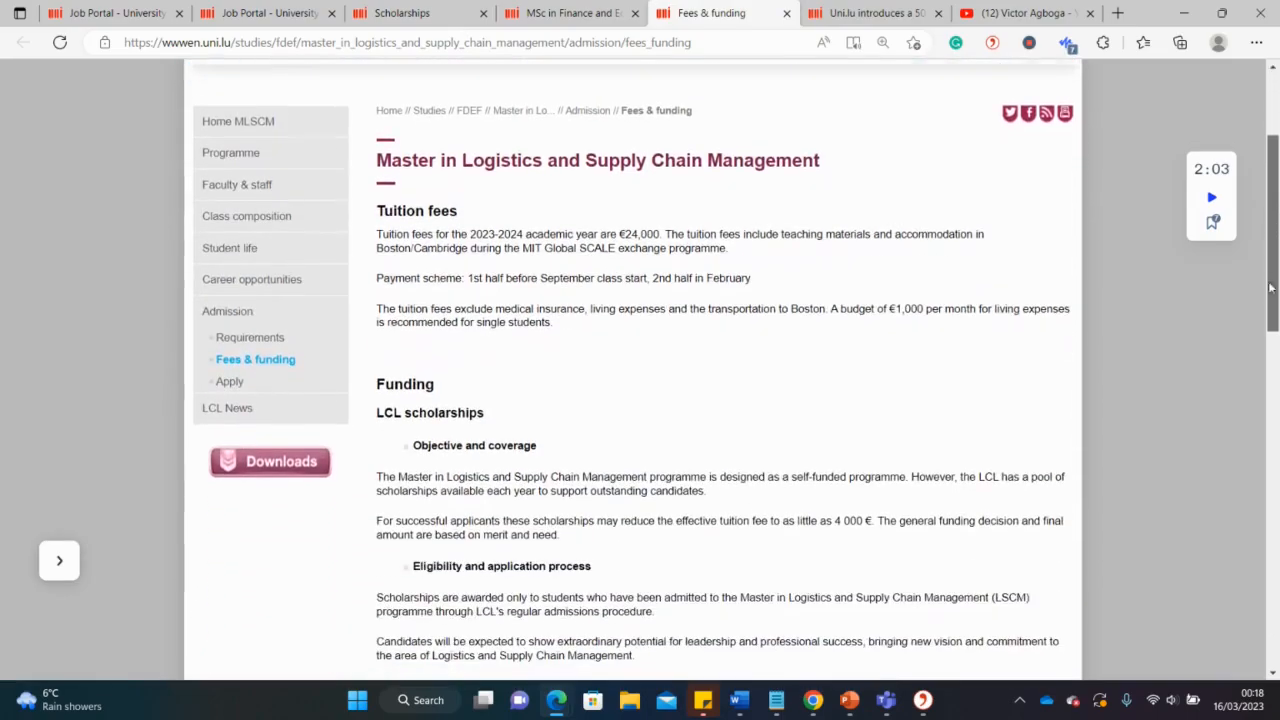
pyautogui.scroll(-3)
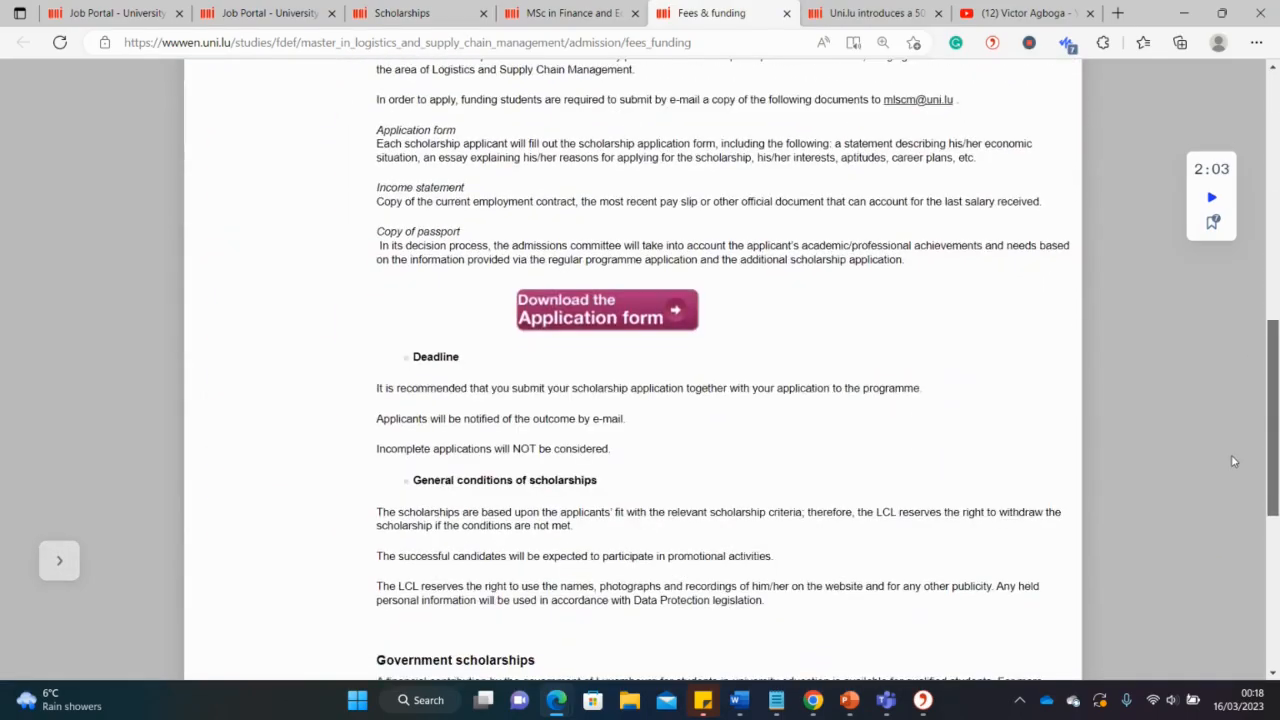
pyautogui.scroll(3)
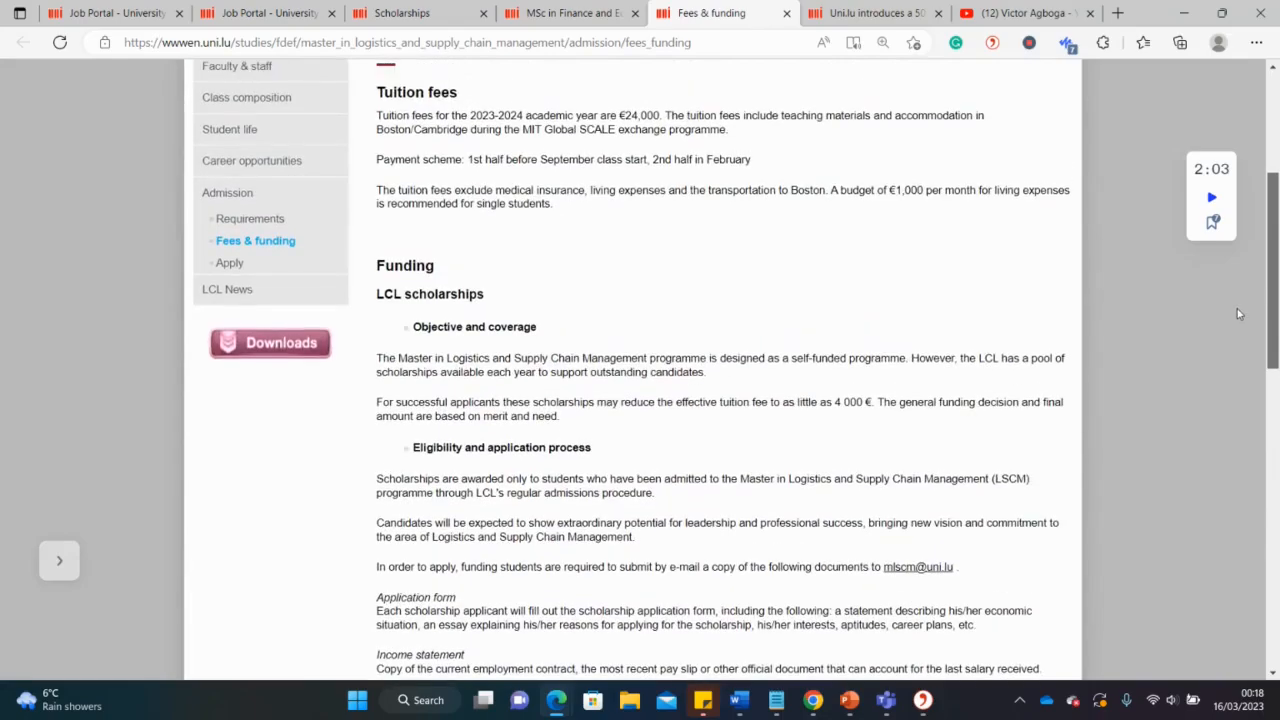
pyautogui.scroll(3)
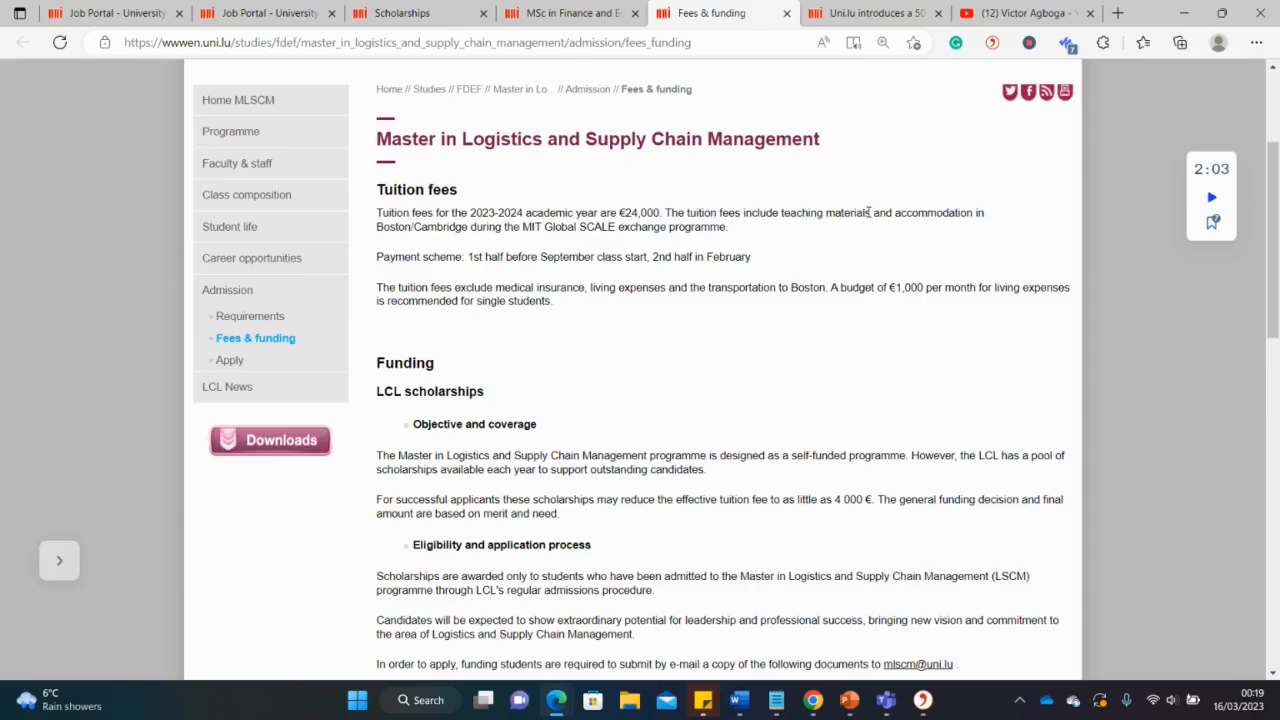
pyautogui.moveTo(685, 196)
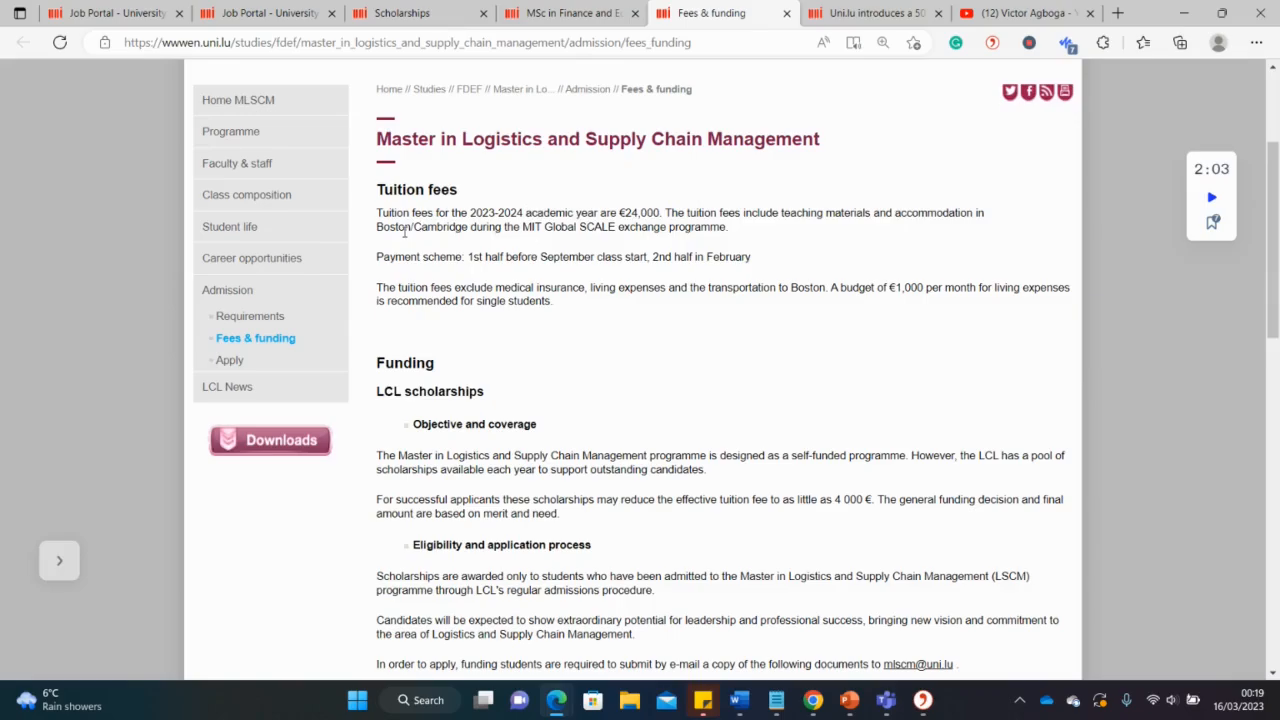
pyautogui.moveTo(478, 240)
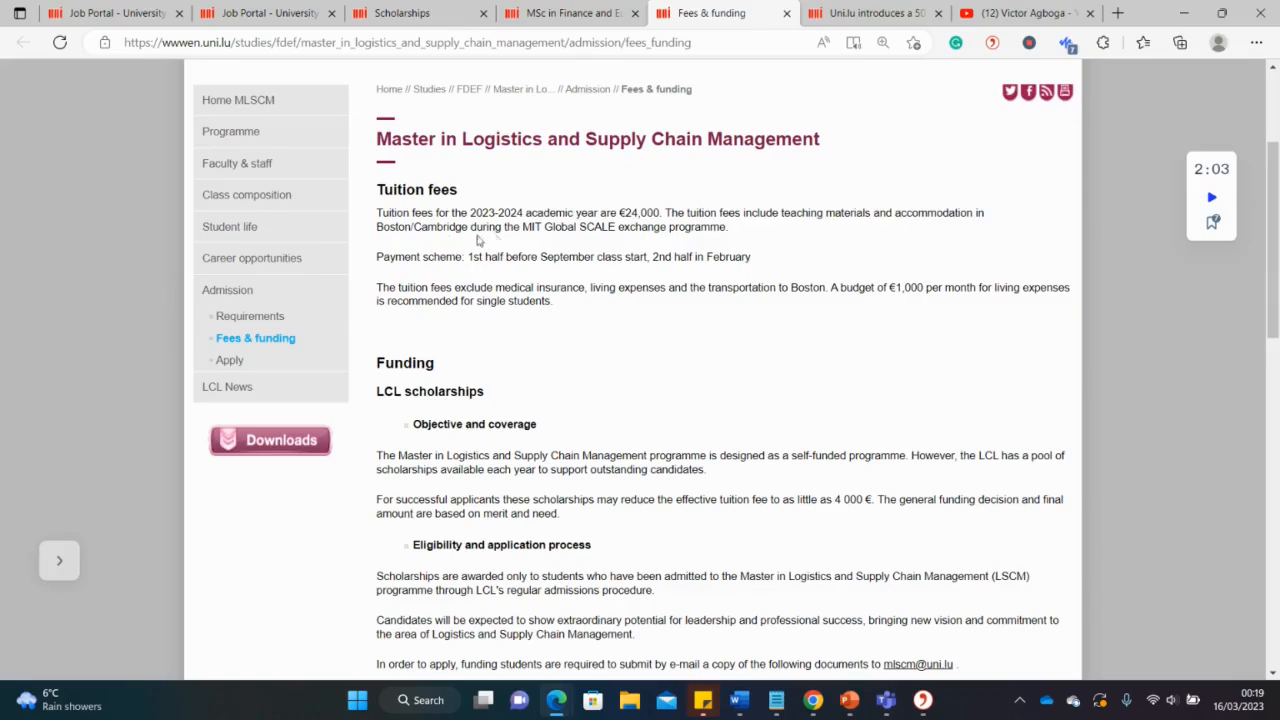
pyautogui.moveTo(668, 319)
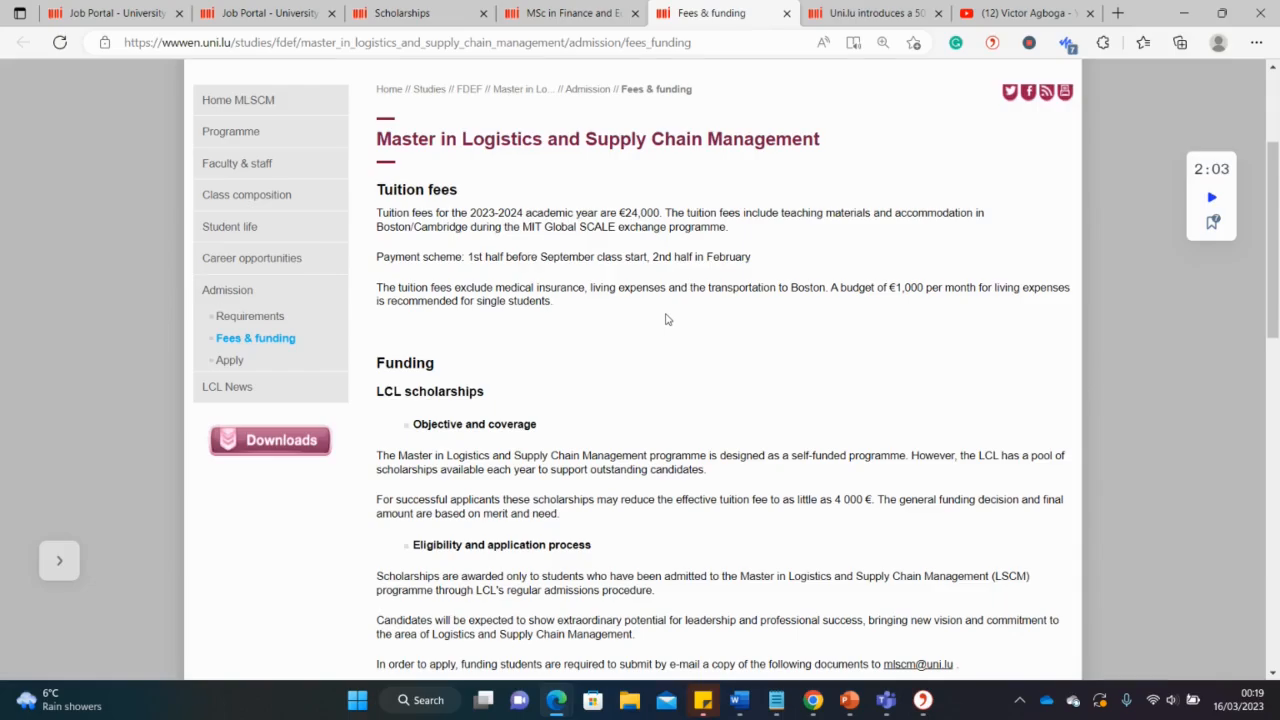
# Open MSc in Quantitative Economics and Finance and highlight its €200-per-semester fee
pyautogui.click(400, 13)
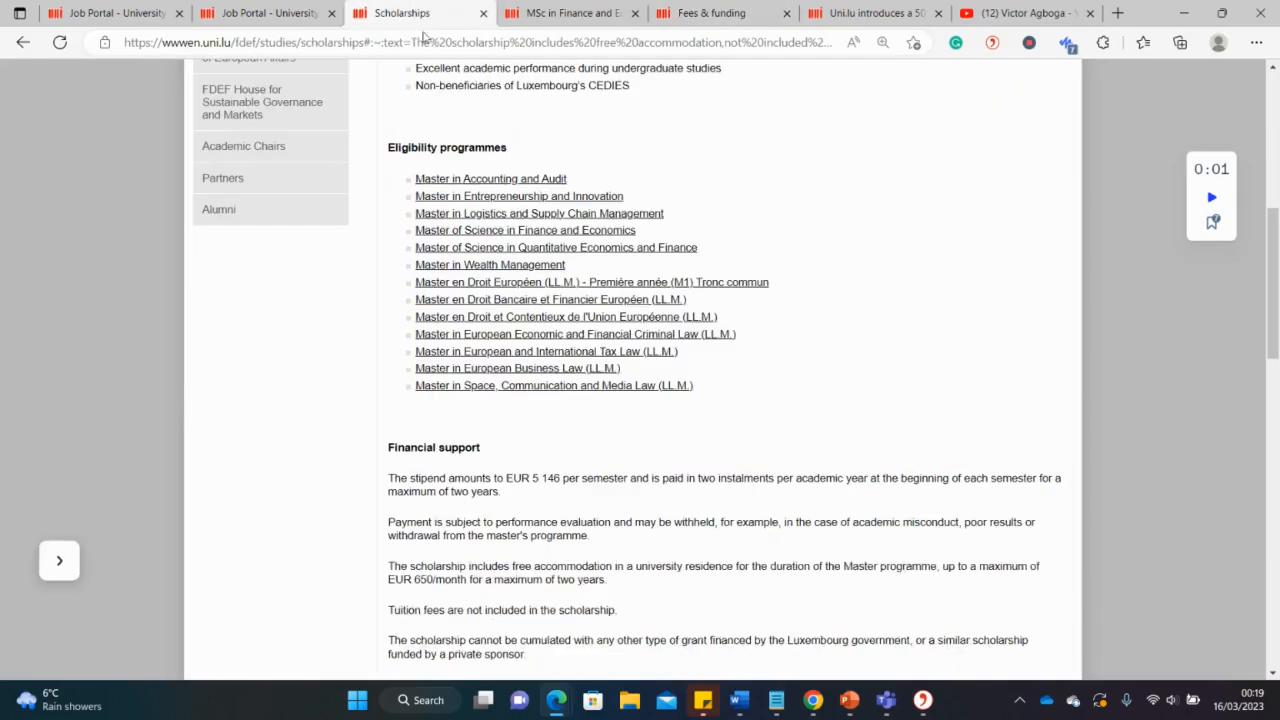
pyautogui.moveTo(540, 250)
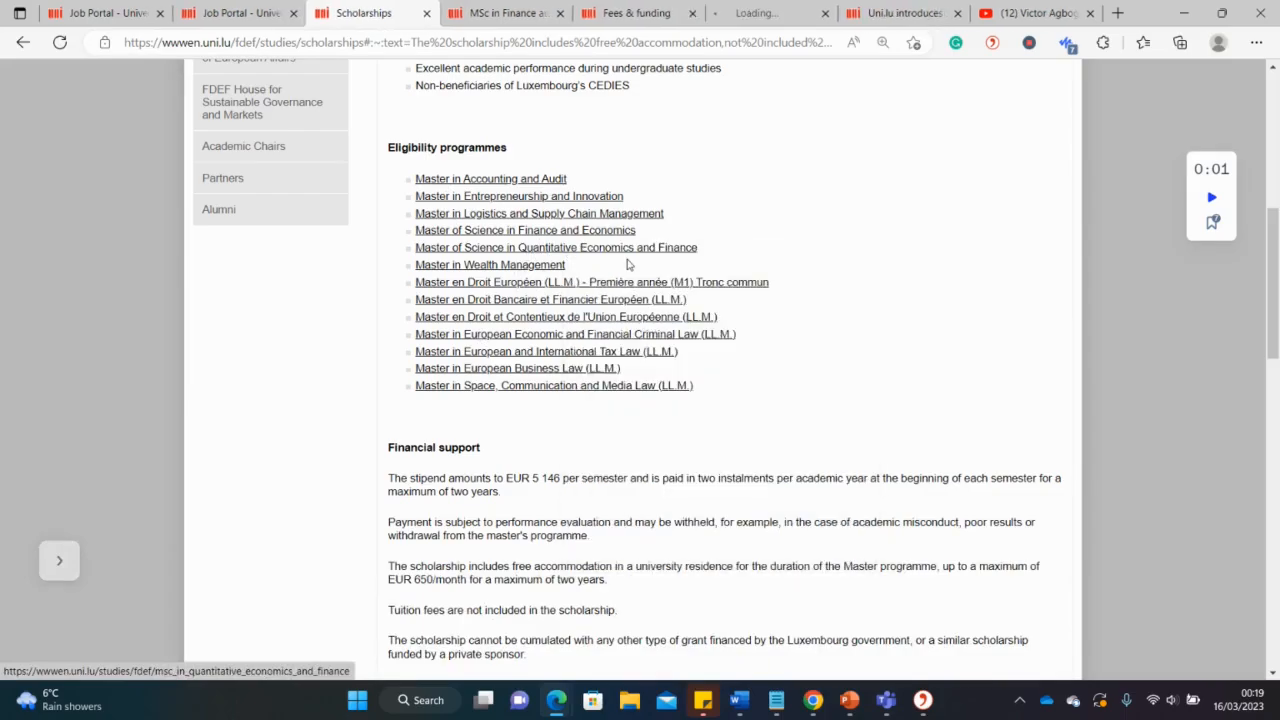
pyautogui.click(556, 247)
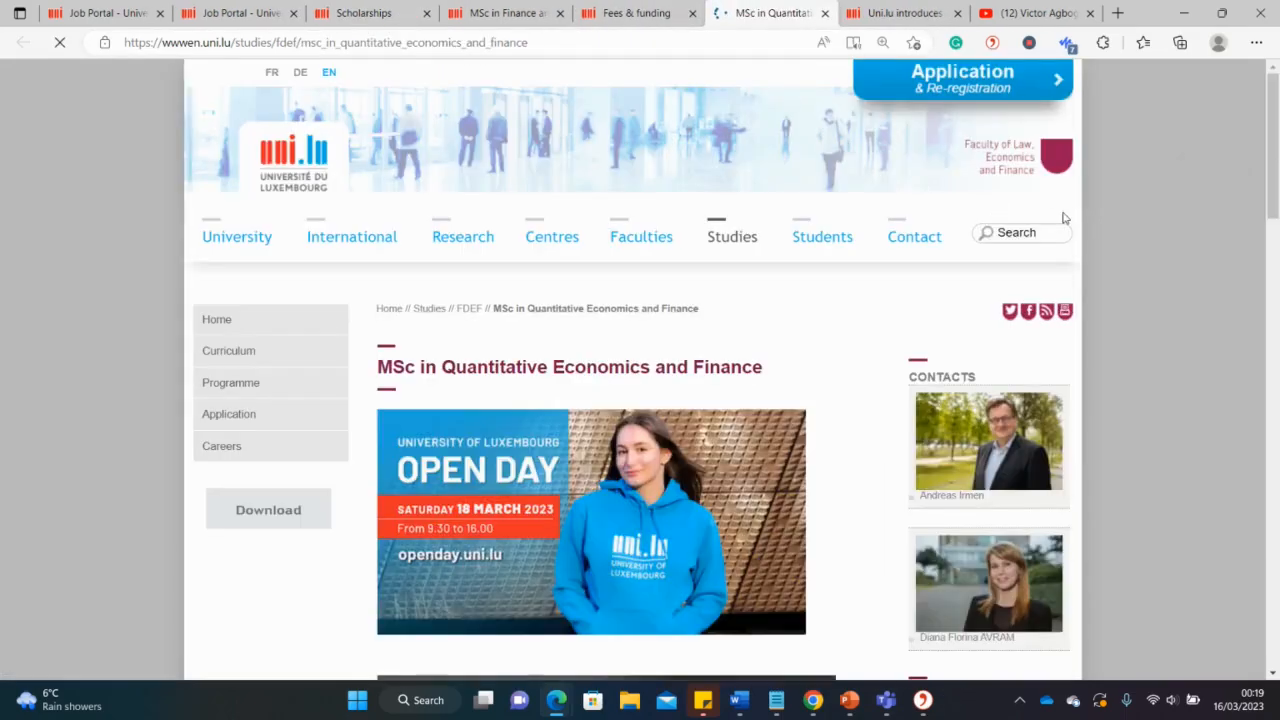
pyautogui.scroll(-3)
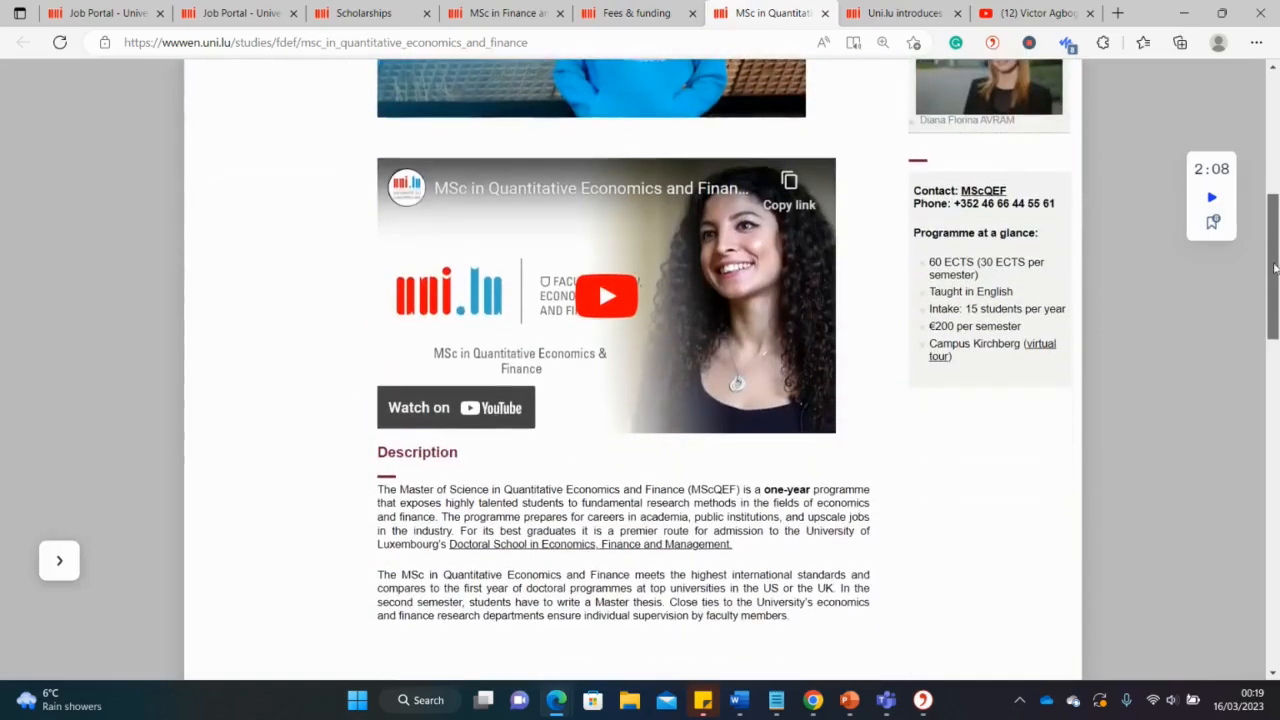
pyautogui.scroll(-3)
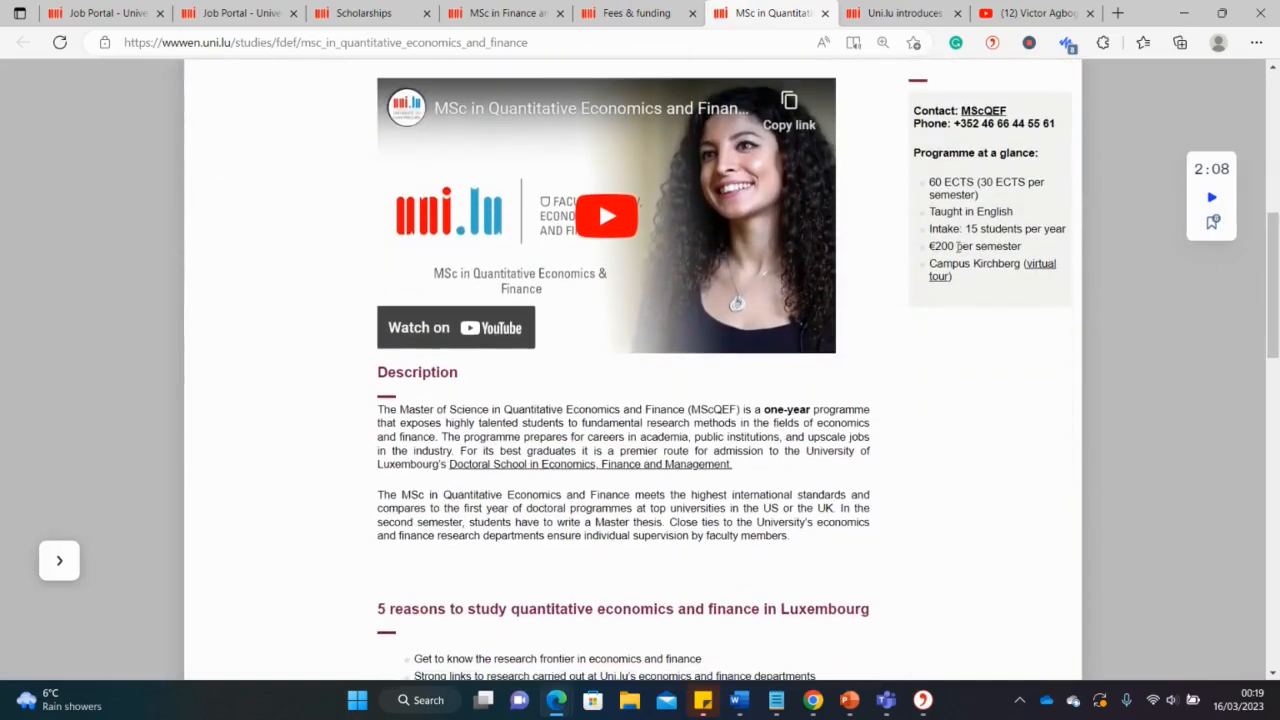
pyautogui.doubleClick(940, 246)
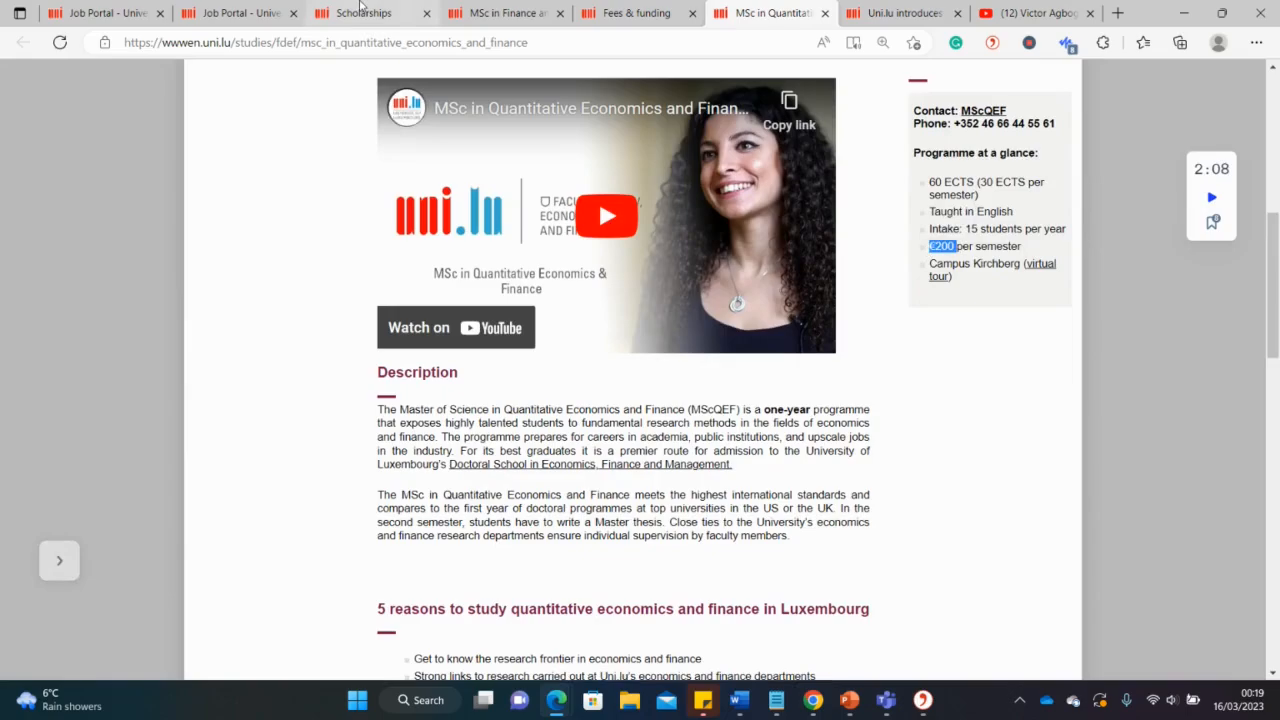
# Open Master in Accounting and Audit from the scholarships list, showing its 1600 EUR semester fee
pyautogui.click(364, 13)
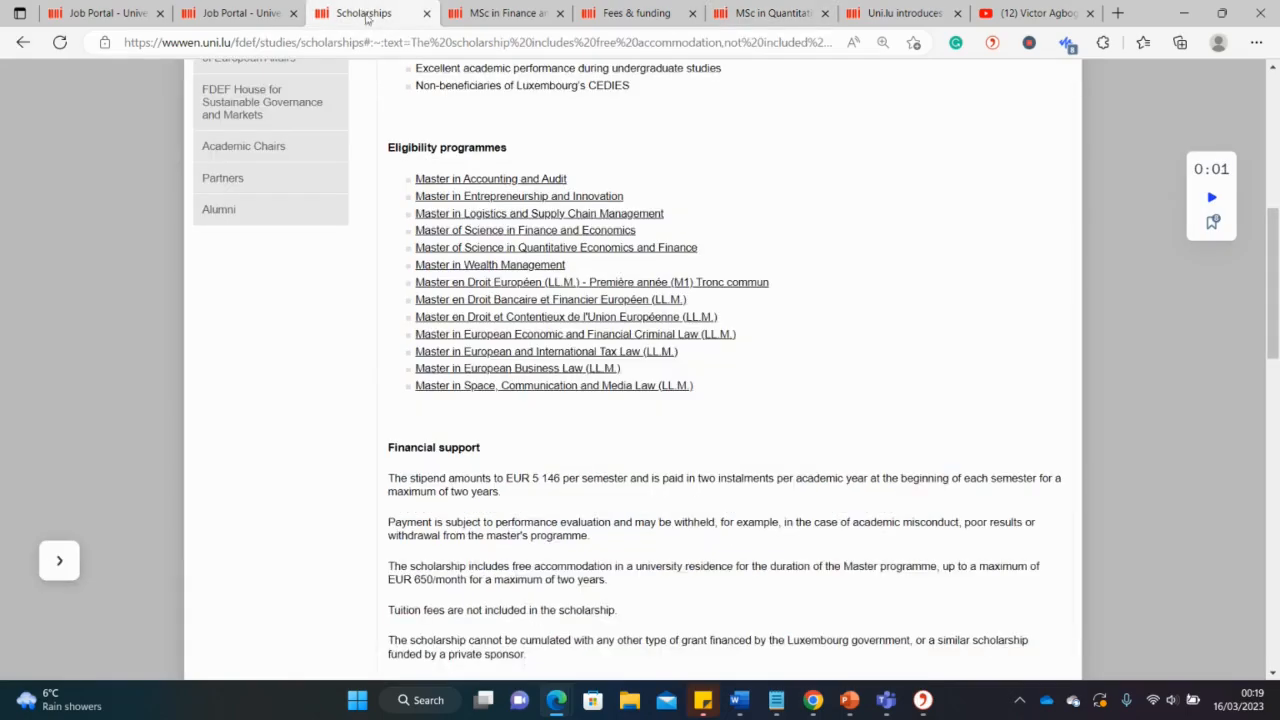
pyautogui.moveTo(460, 188)
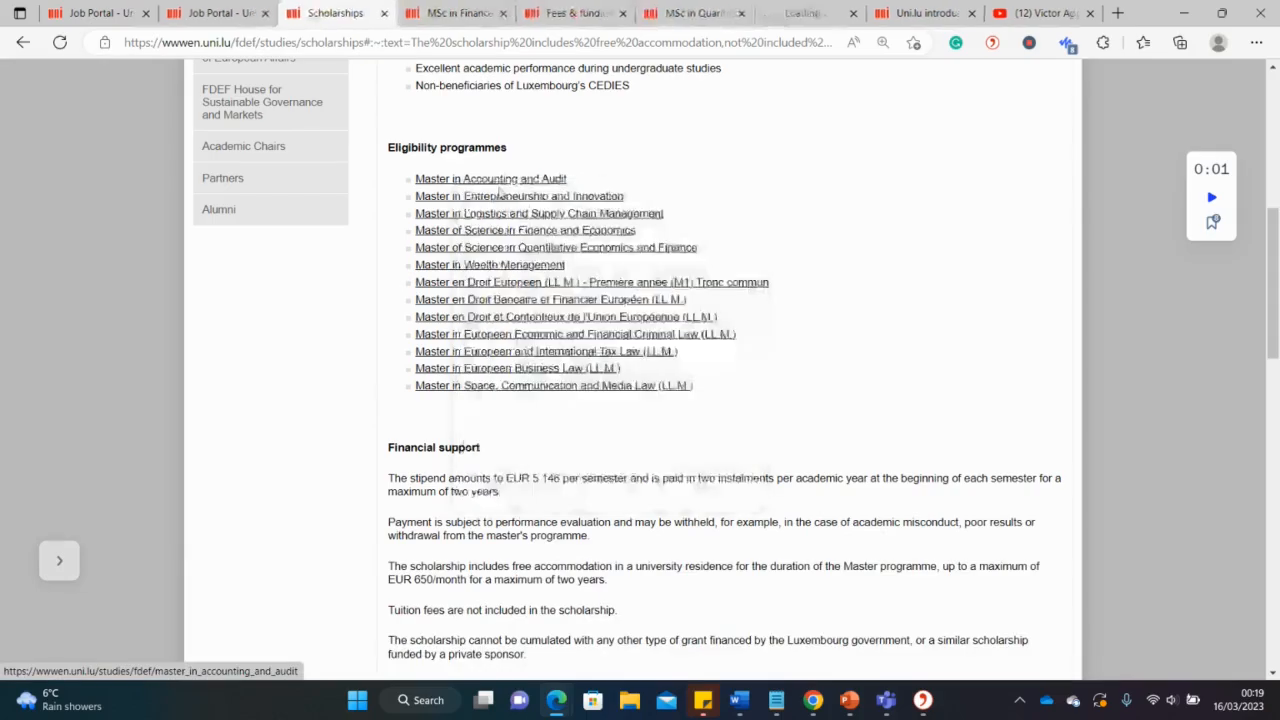
pyautogui.click(490, 178)
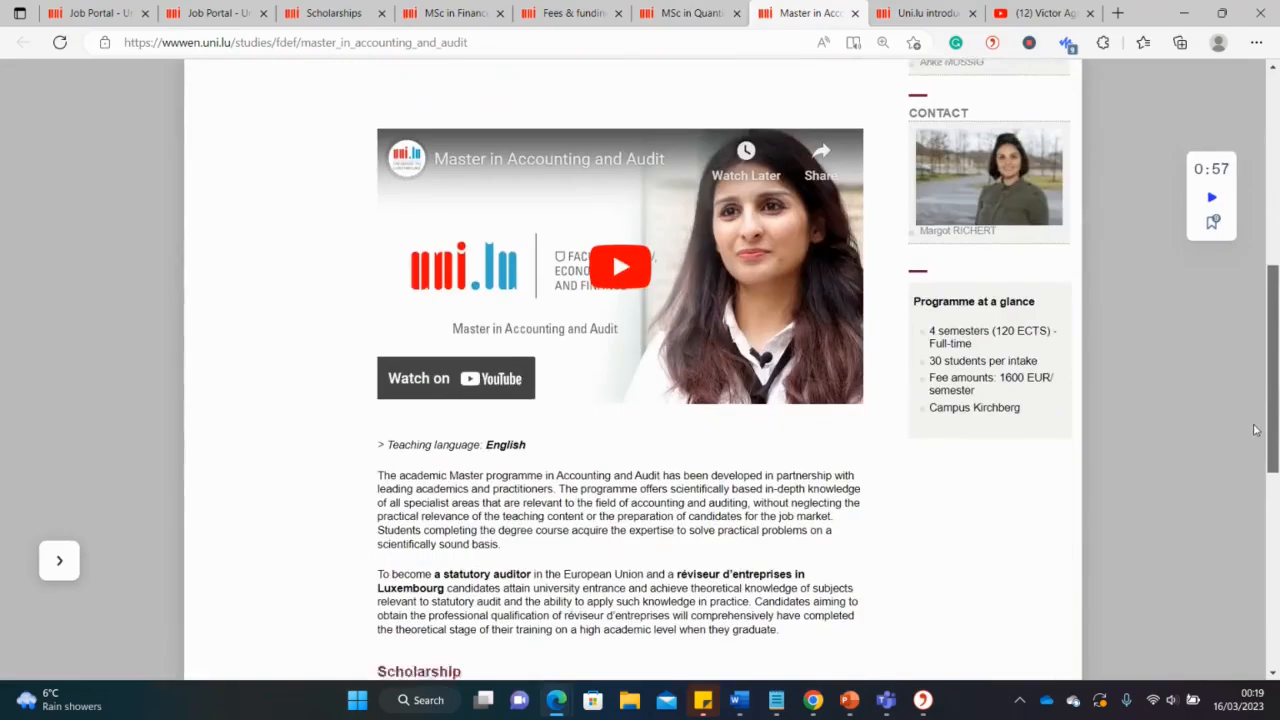
pyautogui.scroll(-3)
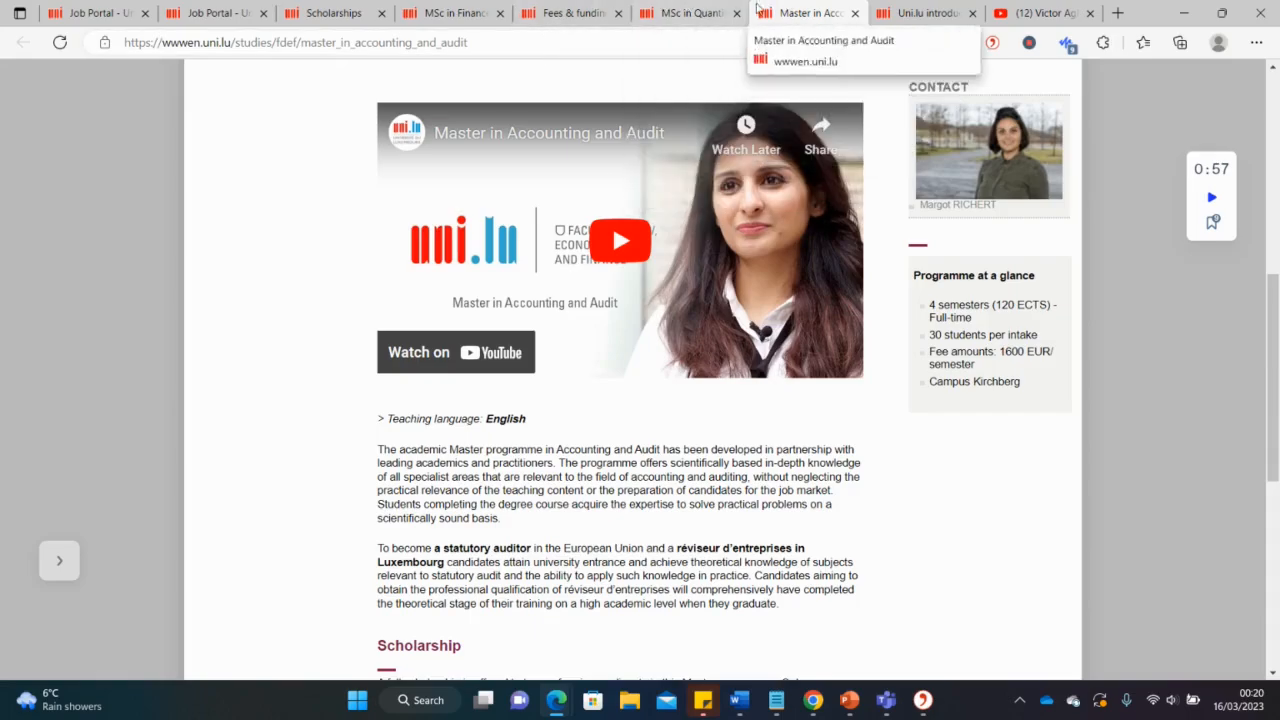
pyautogui.moveTo(690, 13)
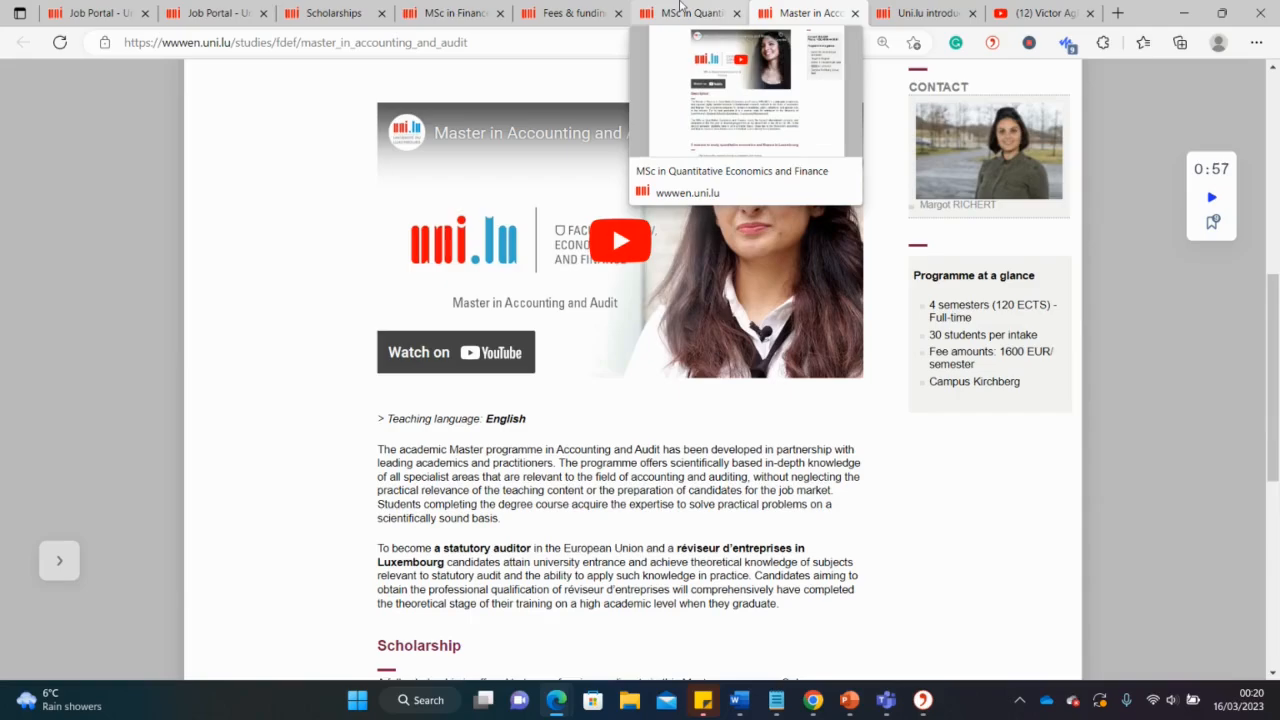
# Switch to the Logistics programme fees tab and highlight the €24,000 tuition fee
pyautogui.click(570, 12)
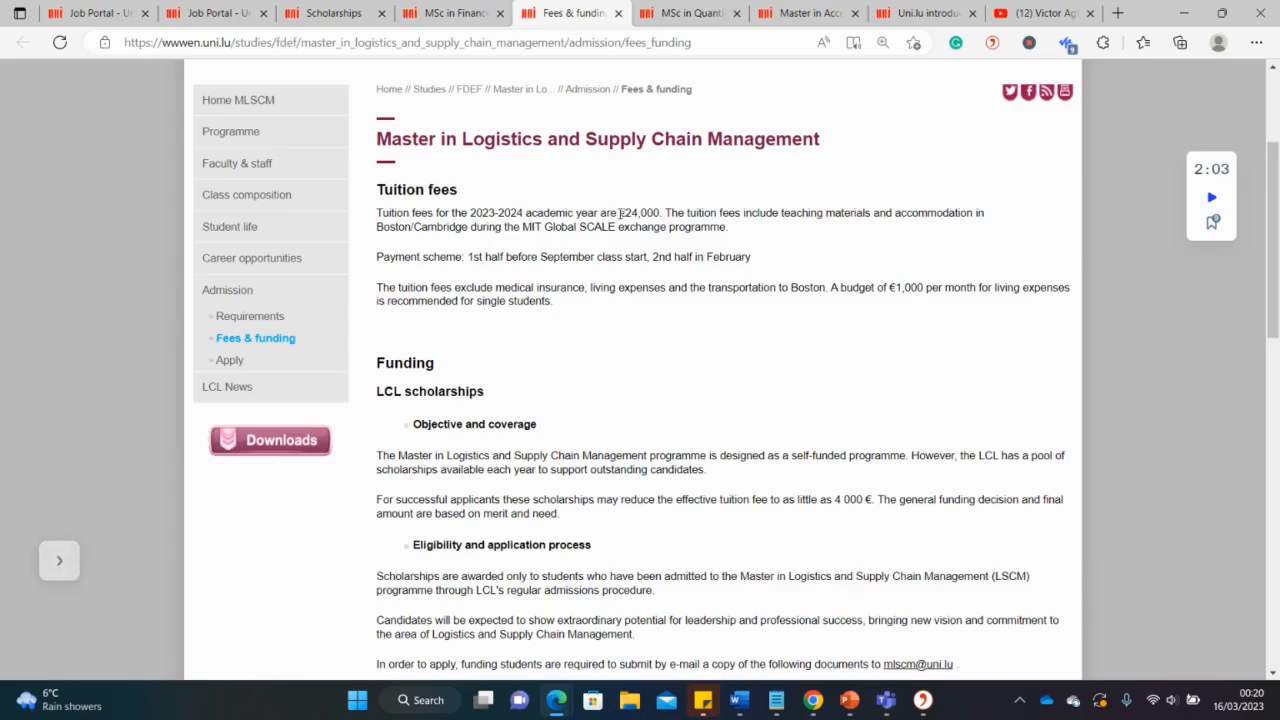
pyautogui.doubleClick(638, 212)
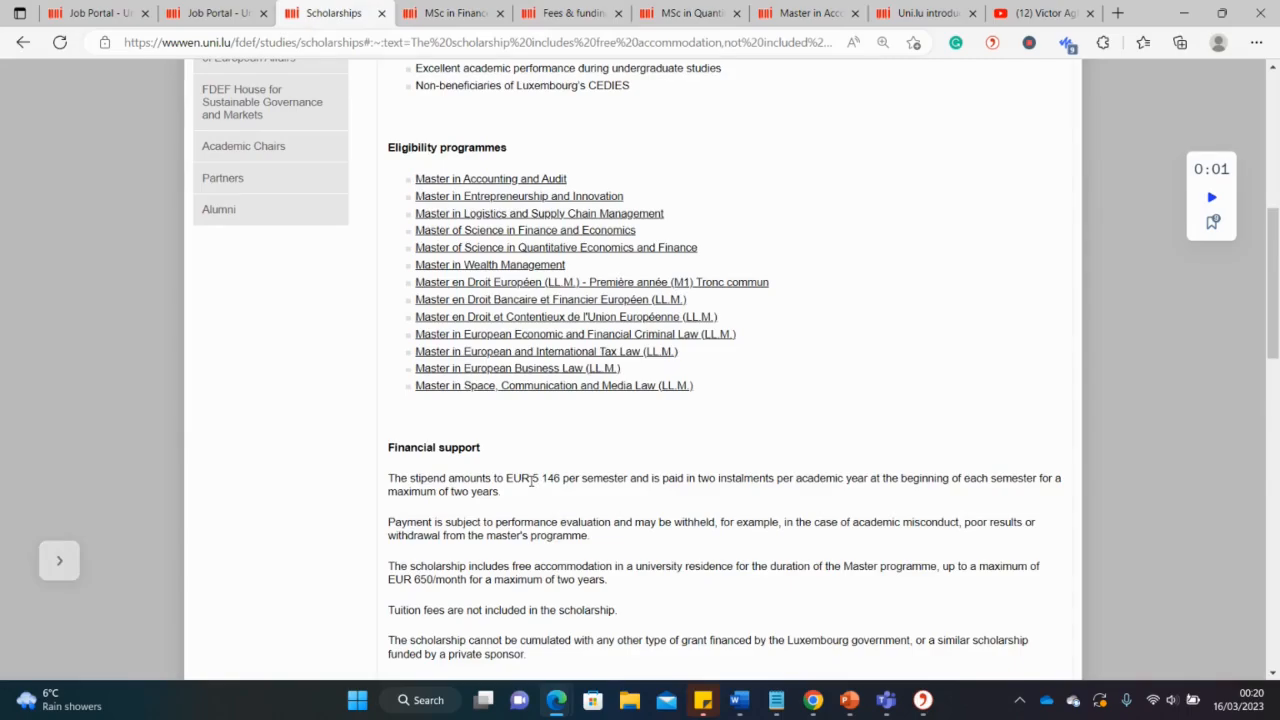
pyautogui.moveTo(530, 423)
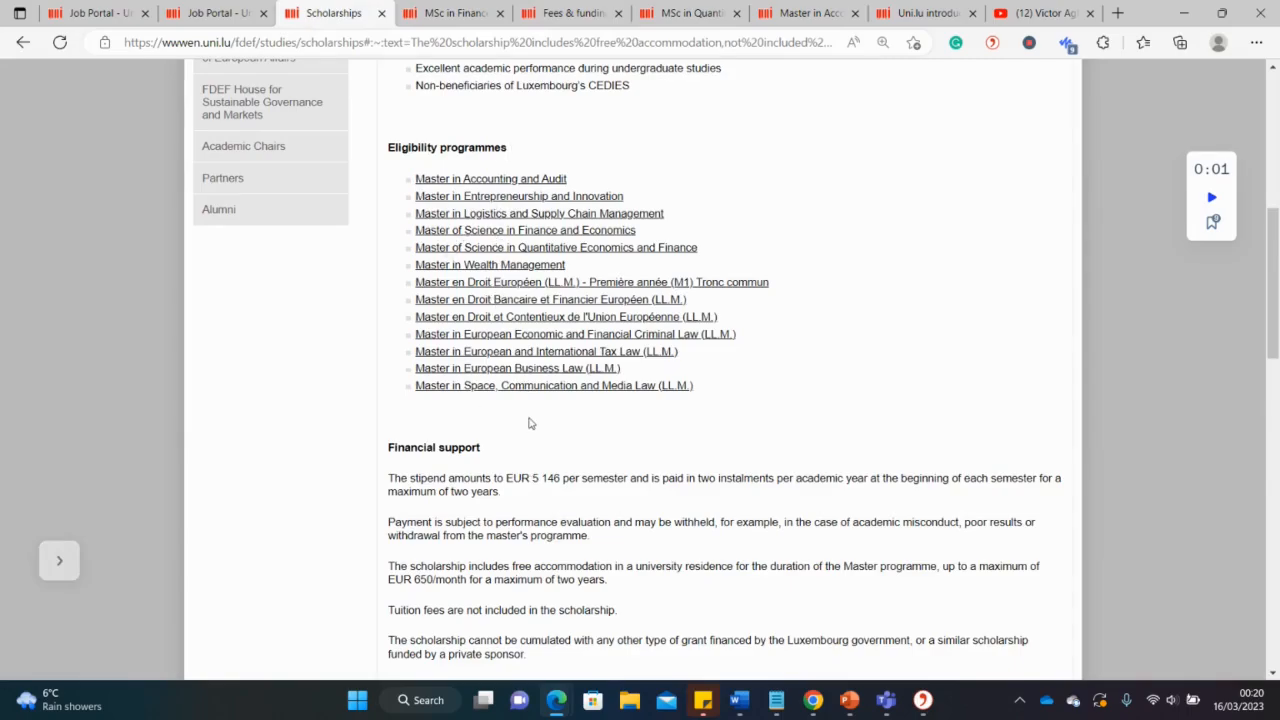
pyautogui.moveTo(444, 385)
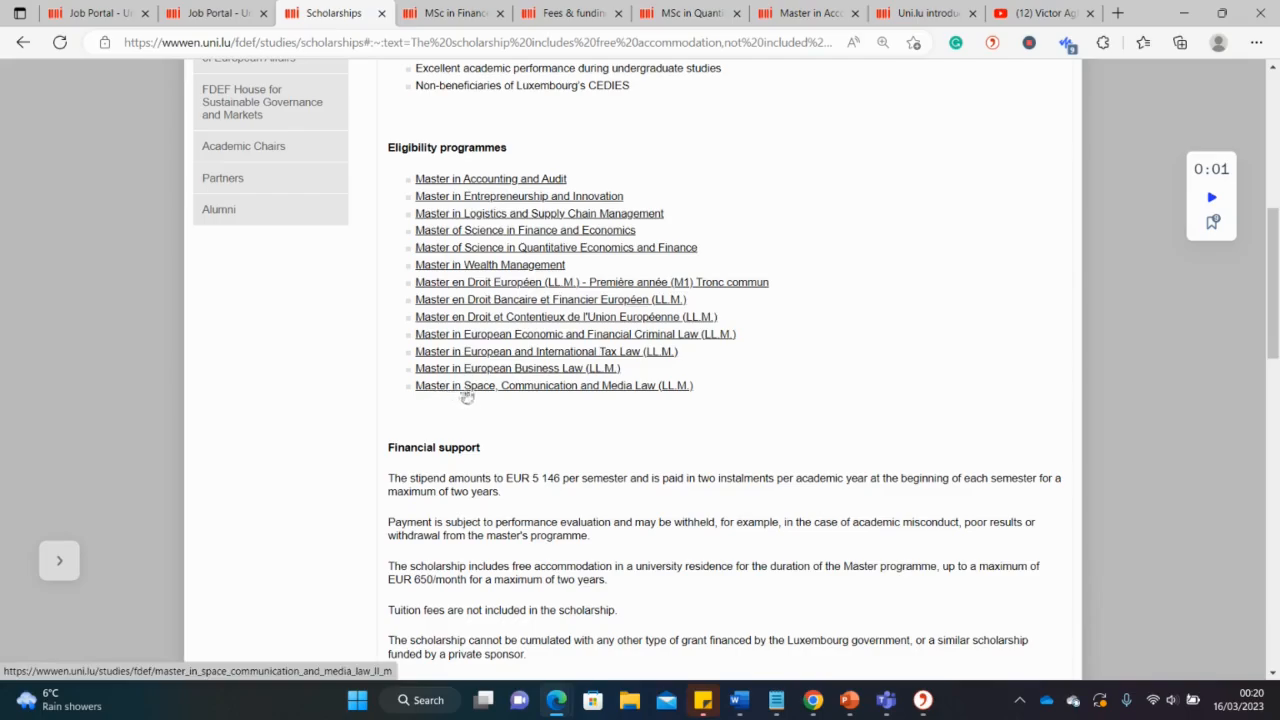
pyautogui.moveTo(553, 388)
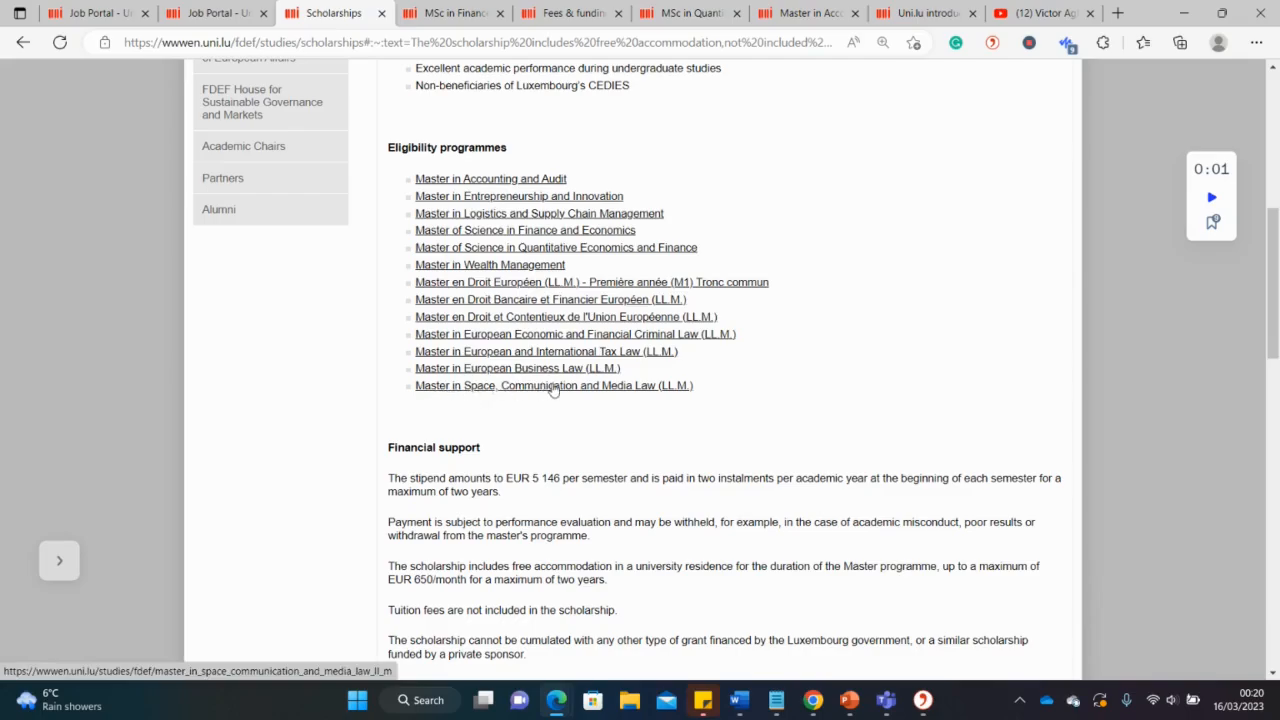
# Open the Space, Communication and Media Law Master page, mark its €200-per-semester cost, return to scholarships
pyautogui.click(553, 385)
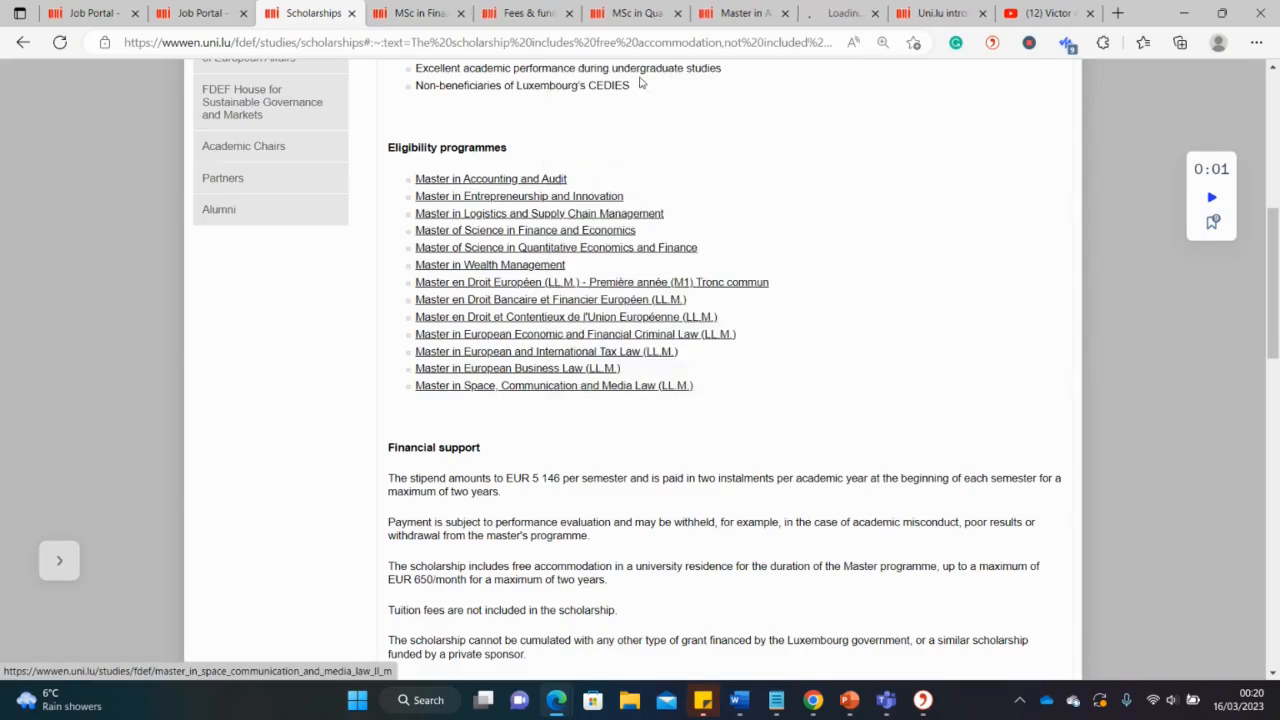
pyautogui.click(553, 385)
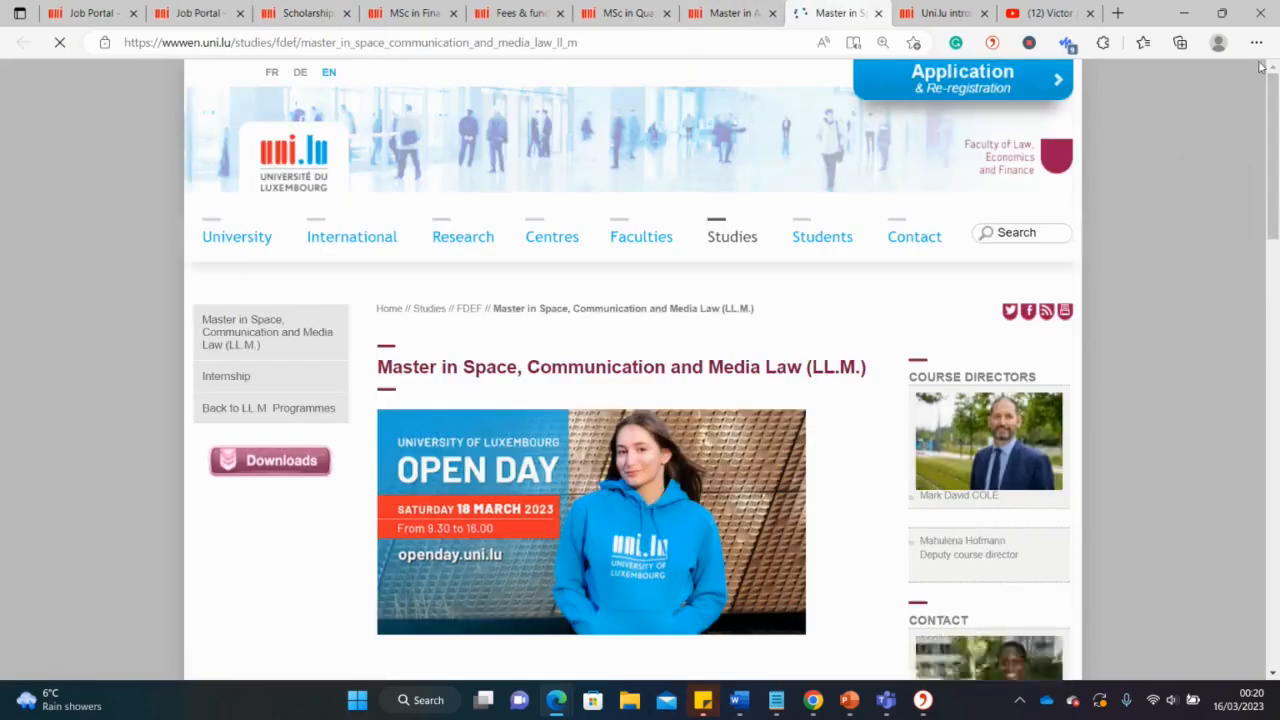
pyautogui.scroll(-3)
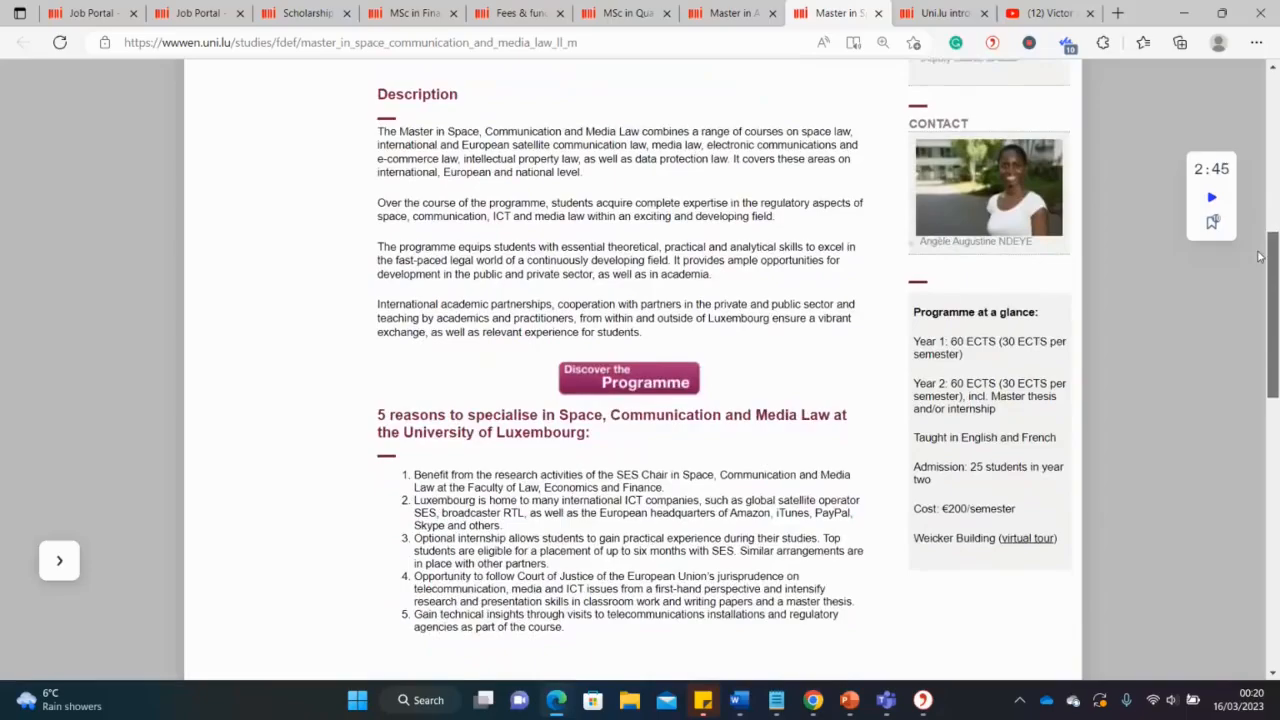
pyautogui.scroll(-3)
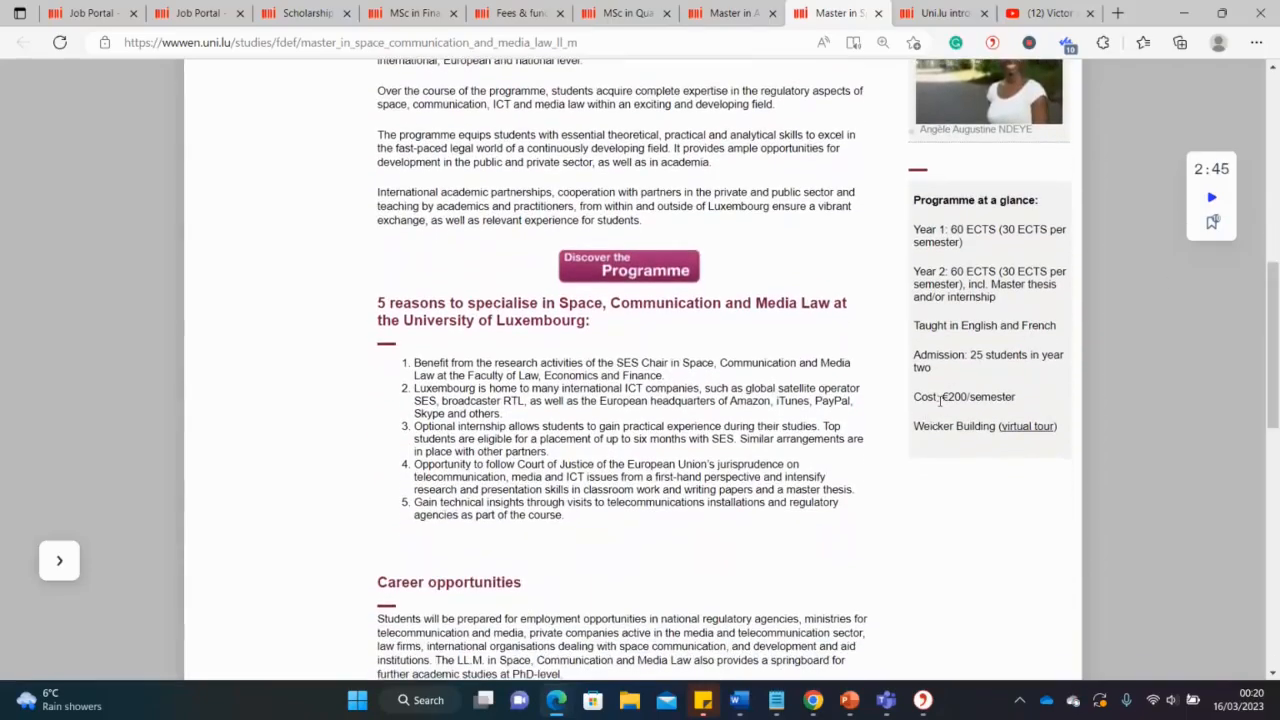
pyautogui.doubleClick(956, 397)
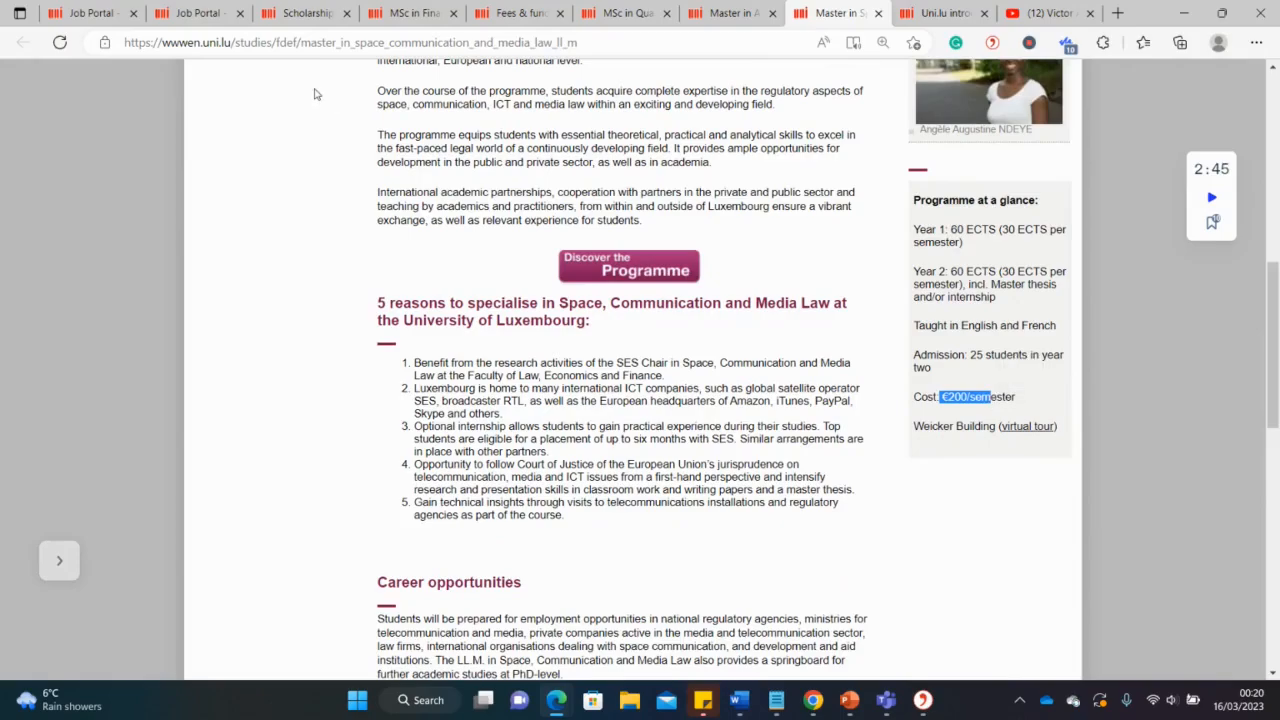
pyautogui.click(305, 13)
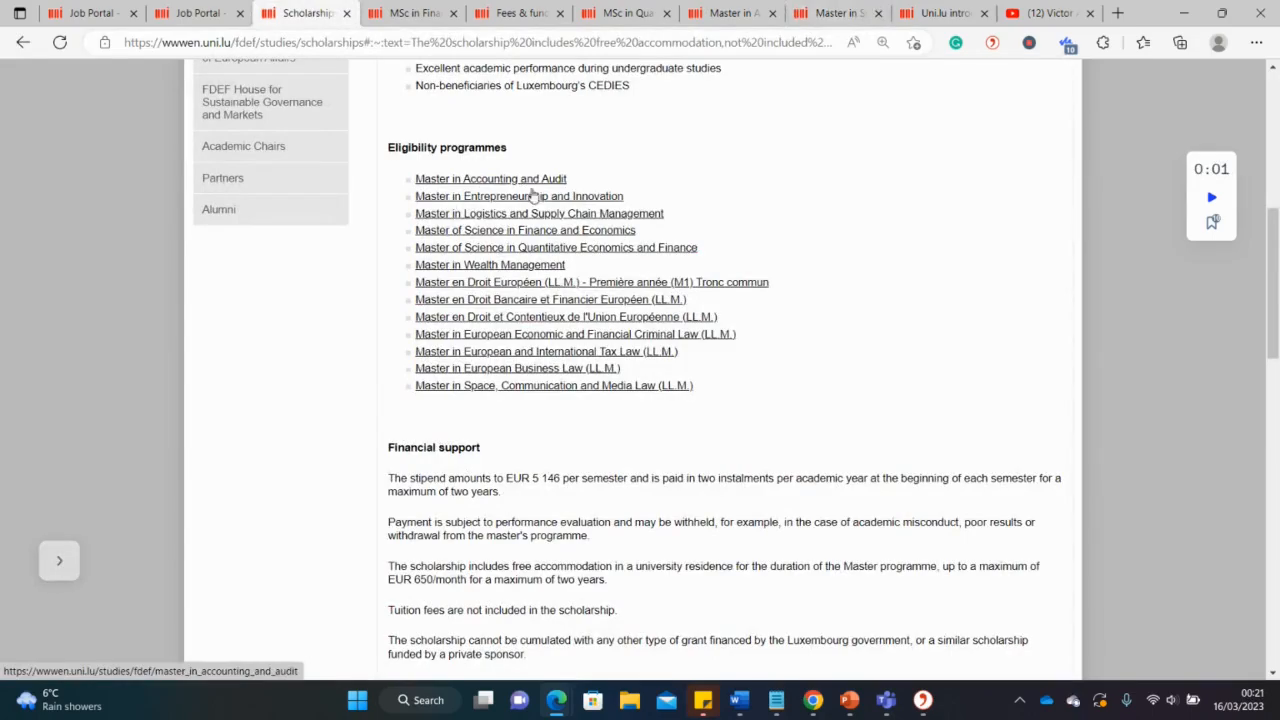
pyautogui.moveTo(543, 484)
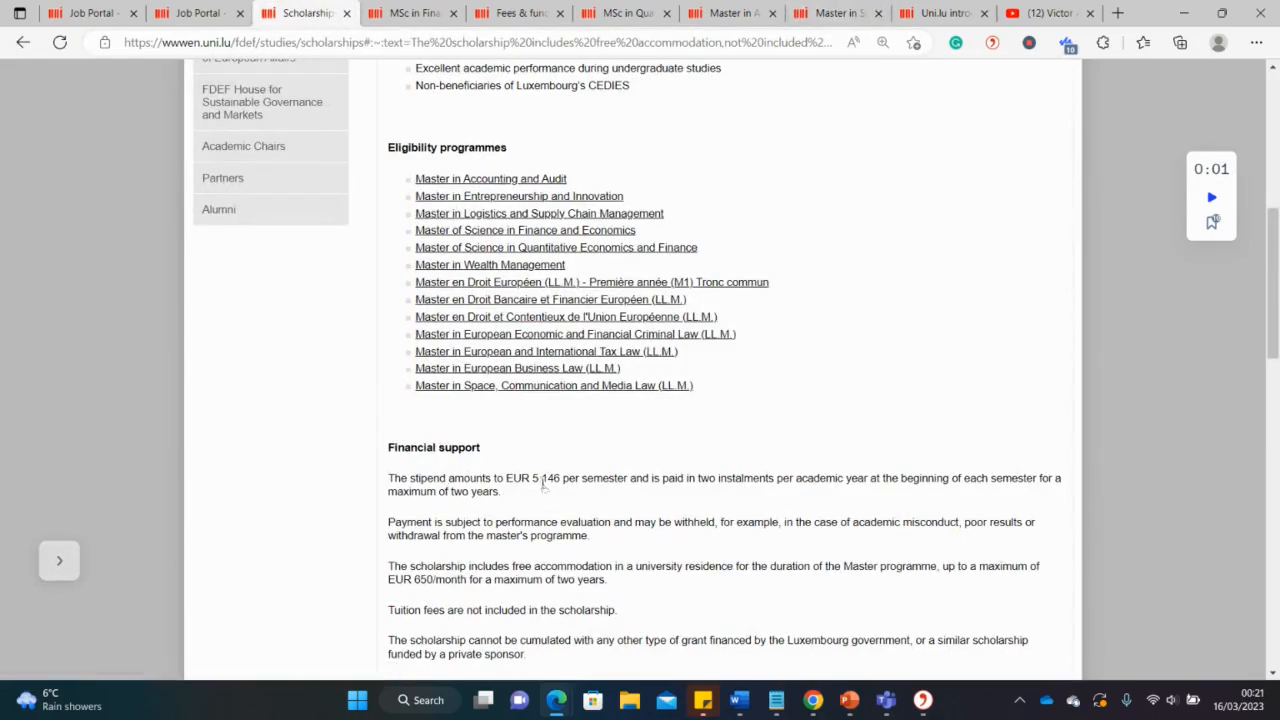
pyautogui.moveTo(555, 225)
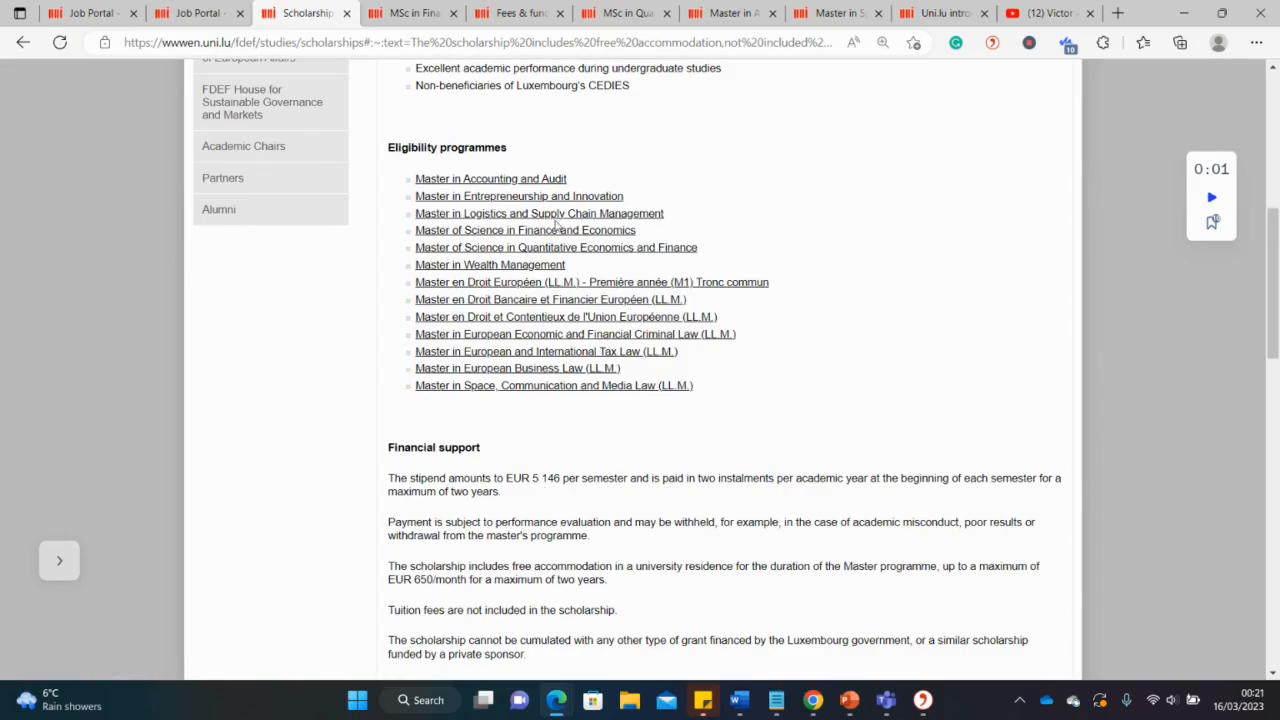
pyautogui.moveTo(557, 250)
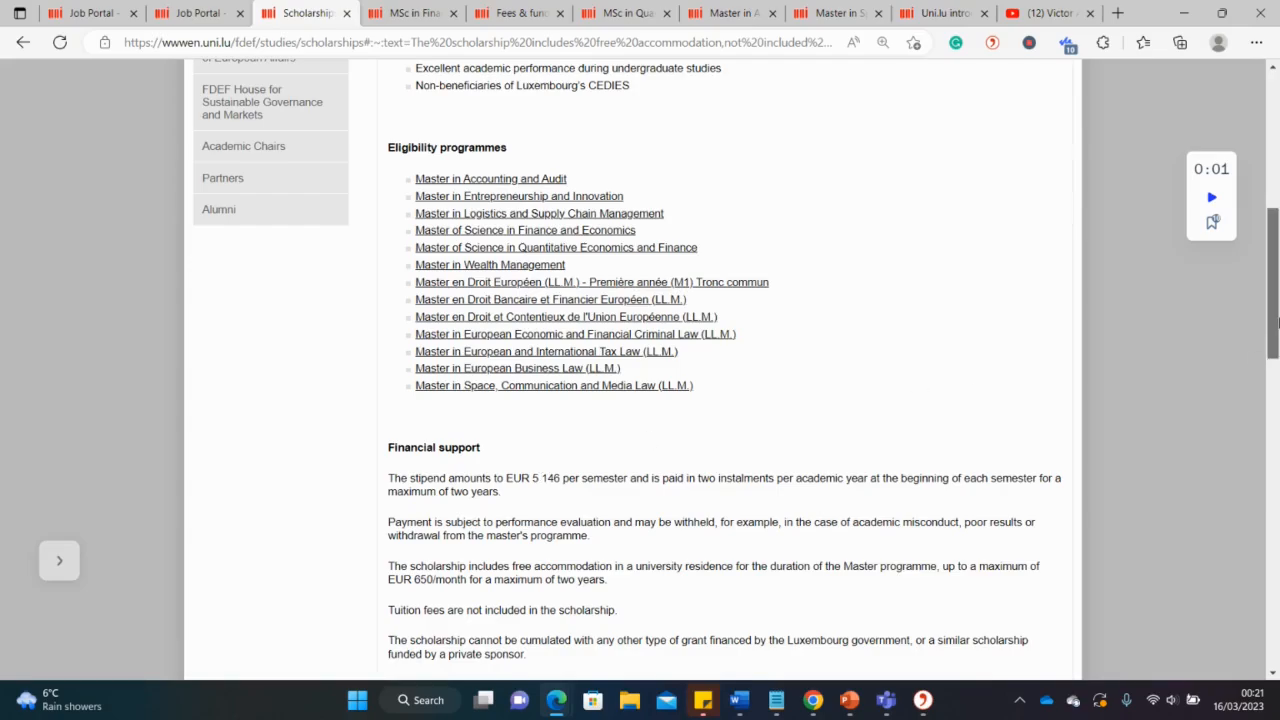
# Scroll to the scholarship Application procedure and highlight the 50€ admission fee
pyautogui.scroll(-3)
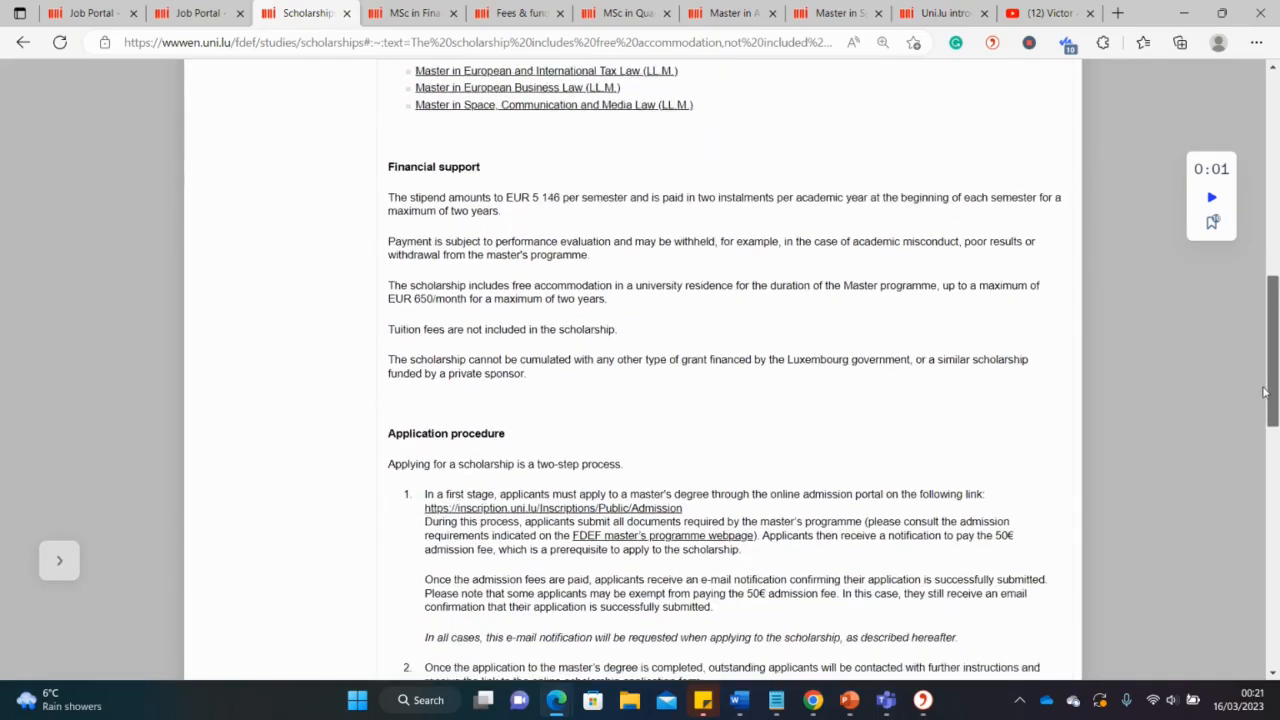
pyautogui.scroll(-3)
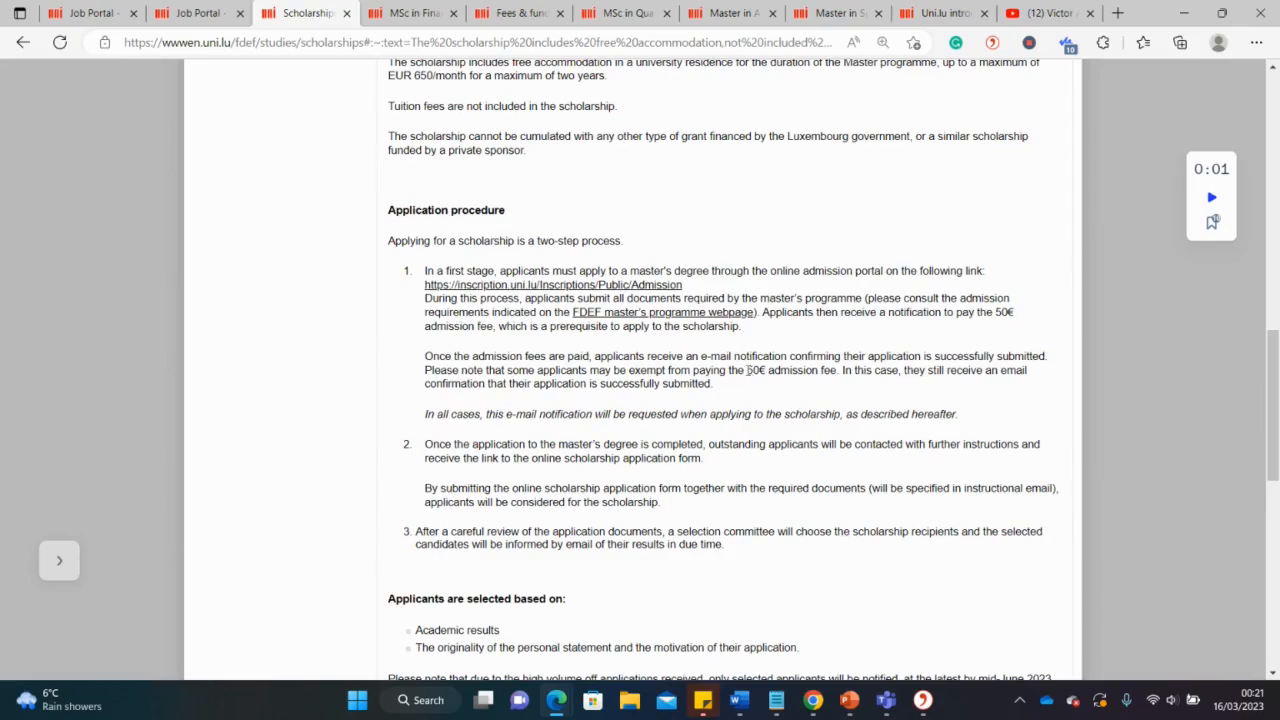
pyautogui.doubleClick(753, 370)
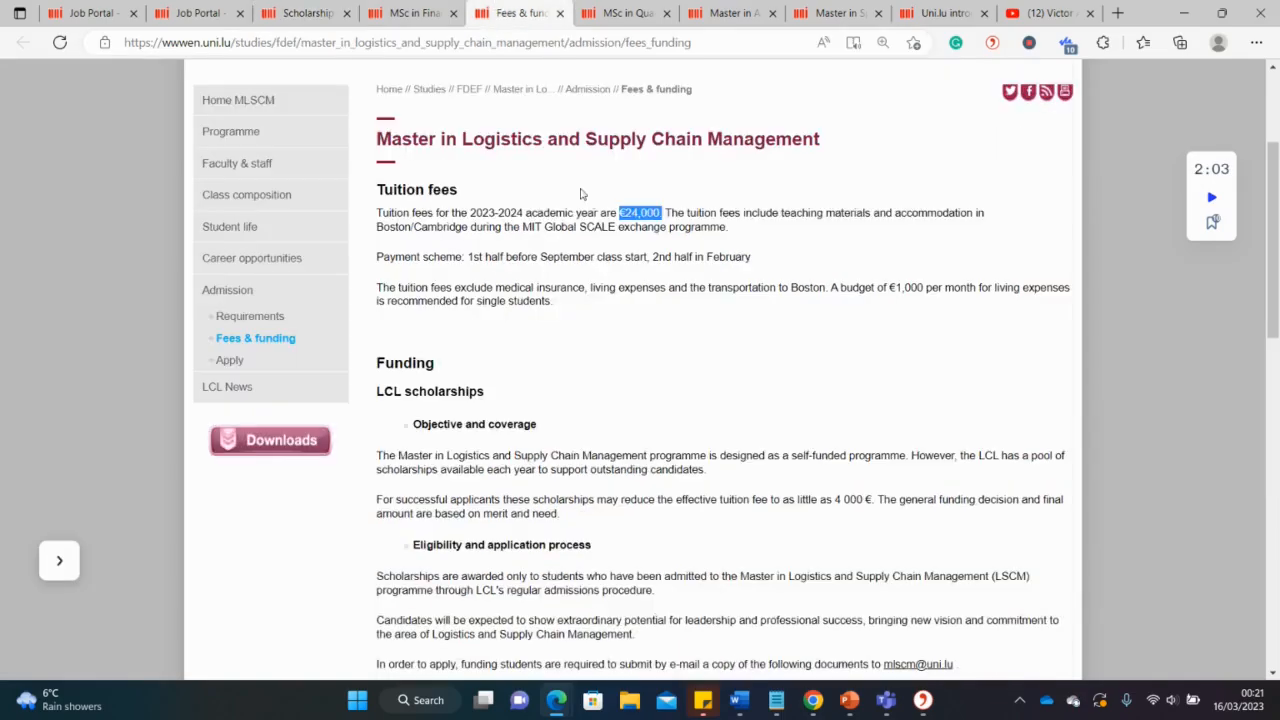
pyautogui.click(620, 13)
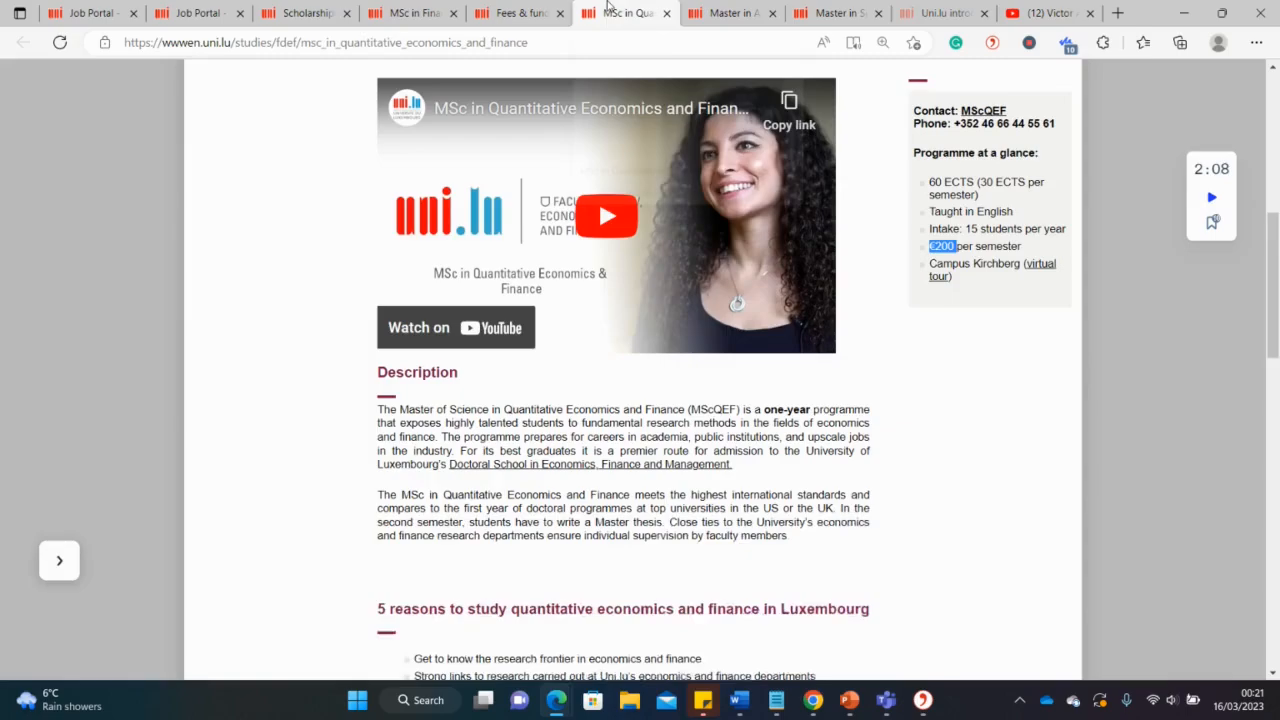
pyautogui.click(940, 13)
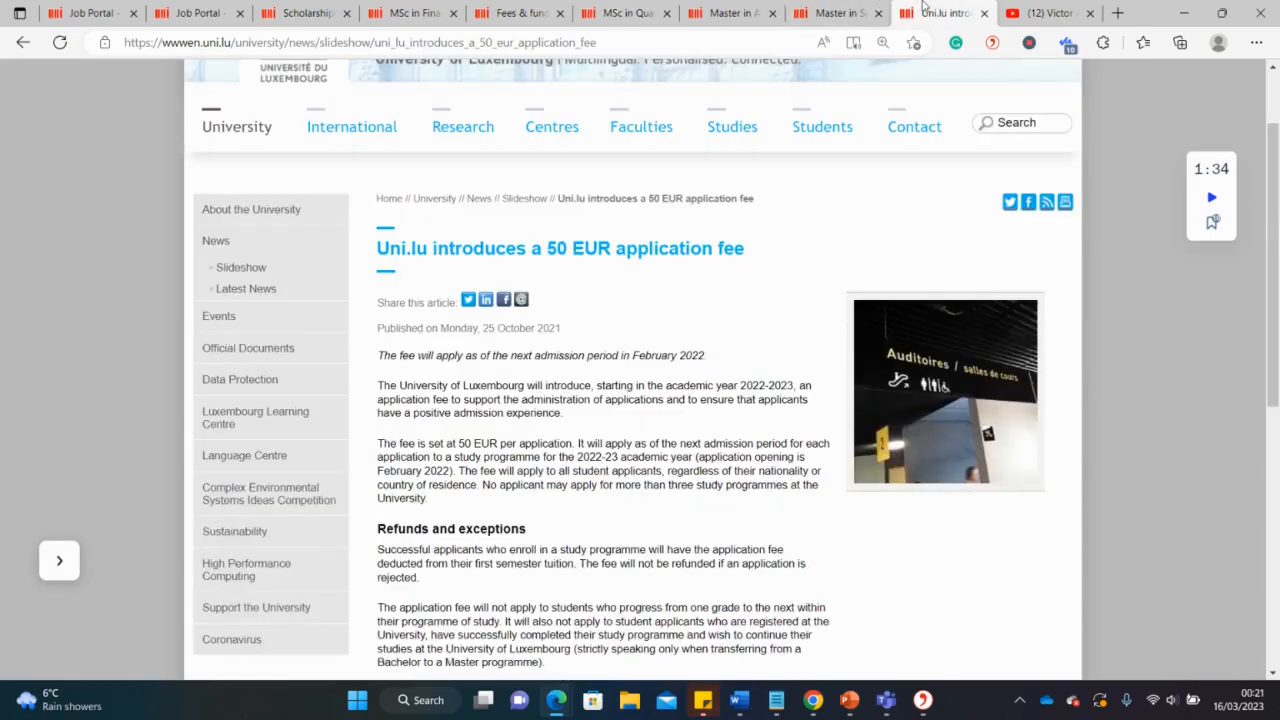
pyautogui.scroll(-3)
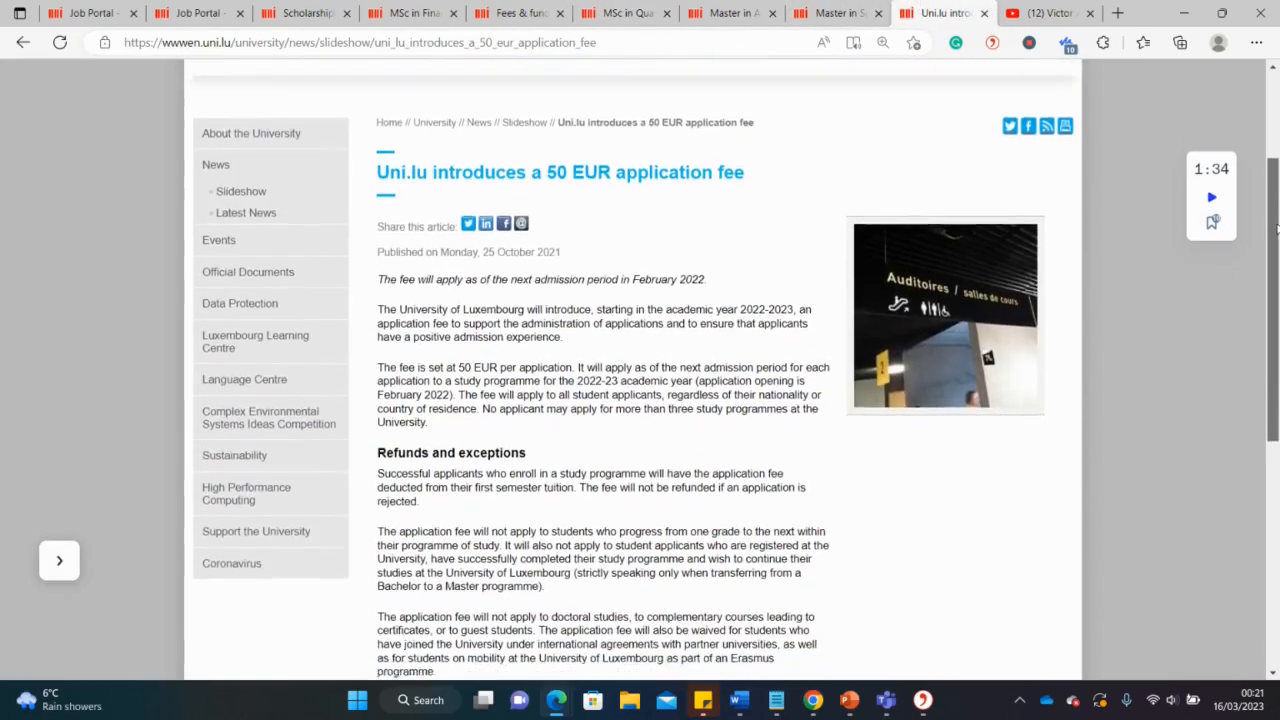
pyautogui.scroll(-3)
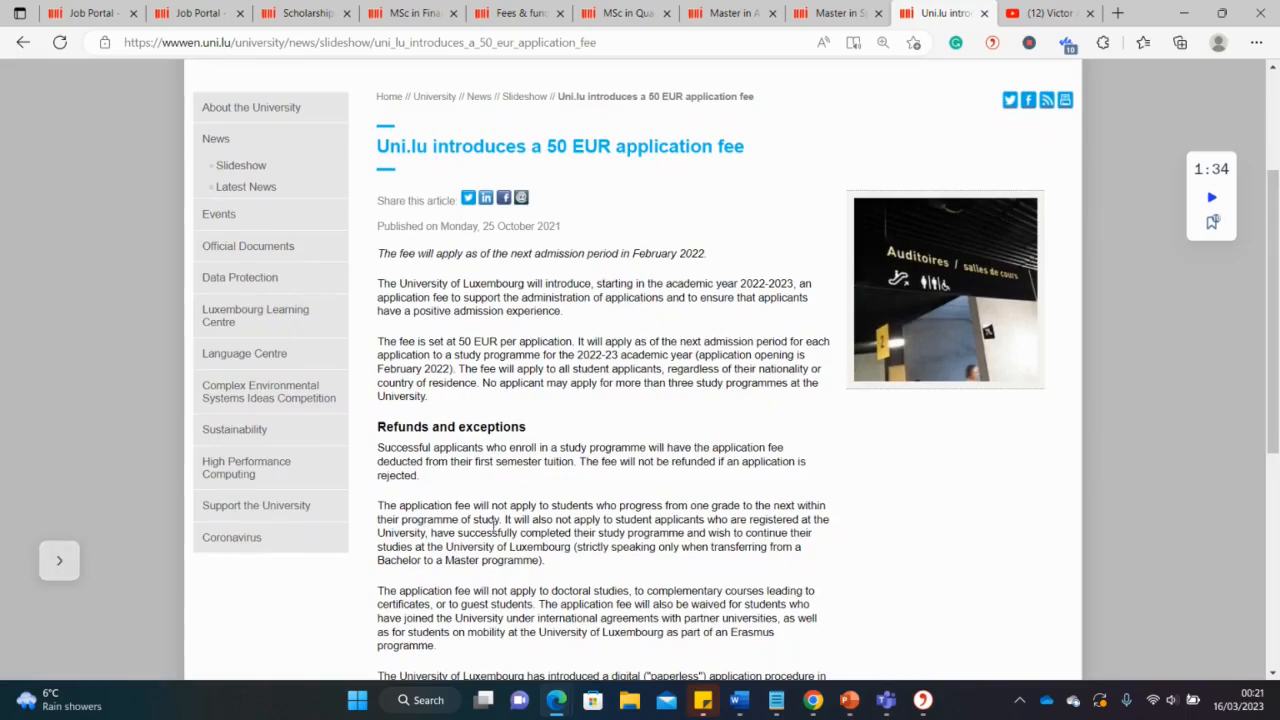
pyautogui.scroll(-3)
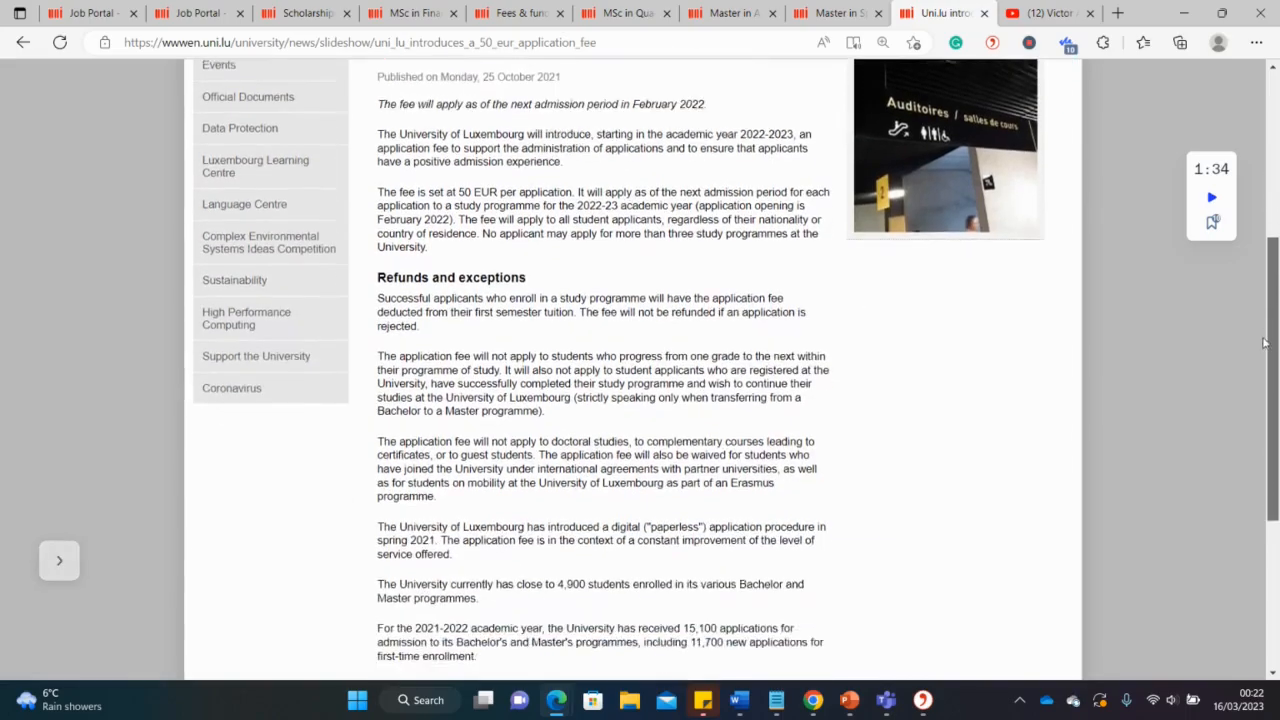
pyautogui.scroll(-3)
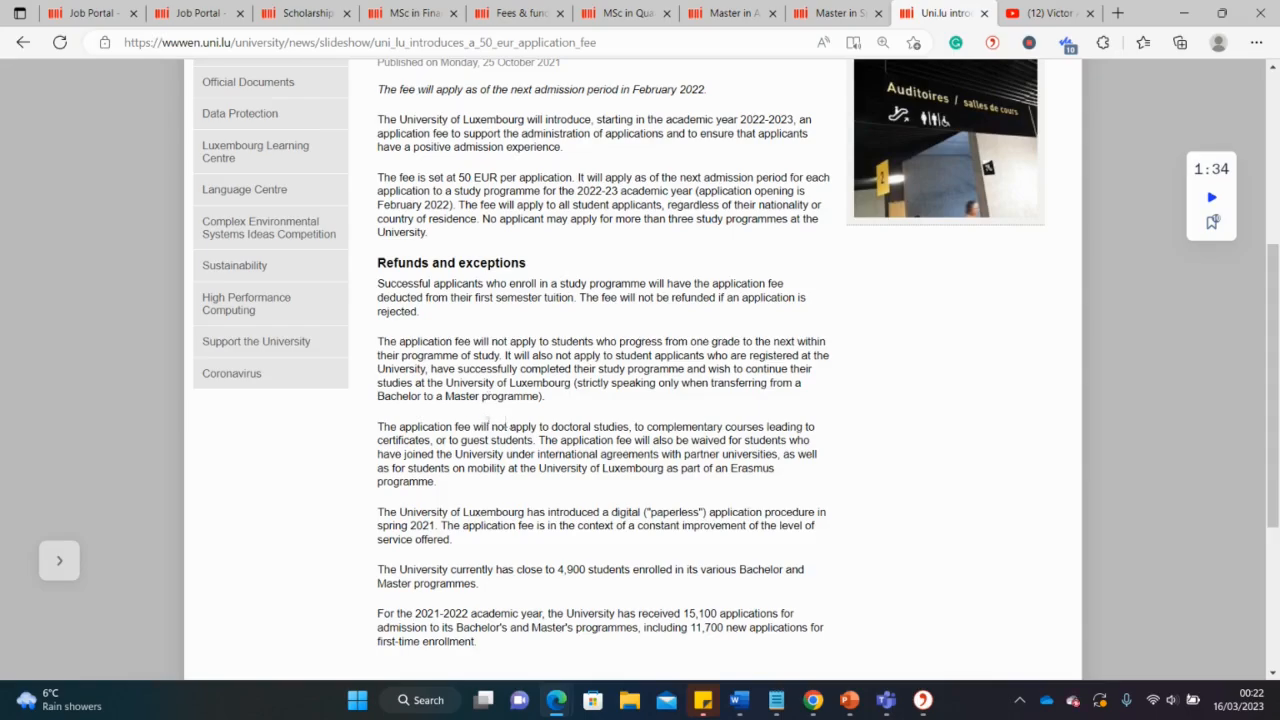
pyautogui.moveTo(395, 426); pyautogui.dragTo(540, 426)
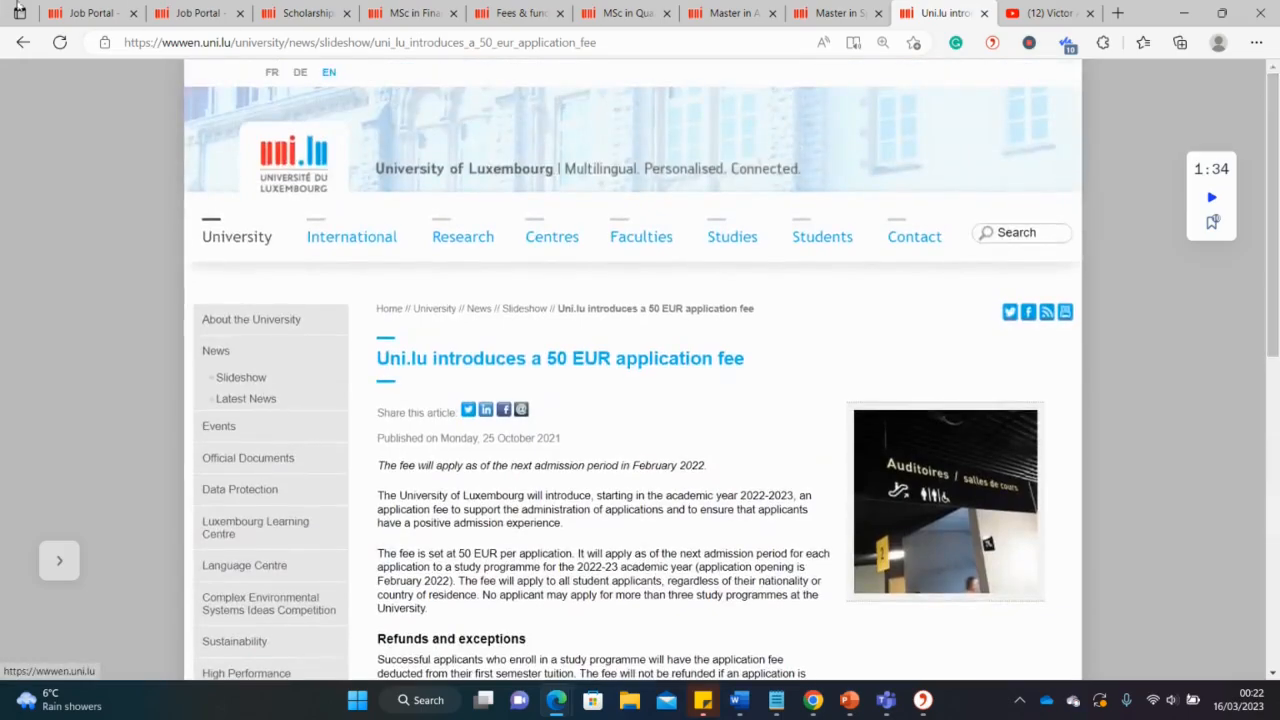
# Pass through the Job Portal tab, then return to the Uni.lu Scholarships tab
pyautogui.click(85, 13)
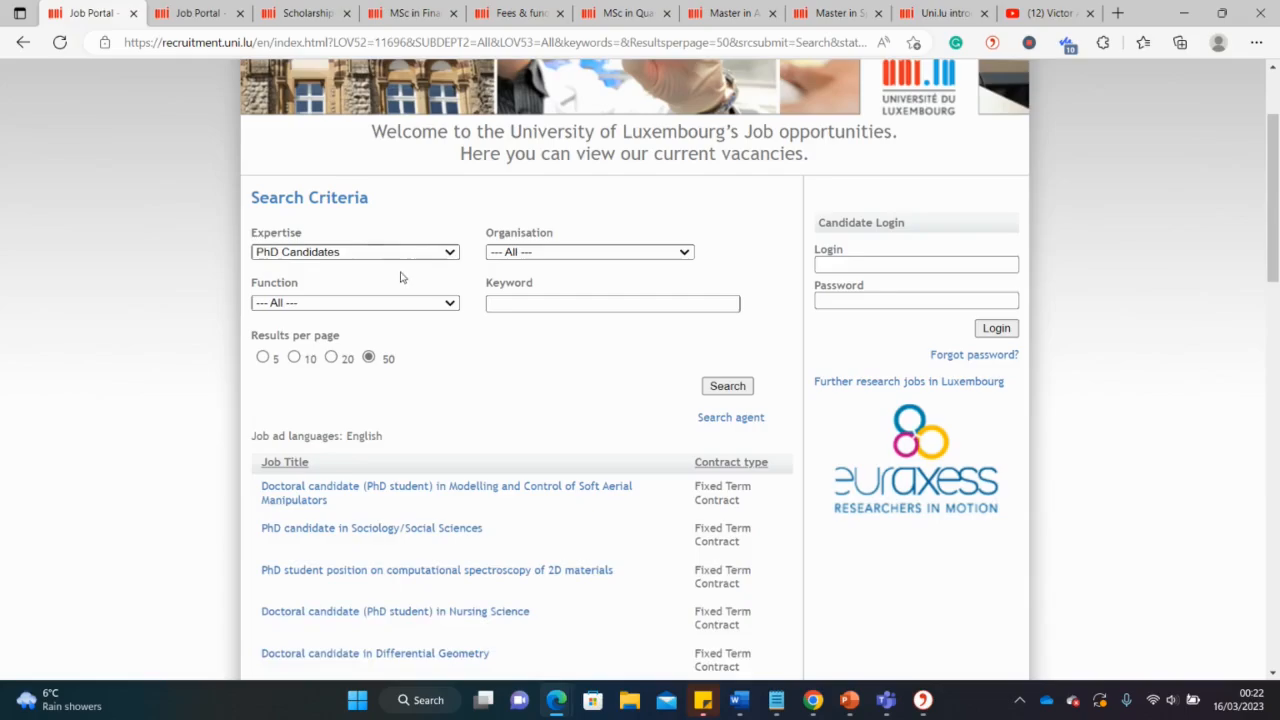
pyautogui.moveTo(436, 261)
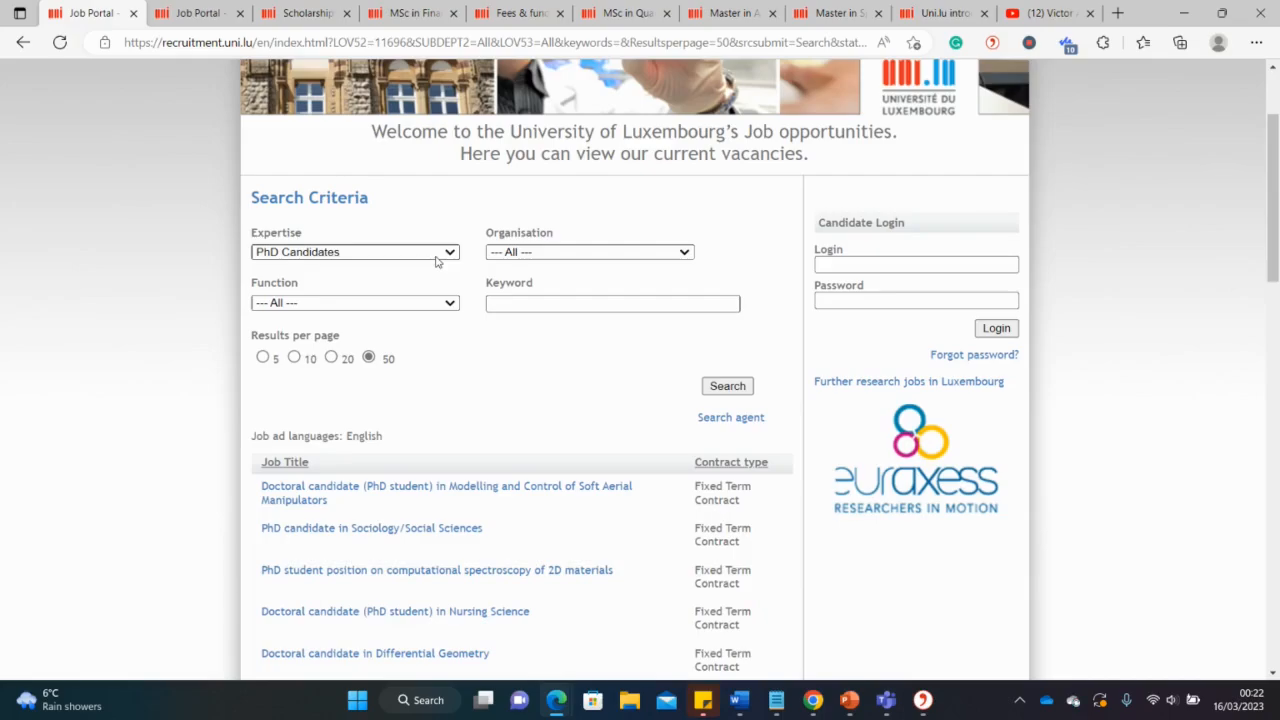
pyautogui.click(305, 13)
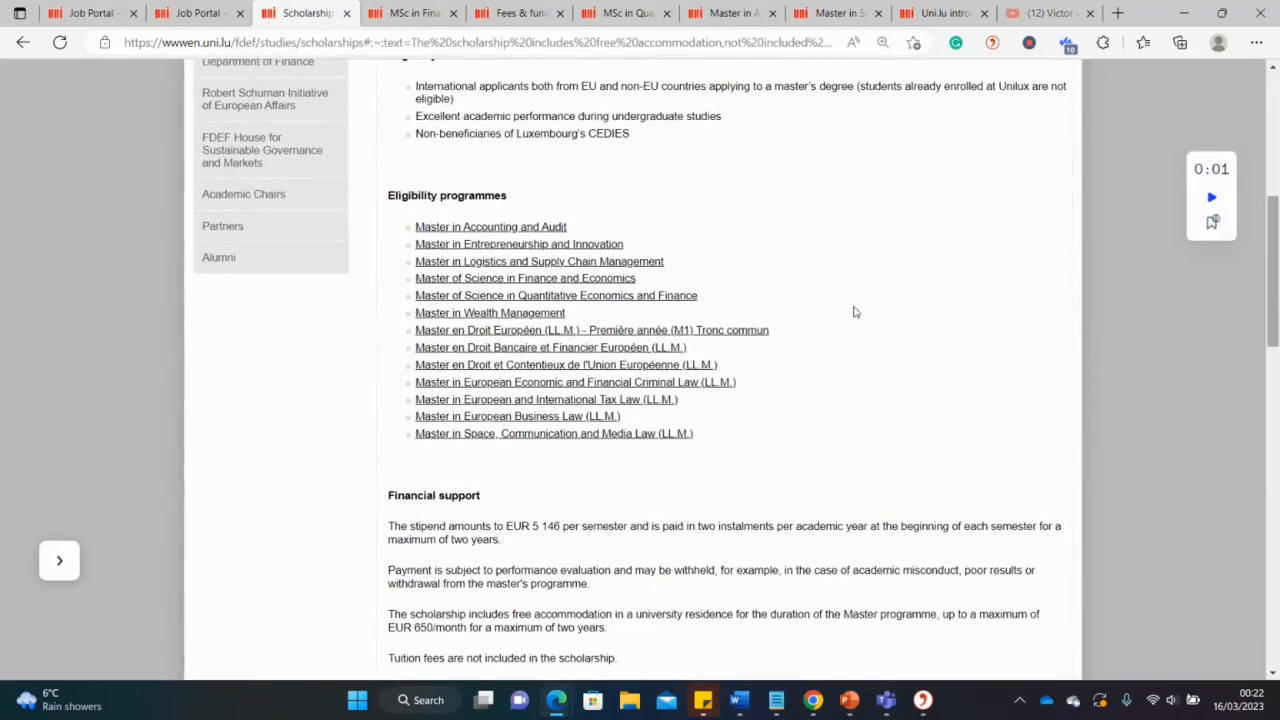
pyautogui.moveTo(507, 243)
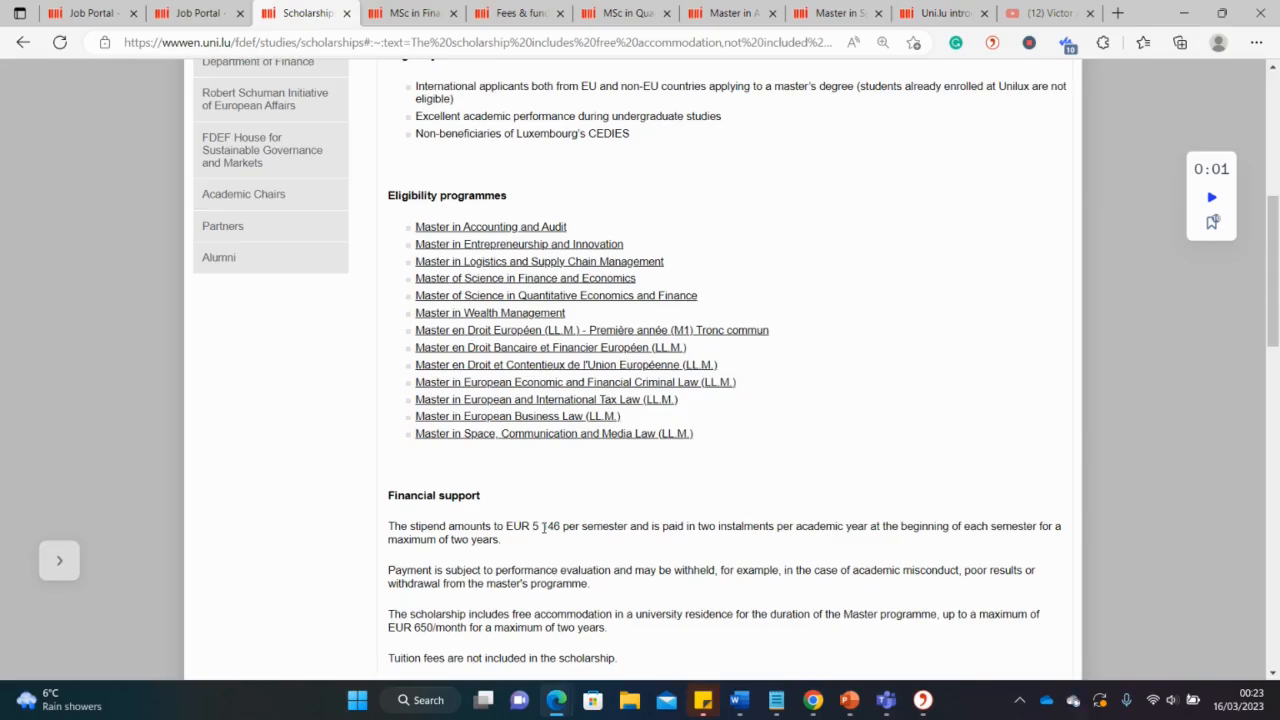
pyautogui.moveTo(998, 441)
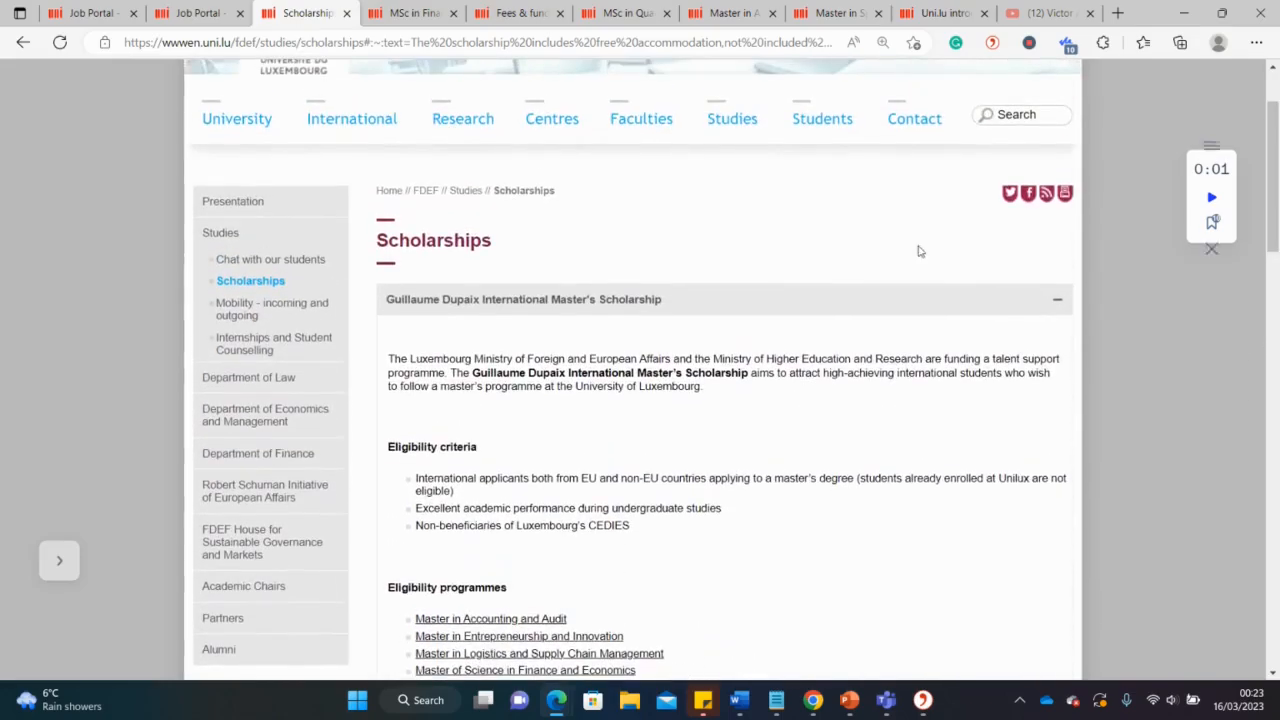
# Switch to the scholarship channel's YouTube Videos tab and scroll through the uploads
pyautogui.click(1043, 13)
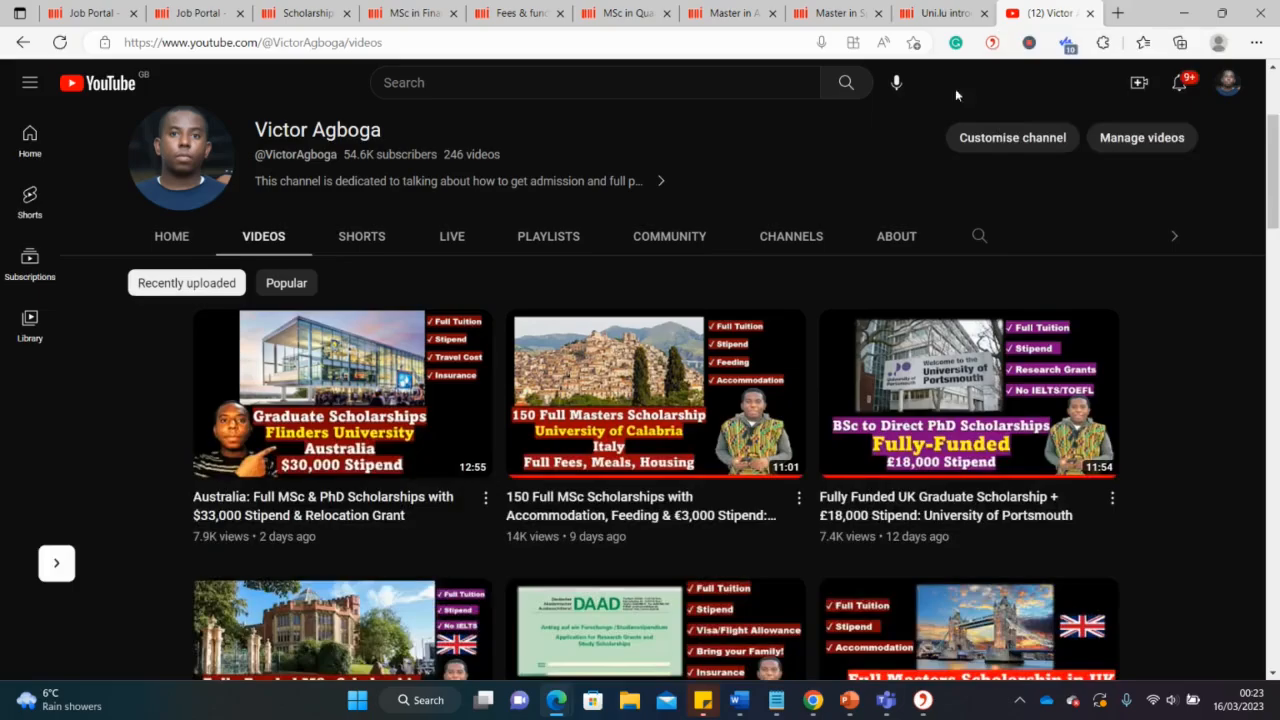
pyautogui.scroll(-3)
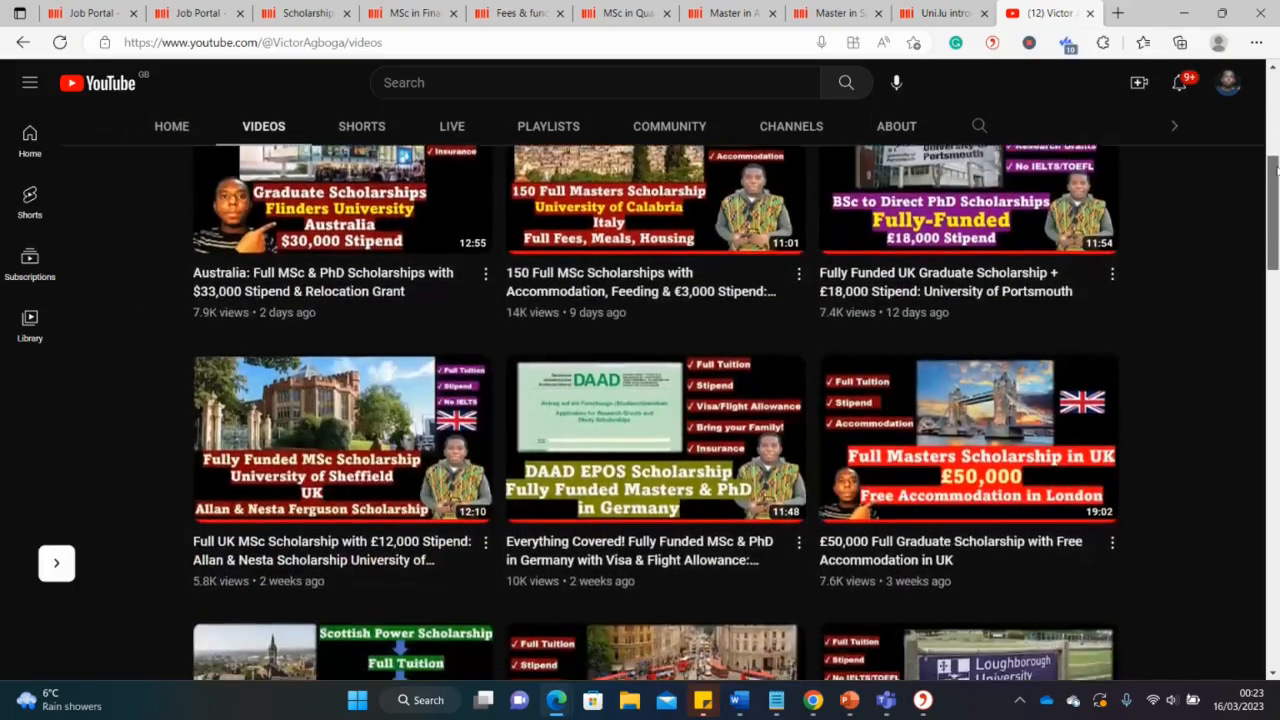
pyautogui.scroll(-3)
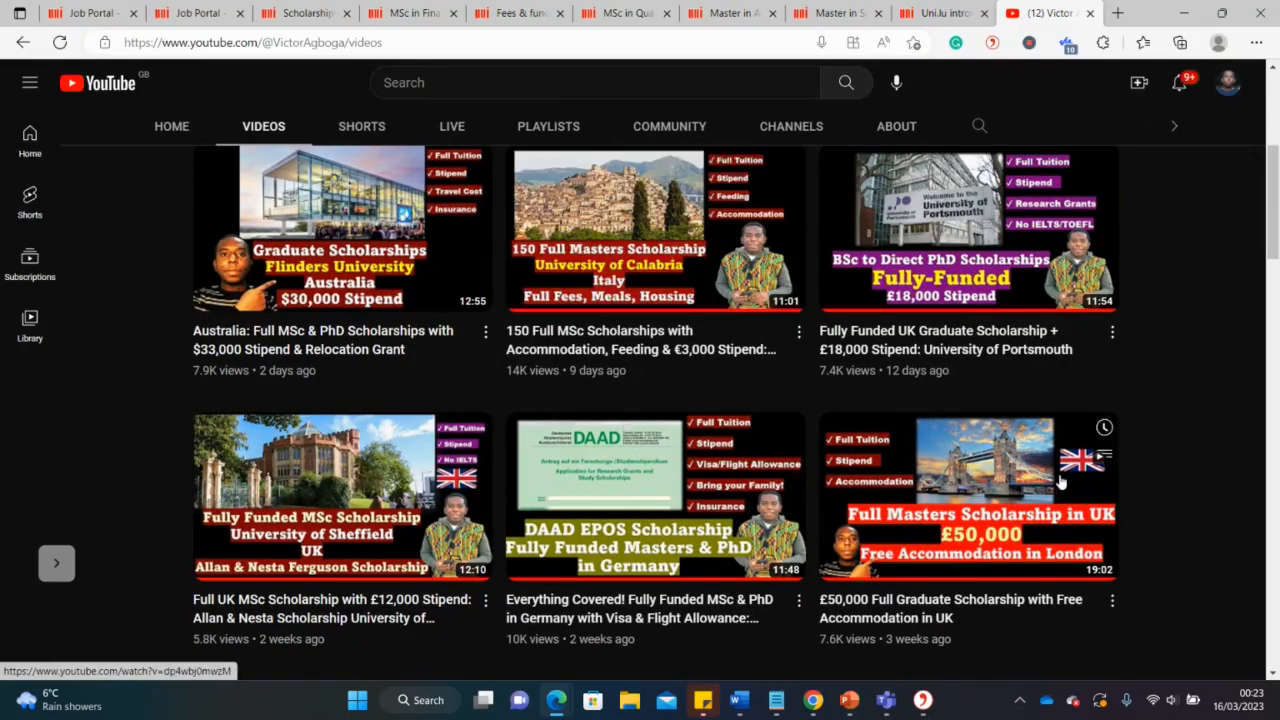
pyautogui.scroll(-3)
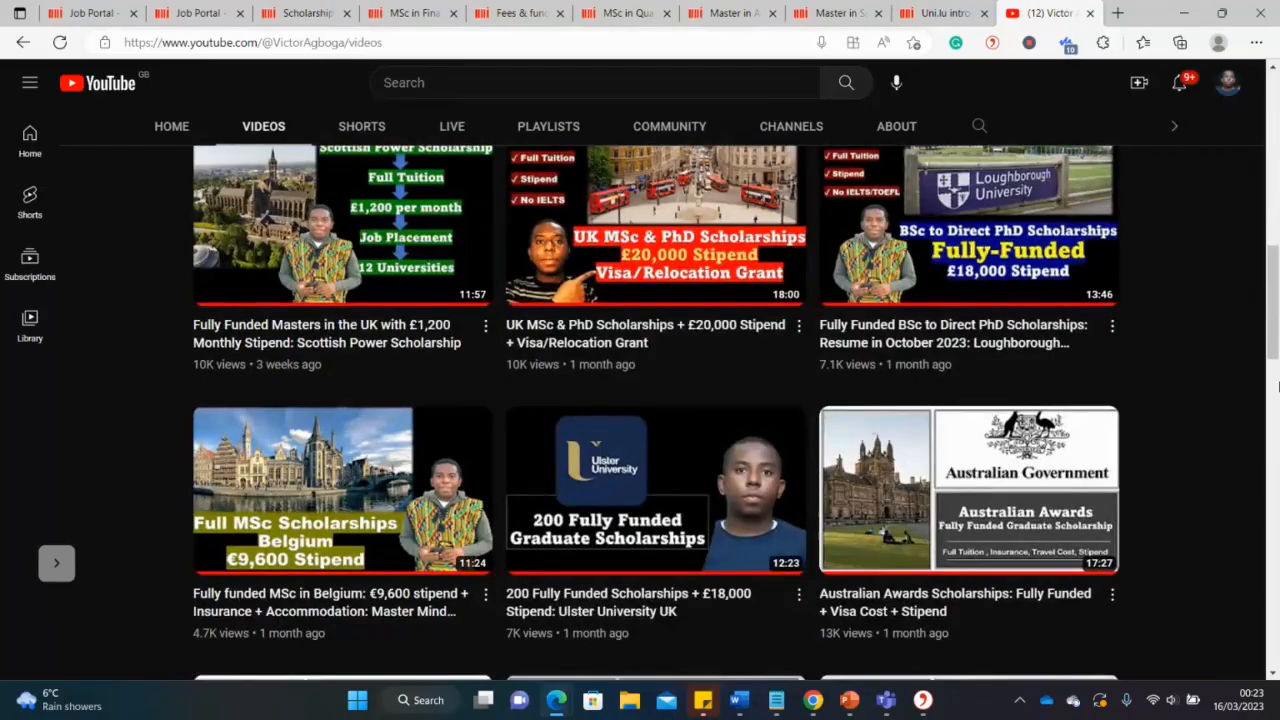
pyautogui.scroll(-3)
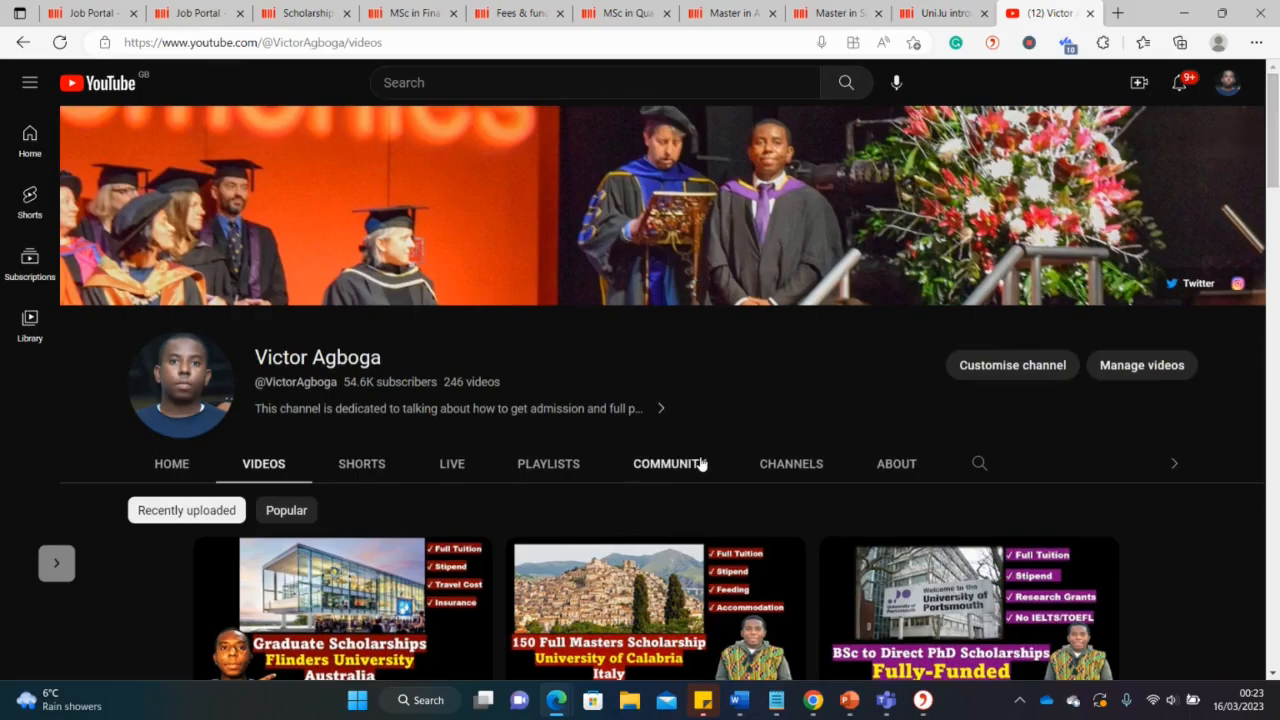
# Browse the channel's Community posts, flipping through the admissions post images
pyautogui.click(669, 463)
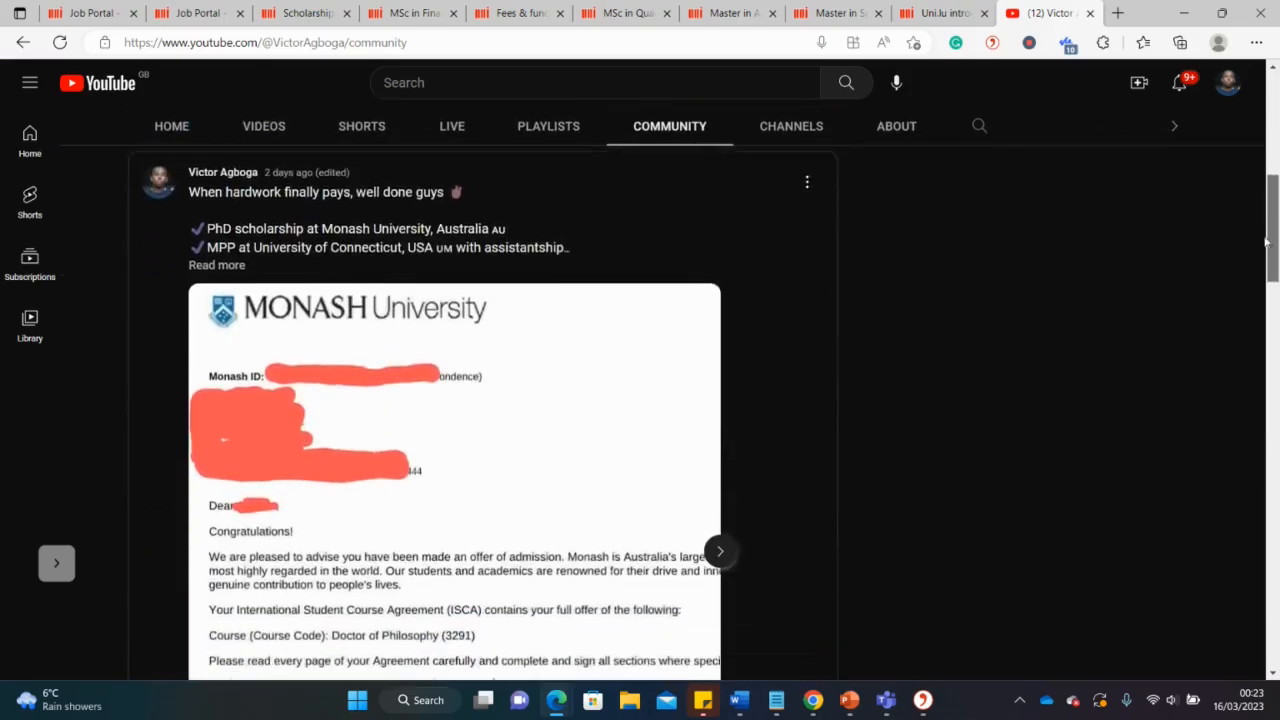
pyautogui.scroll(-3)
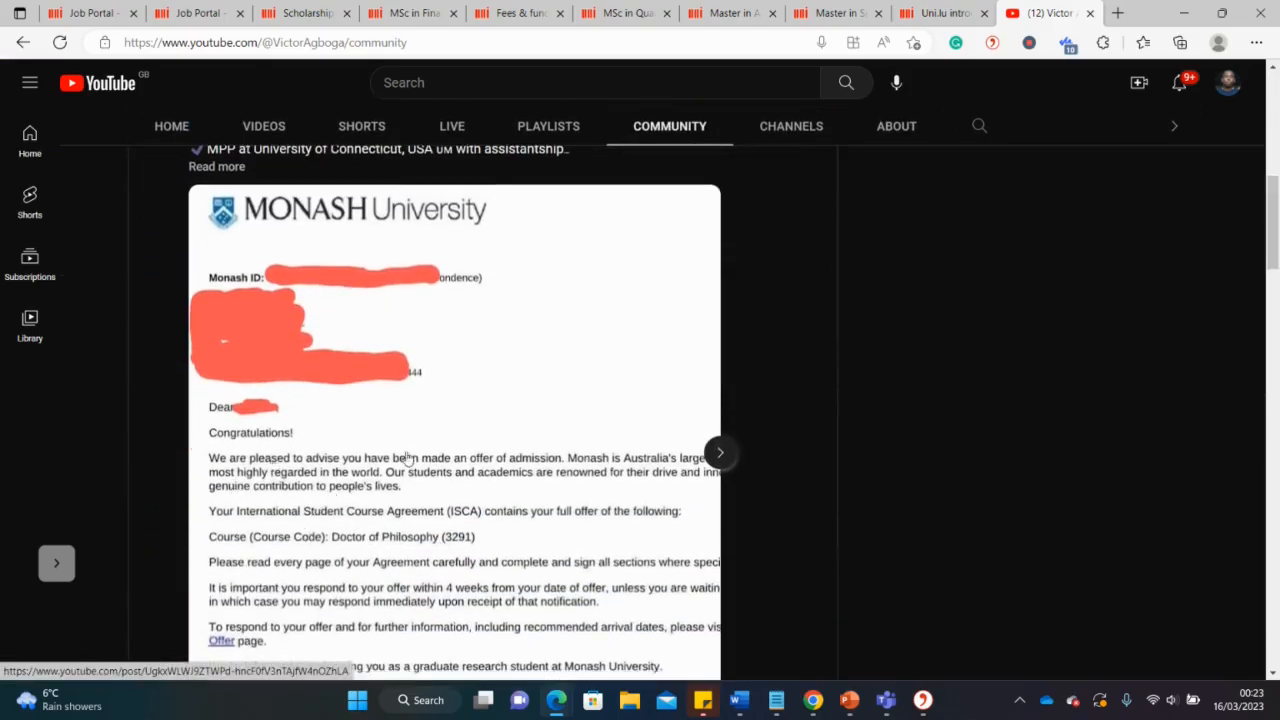
pyautogui.click(720, 453)
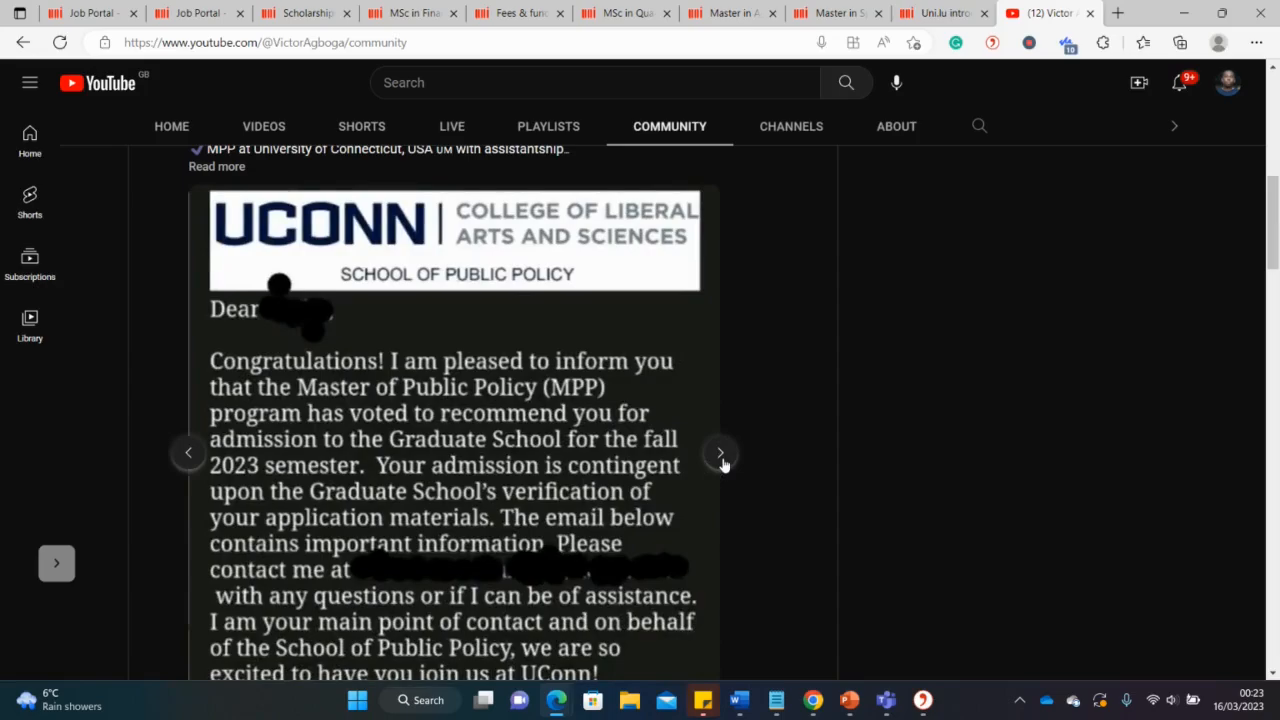
pyautogui.click(720, 452)
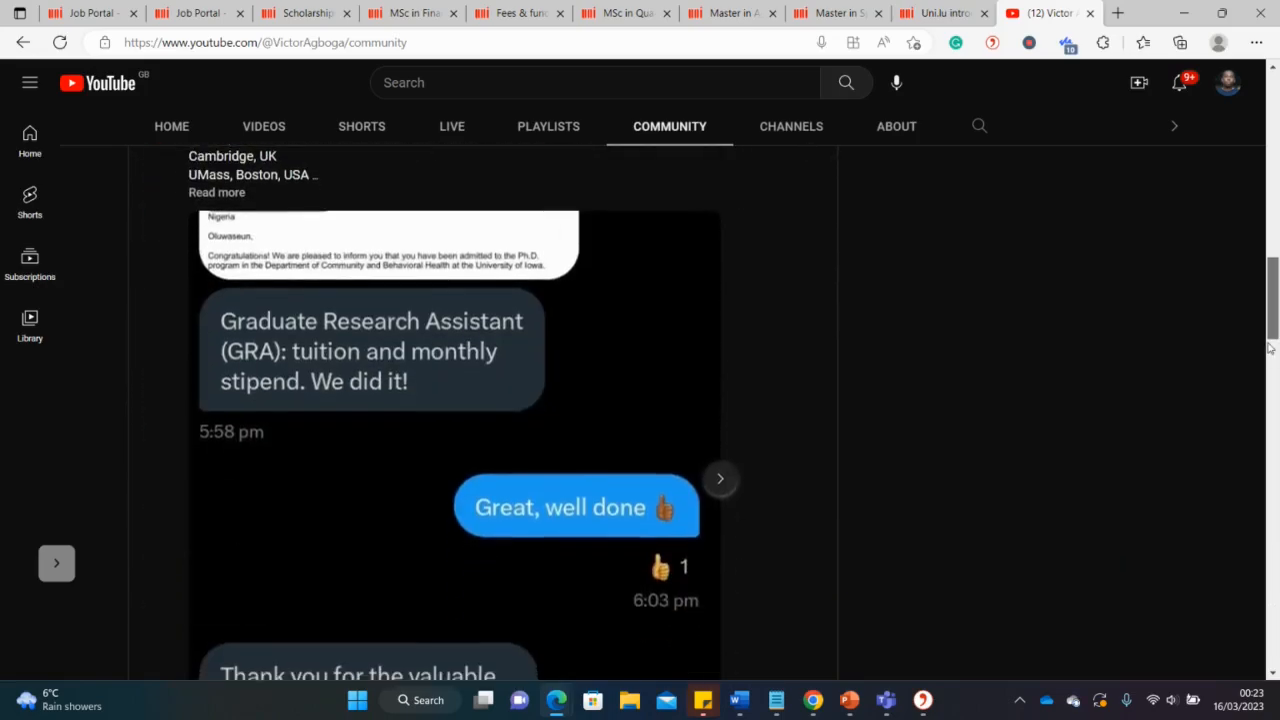
pyautogui.scroll(3)
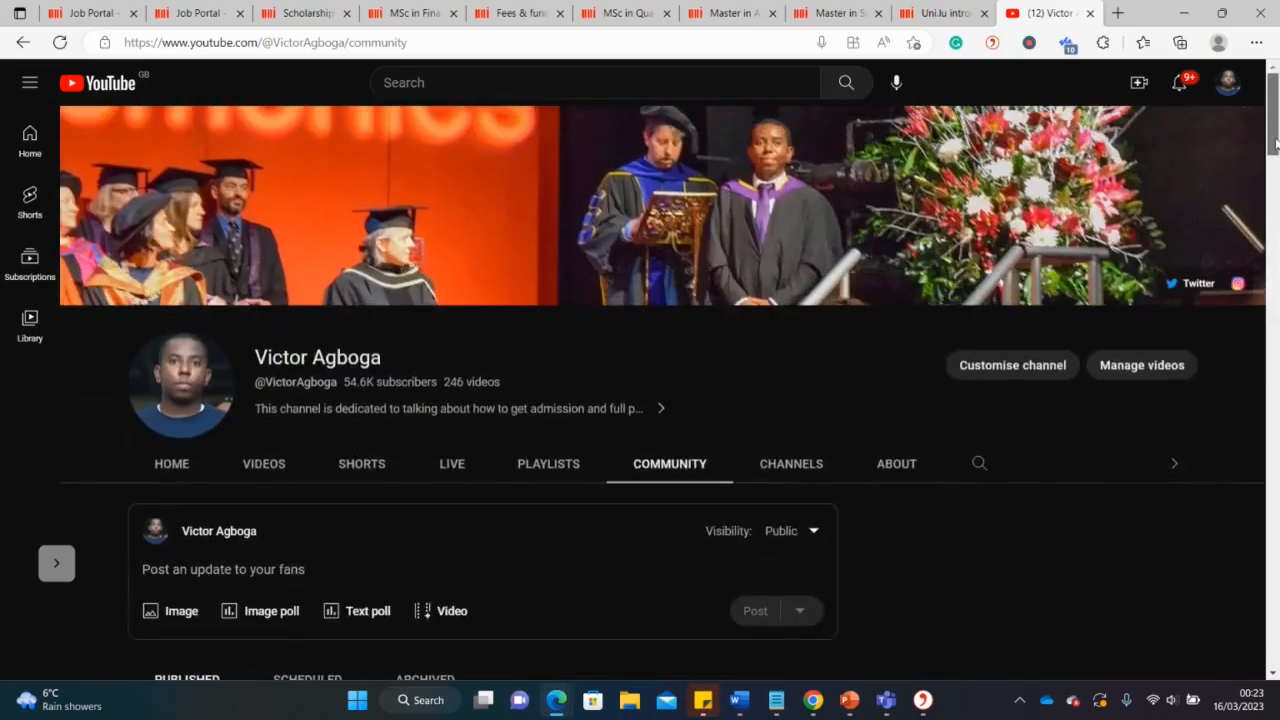
# Go to the channel Home page and scroll down to the Chevening Scholarship Essays playlists
pyautogui.click(171, 463)
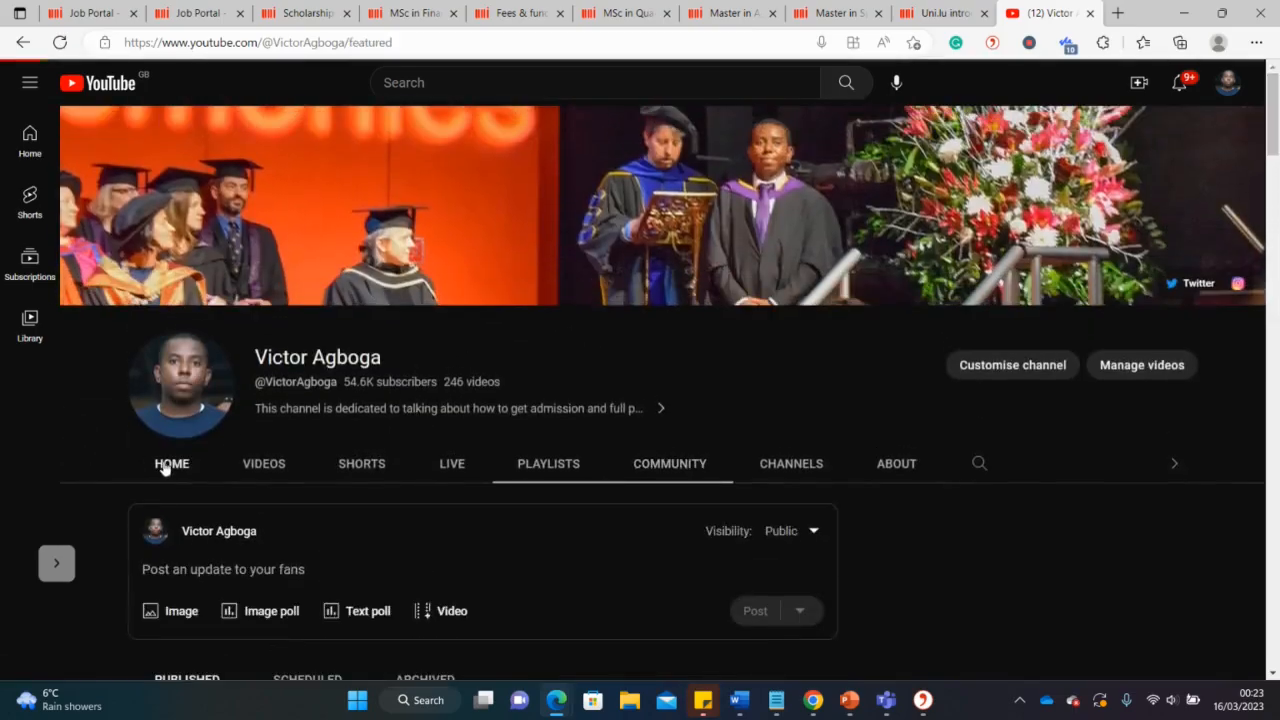
pyautogui.click(171, 463)
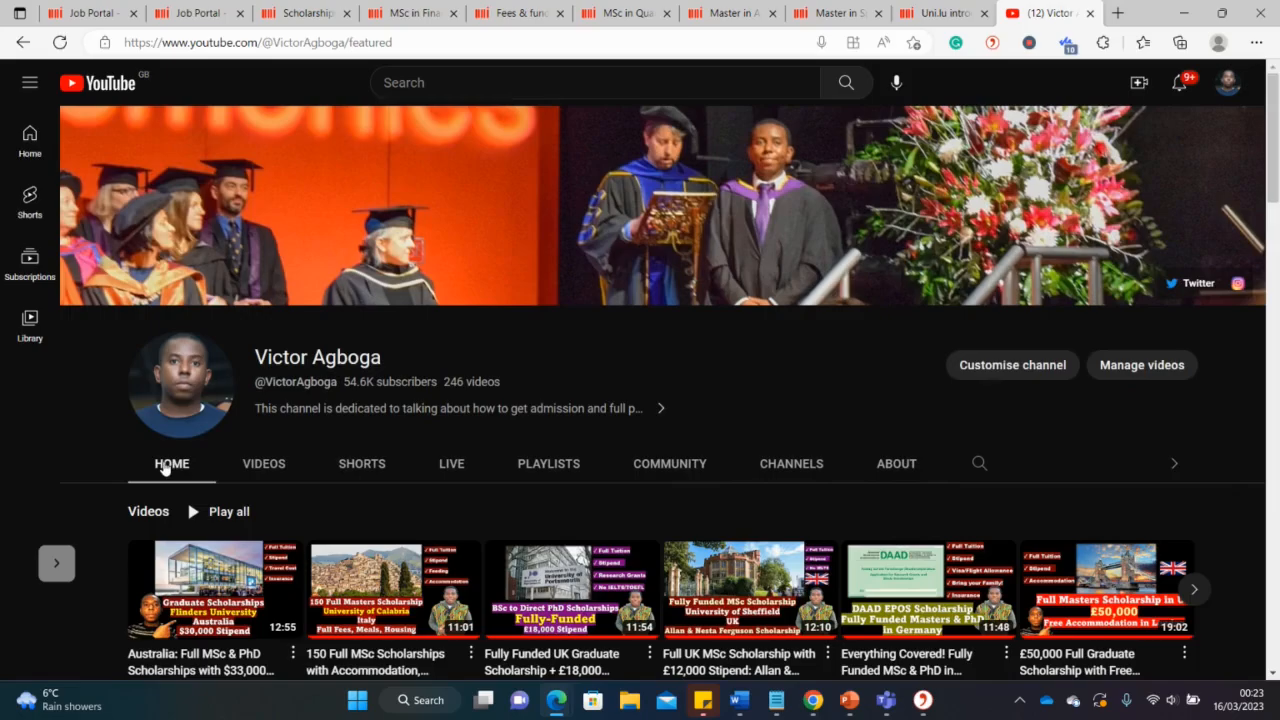
pyautogui.scroll(-3)
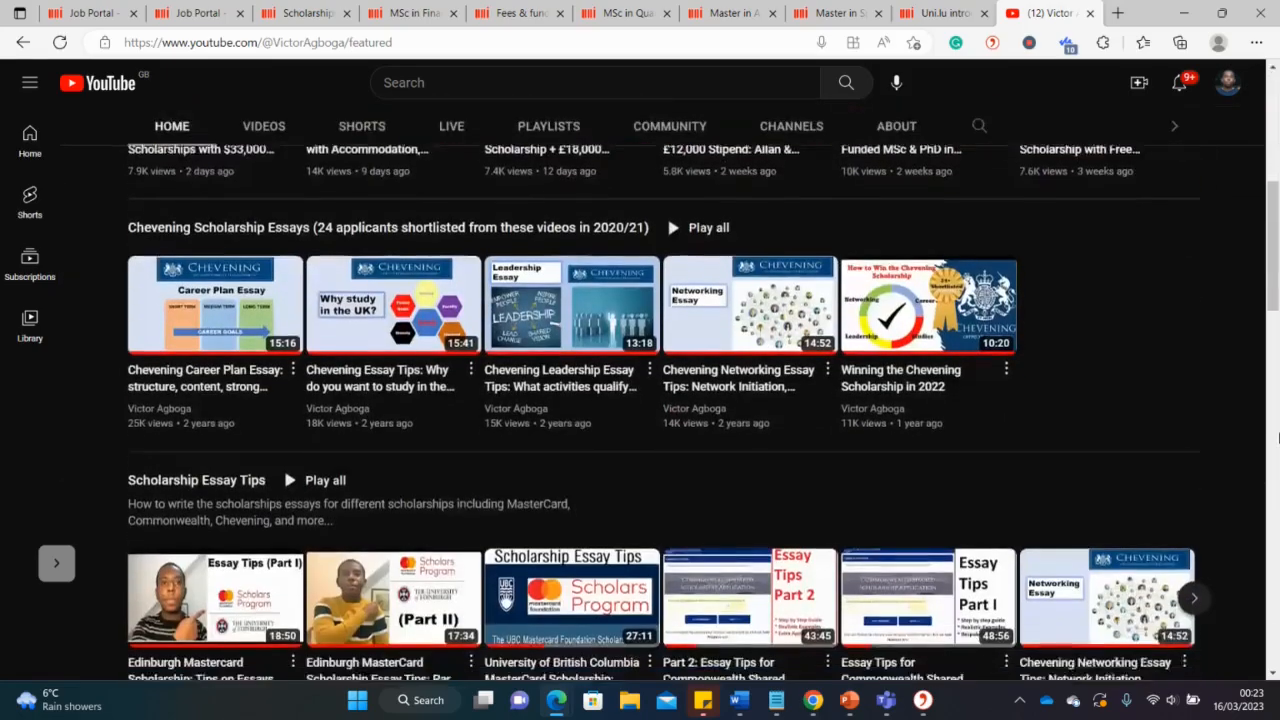
pyautogui.scroll(-3)
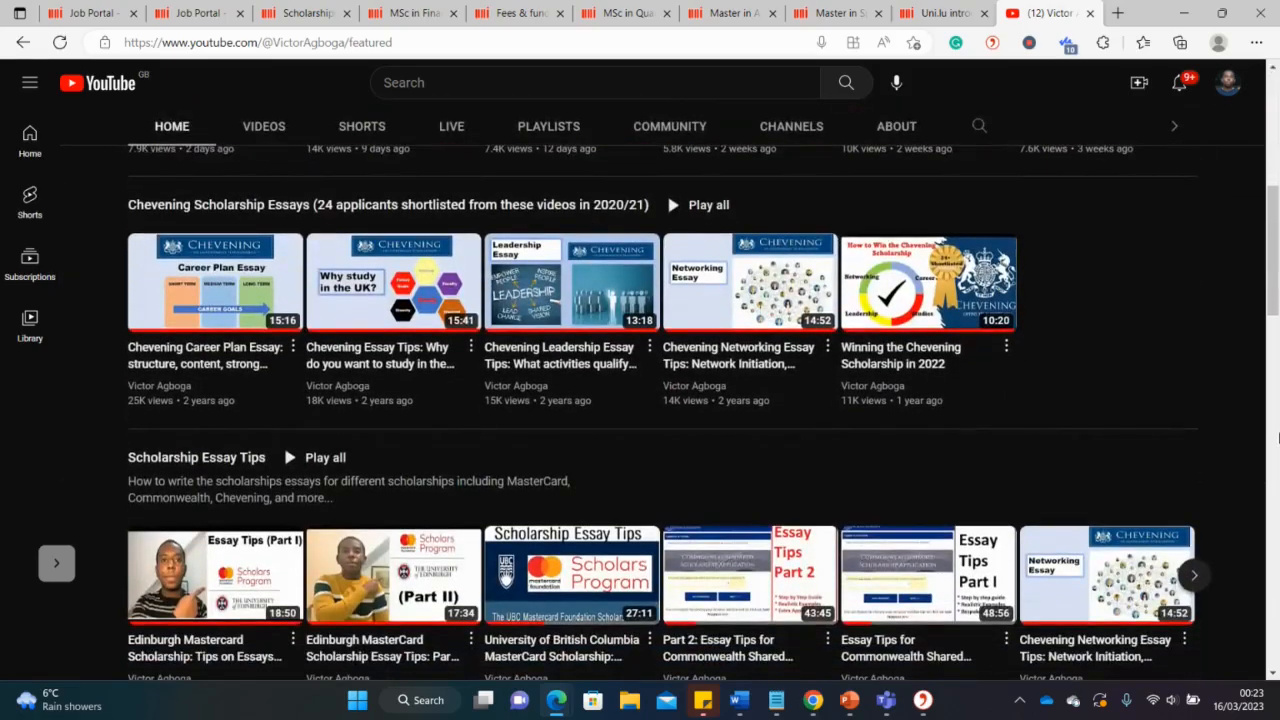